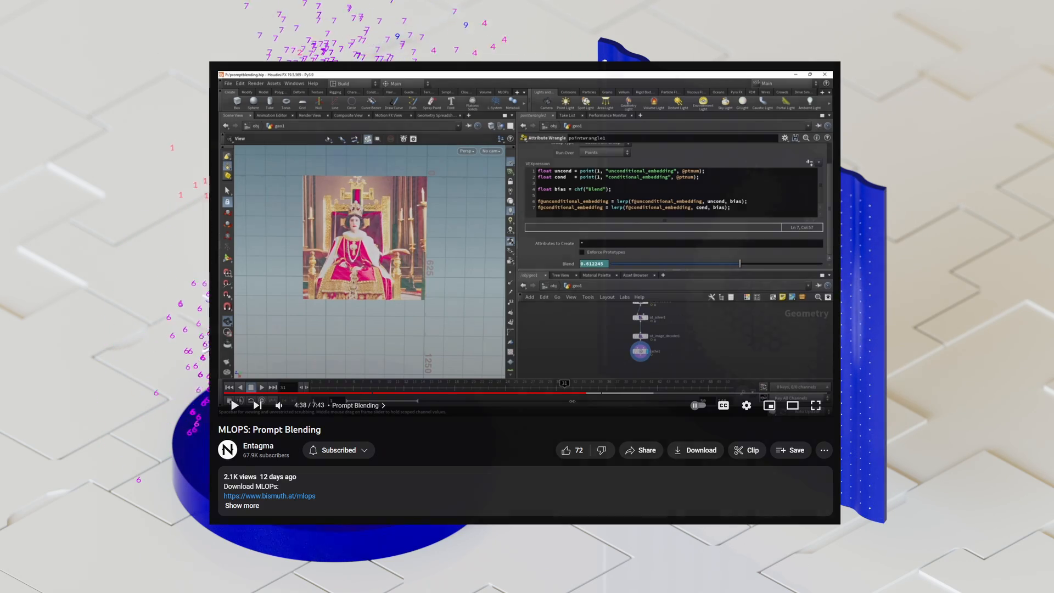
- Zoom into and orbit the latent-space digit point clusters in the viewport
click(815, 404)
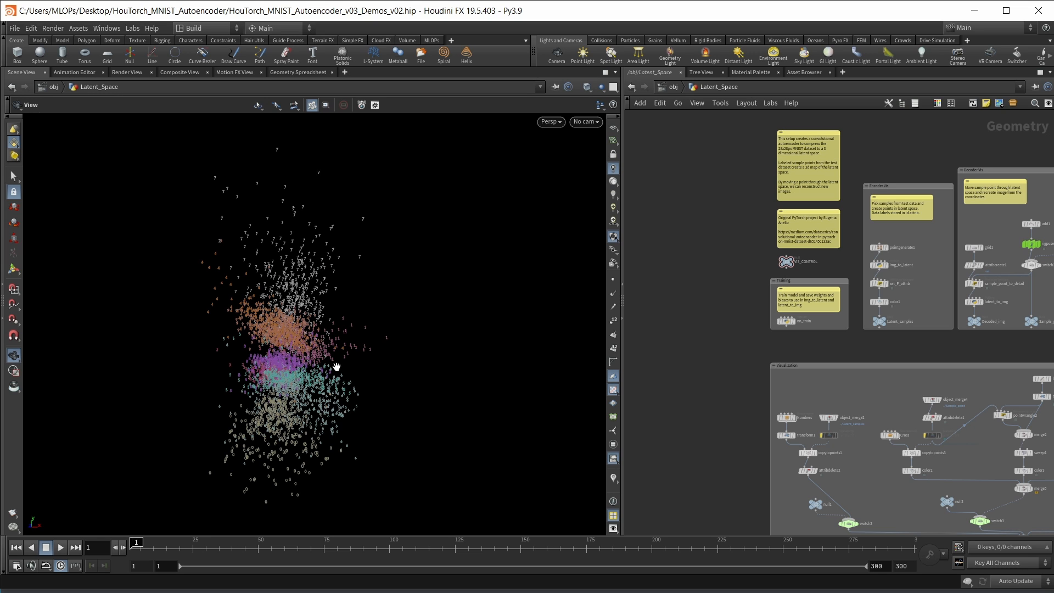
mouse_move(354, 381)
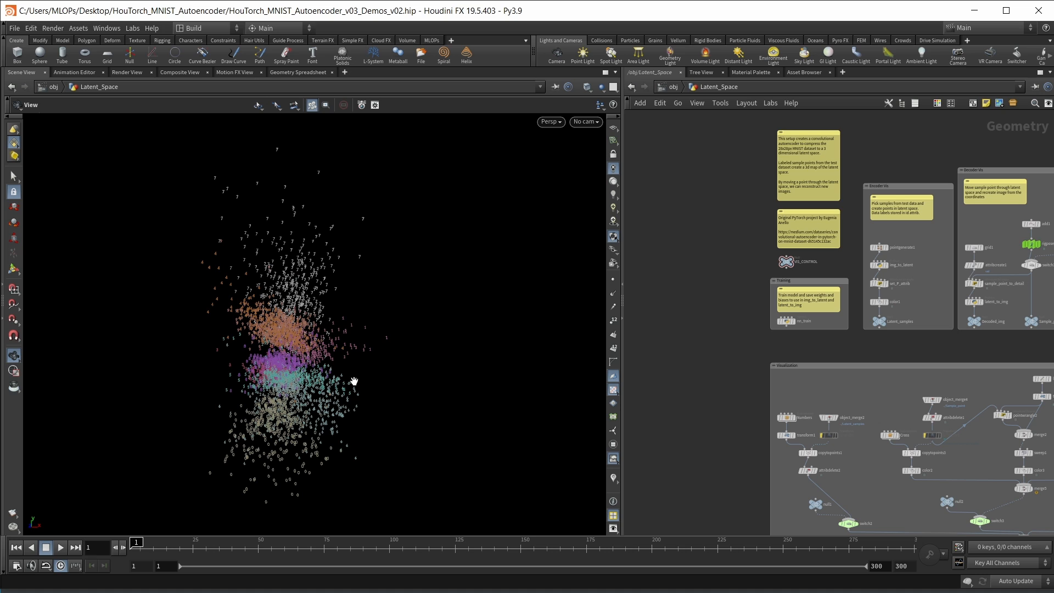
mouse_move(329, 385)
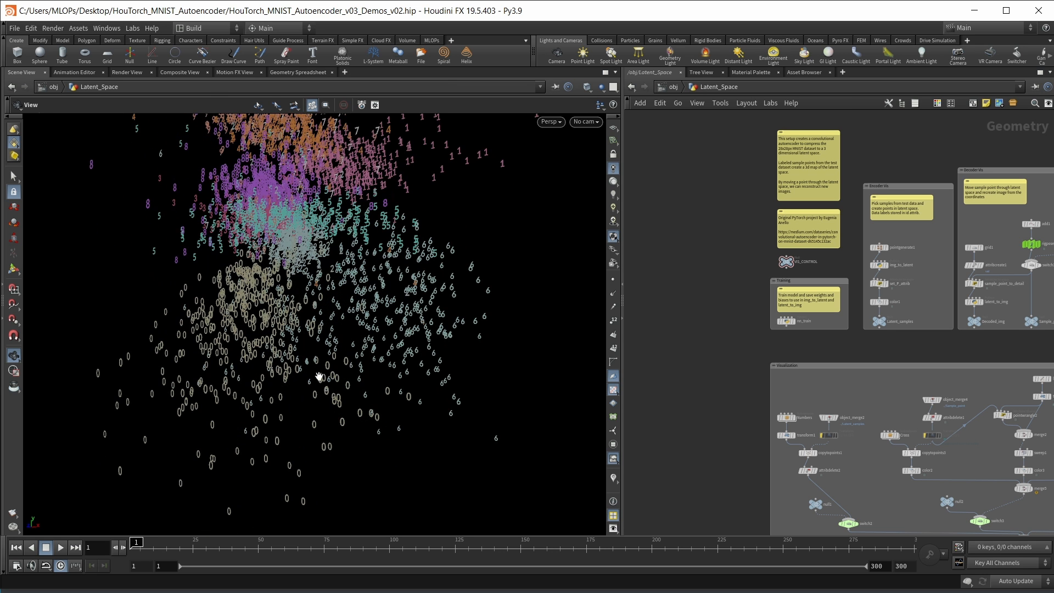
mouse_move(407, 275)
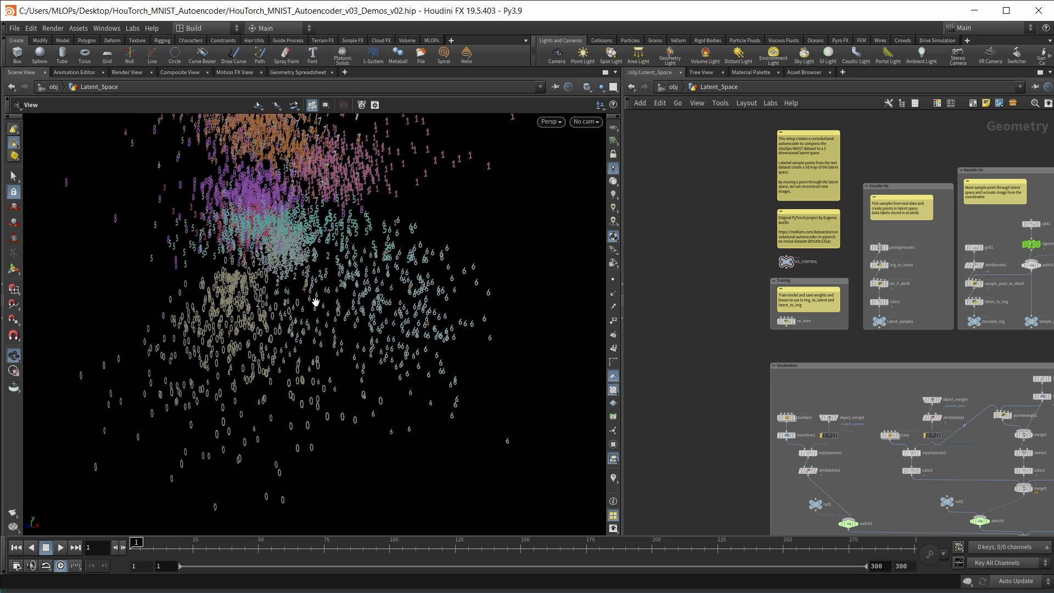
mouse_move(456, 349)
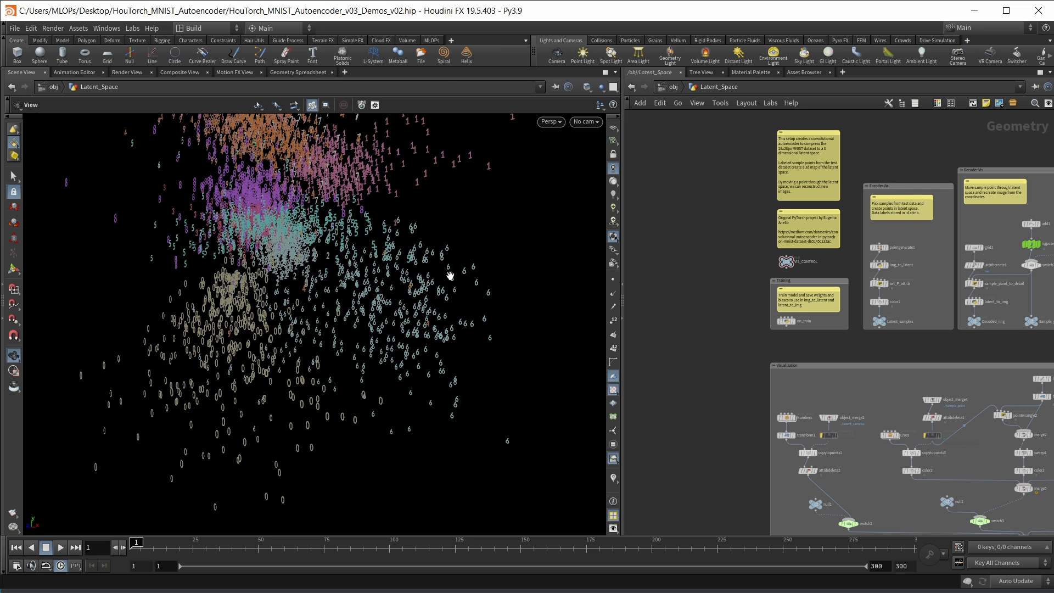
mouse_move(402, 291)
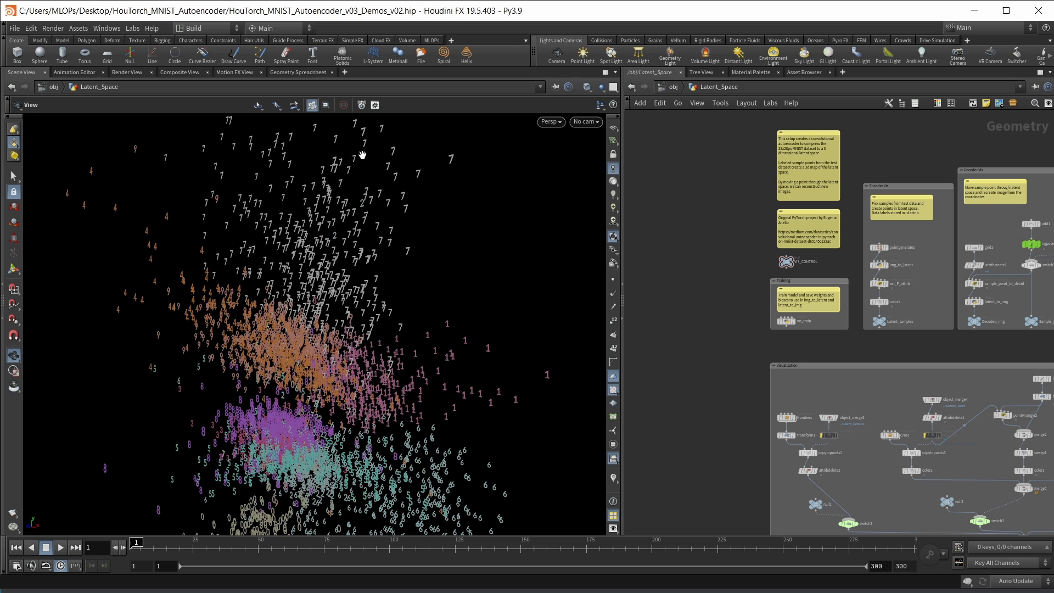
mouse_move(358, 156)
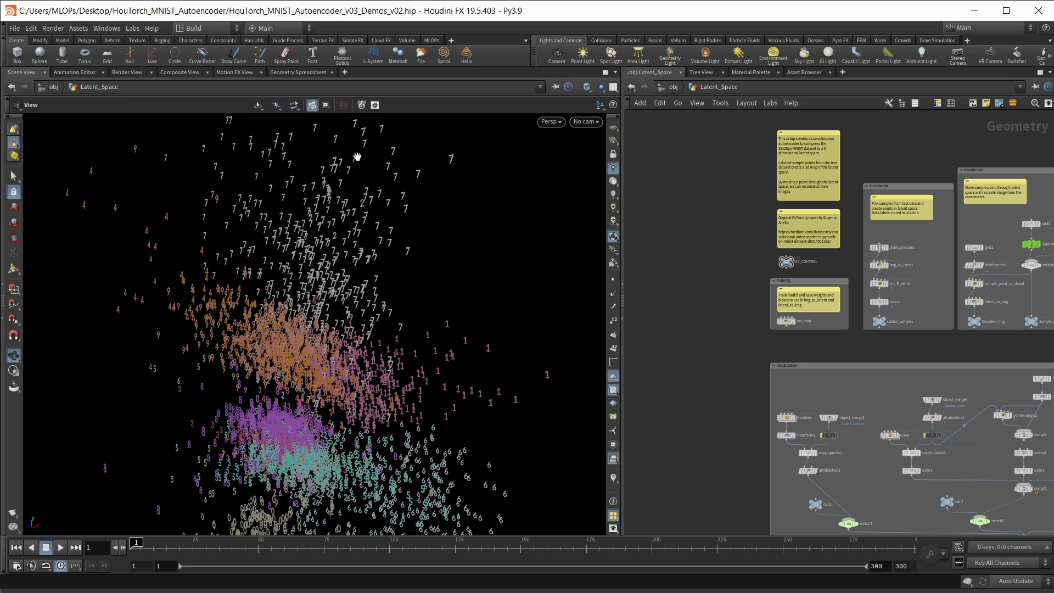
mouse_move(488, 363)
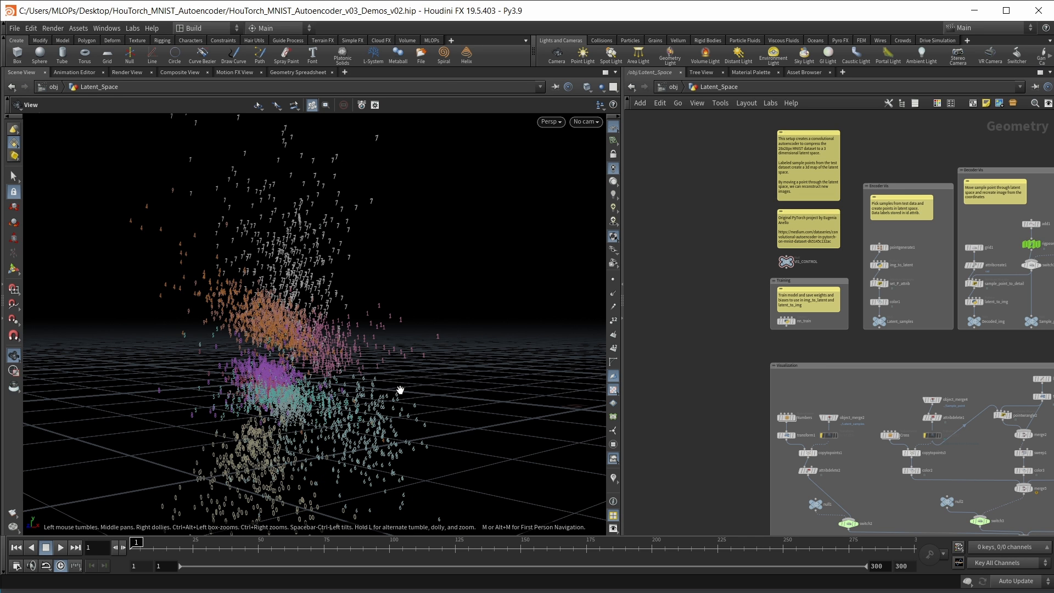
mouse_move(400, 390)
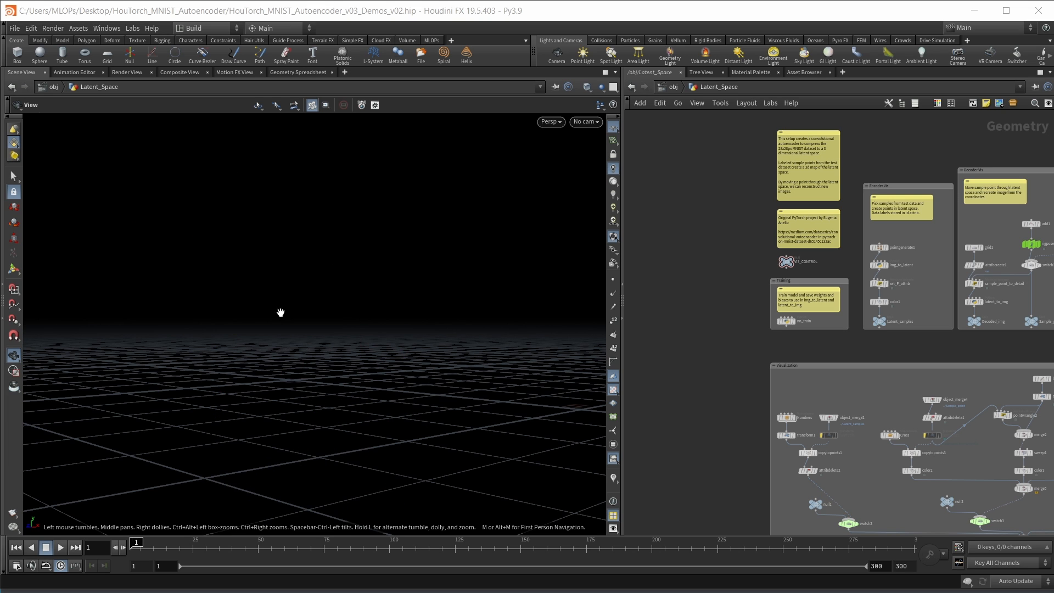
mouse_move(467, 326)
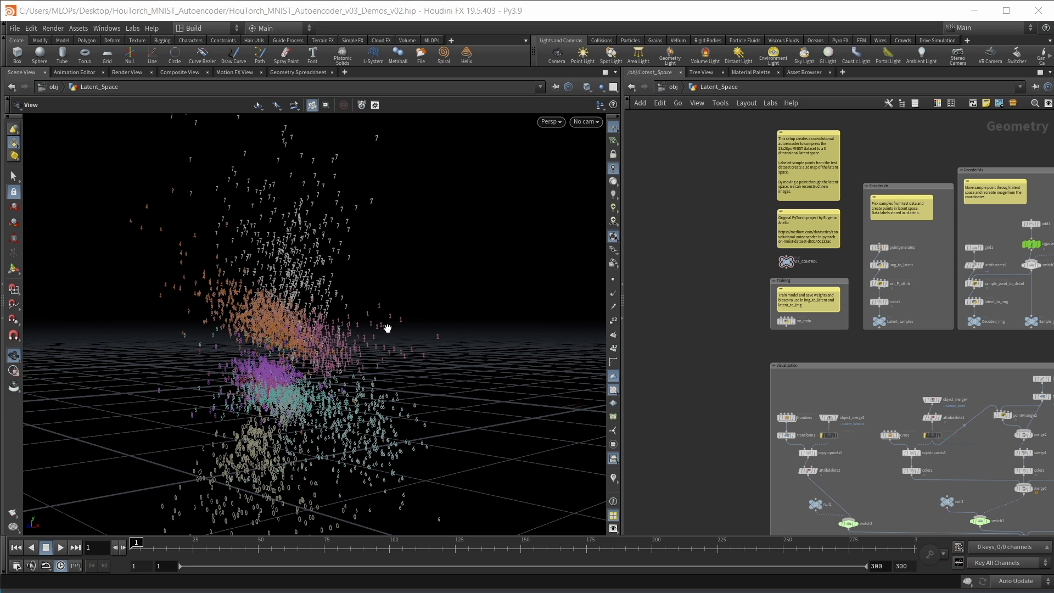
mouse_move(294, 211)
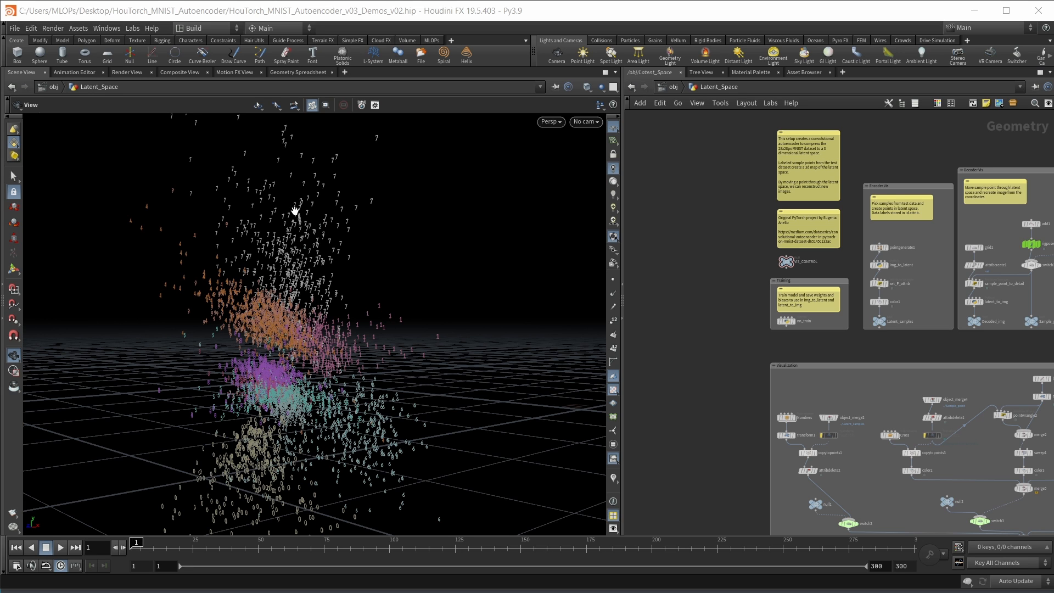
mouse_move(250, 481)
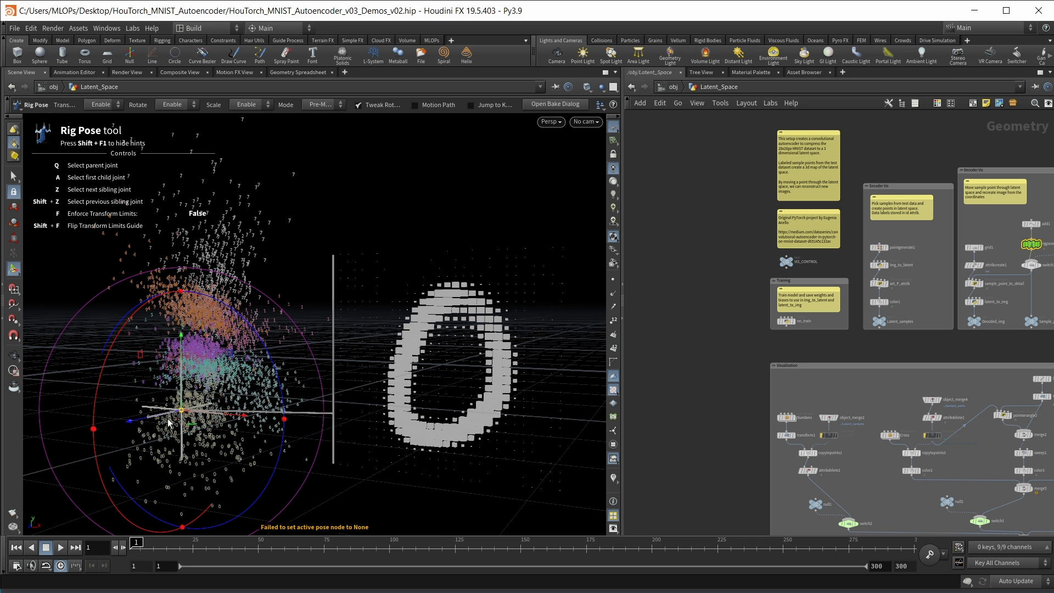
mouse_move(186, 452)
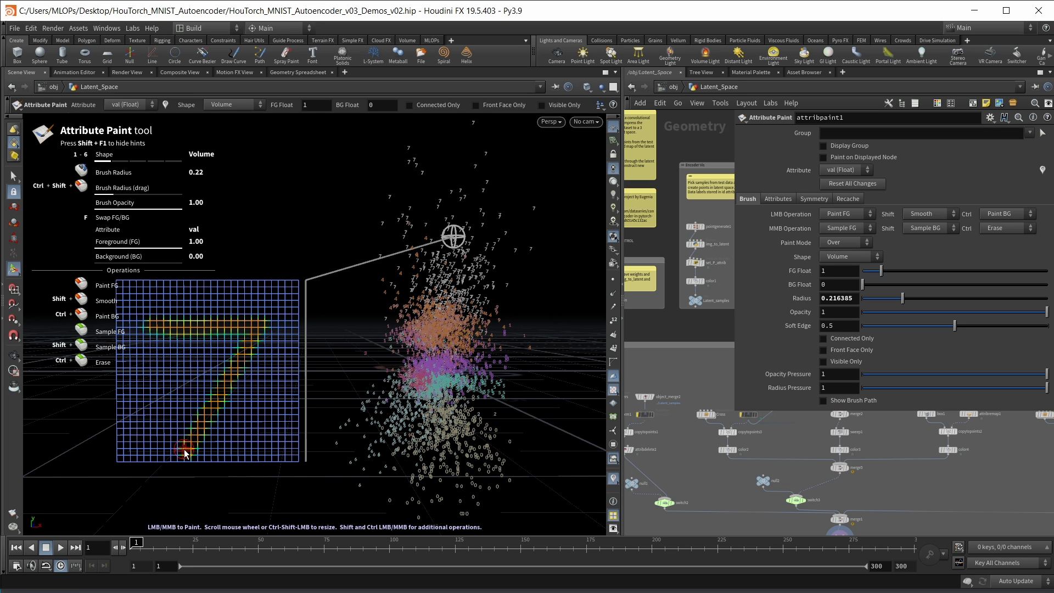
mouse_move(221, 381)
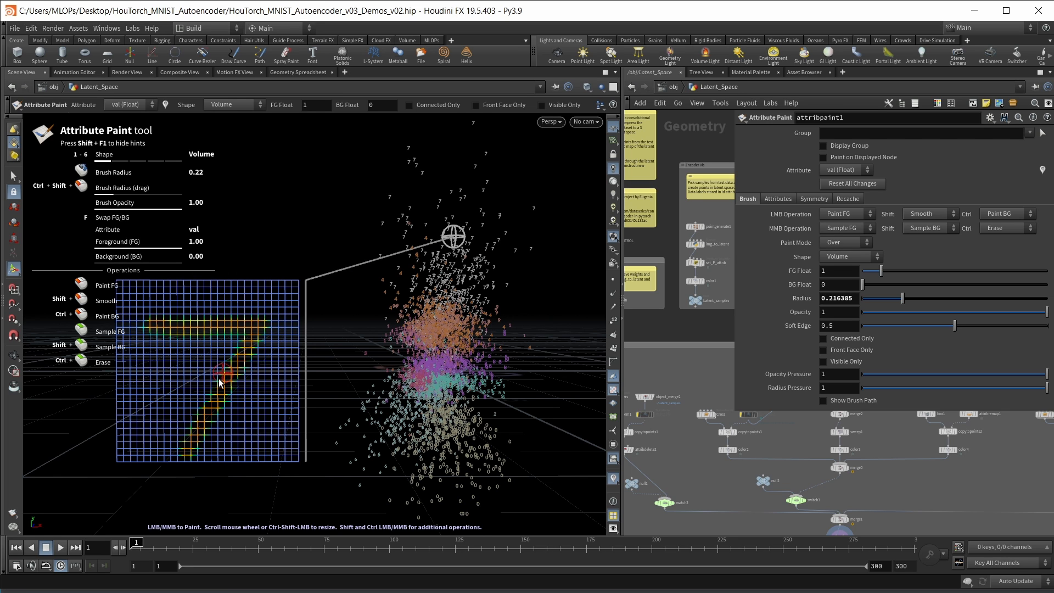
mouse_move(454, 262)
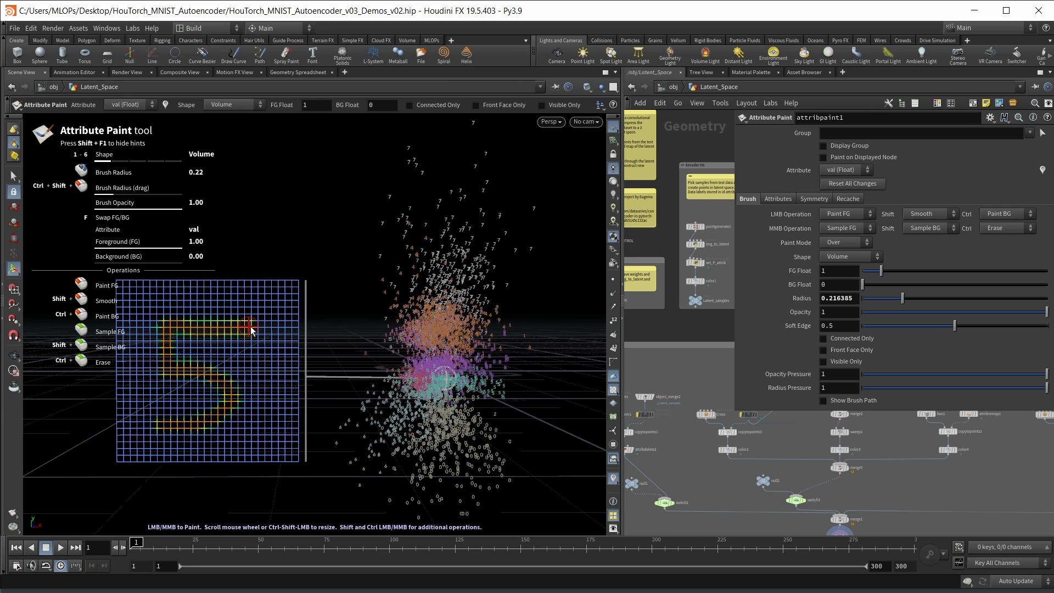
mouse_move(249, 391)
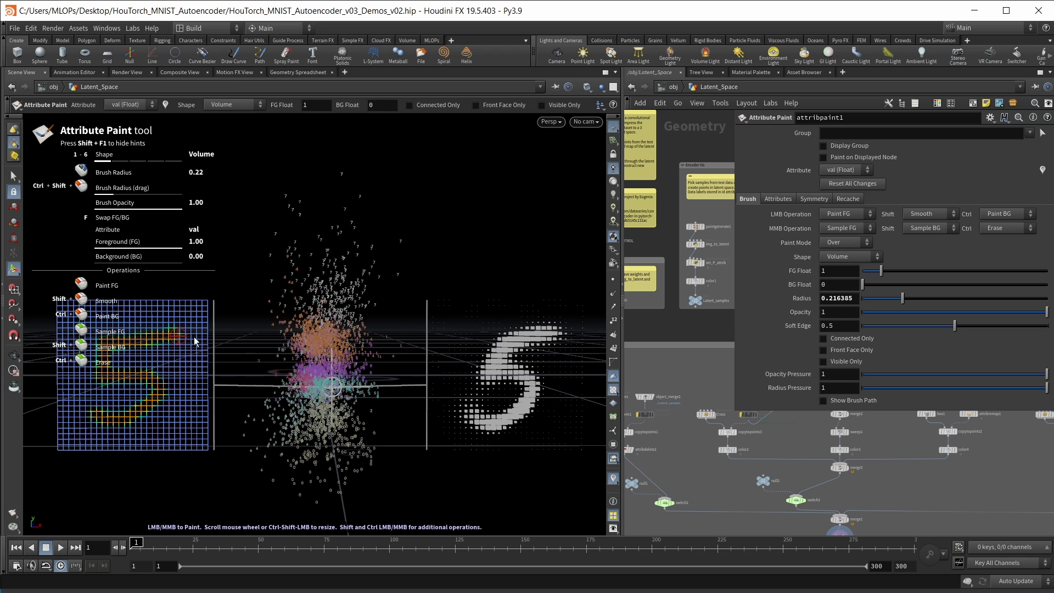
mouse_move(517, 368)
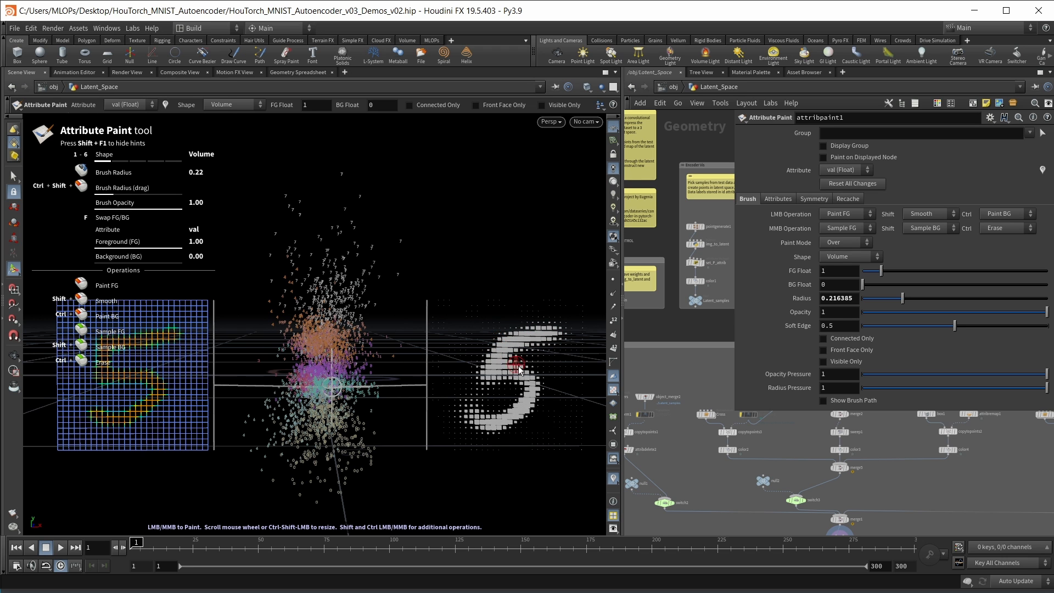
mouse_move(476, 357)
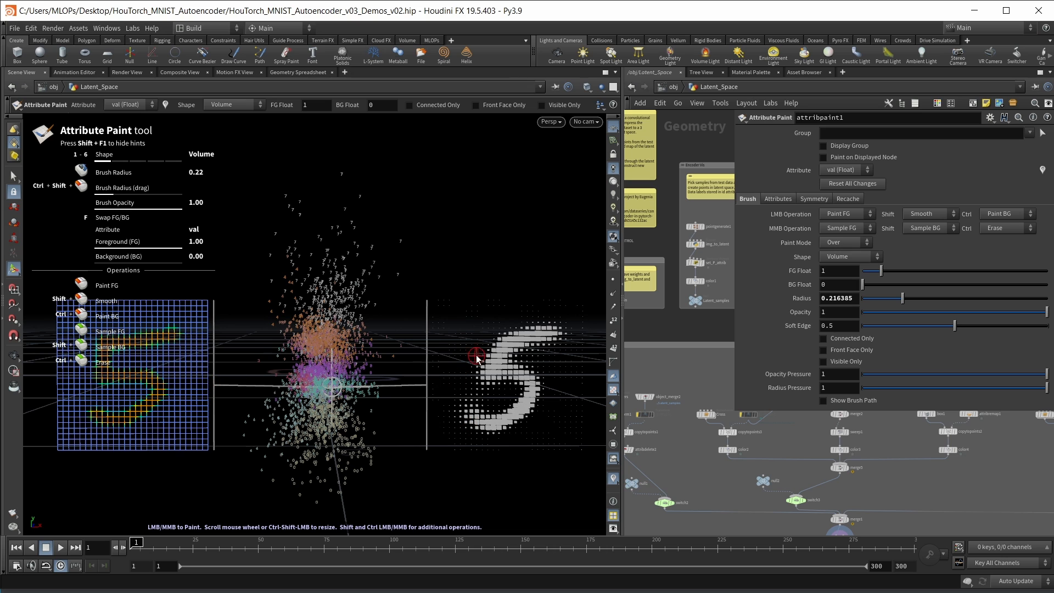
mouse_move(252, 317)
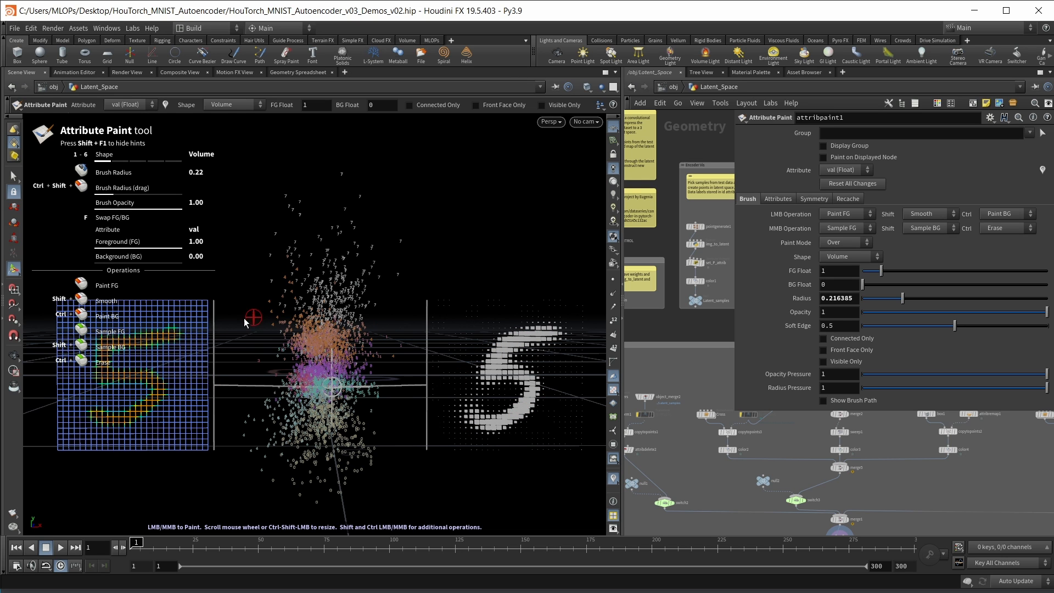
mouse_move(141, 344)
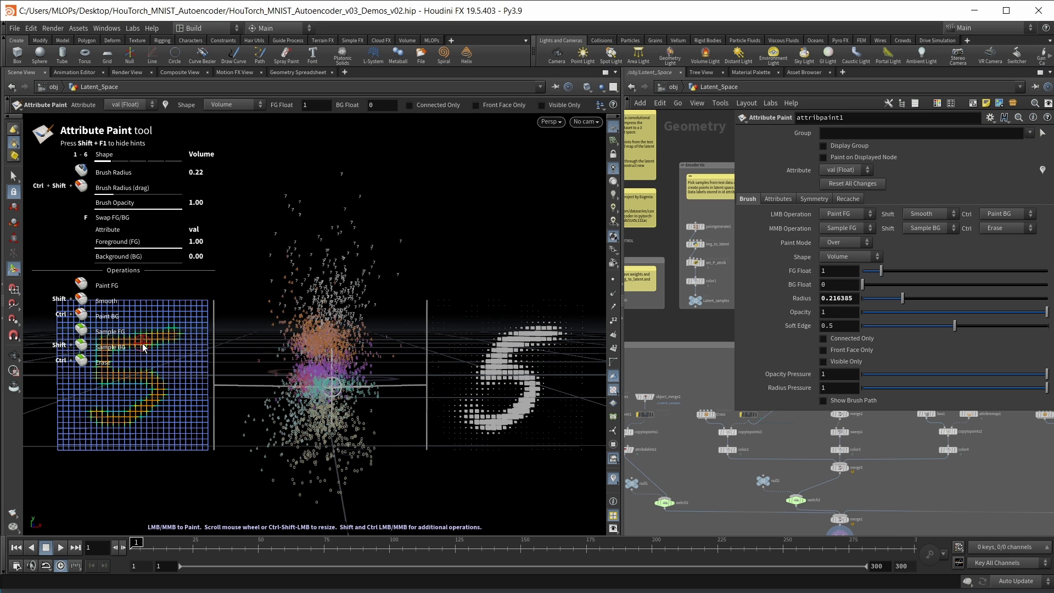
mouse_move(429, 360)
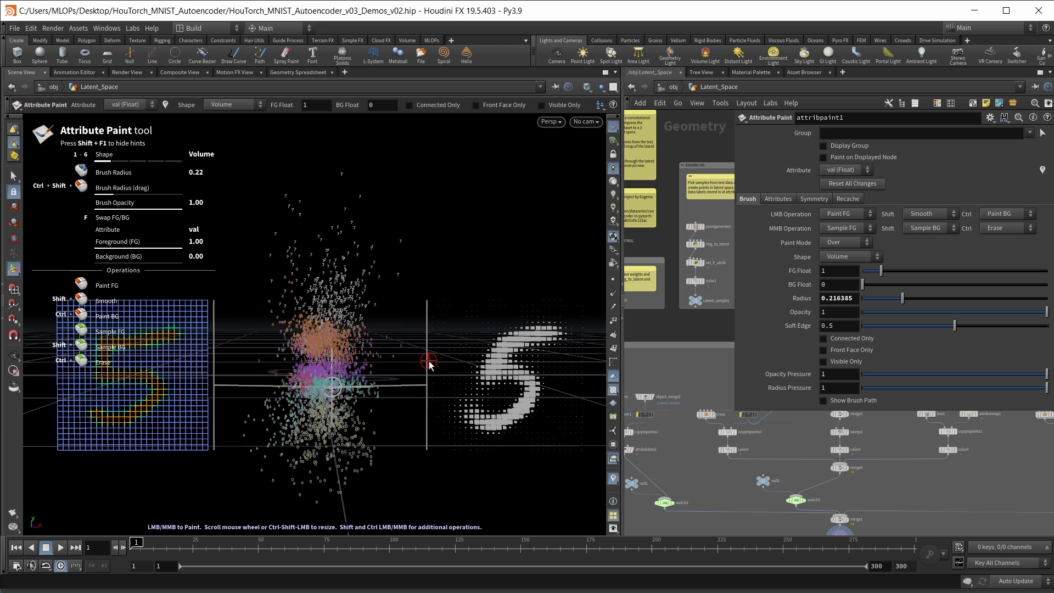
mouse_move(341, 449)
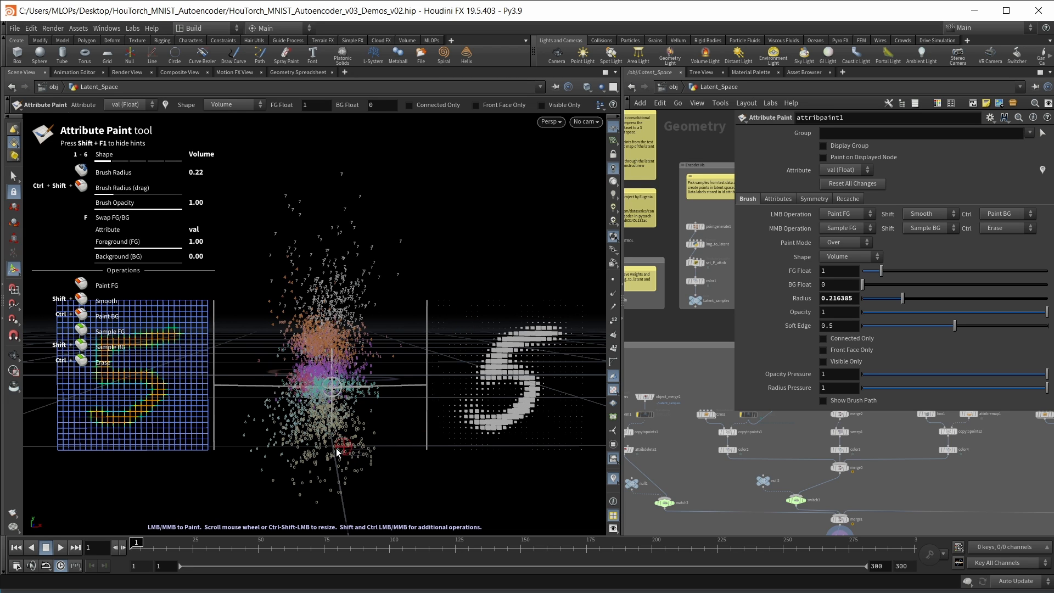
mouse_move(345, 345)
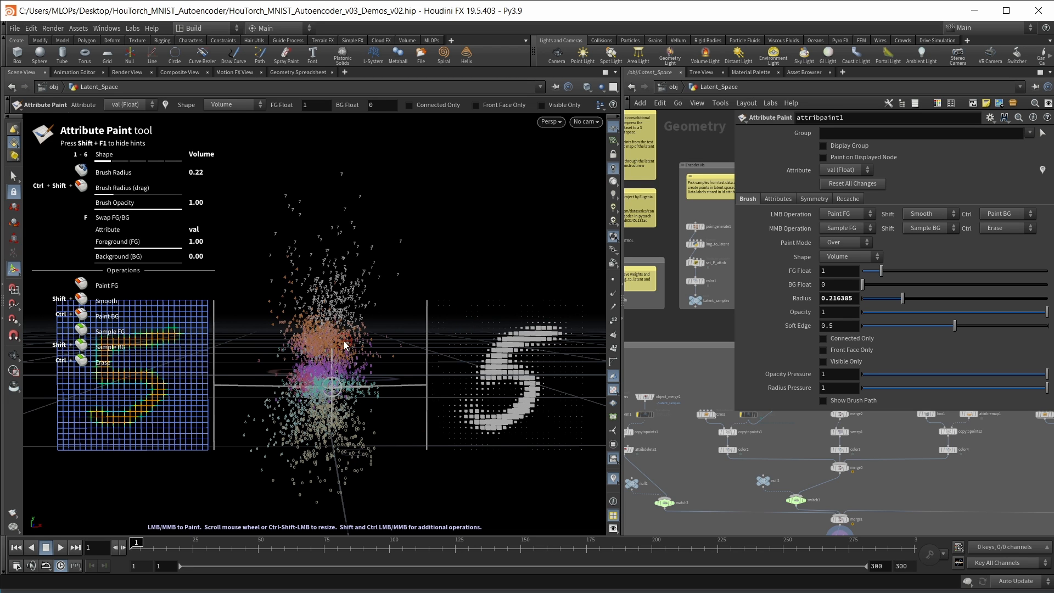
mouse_move(449, 400)
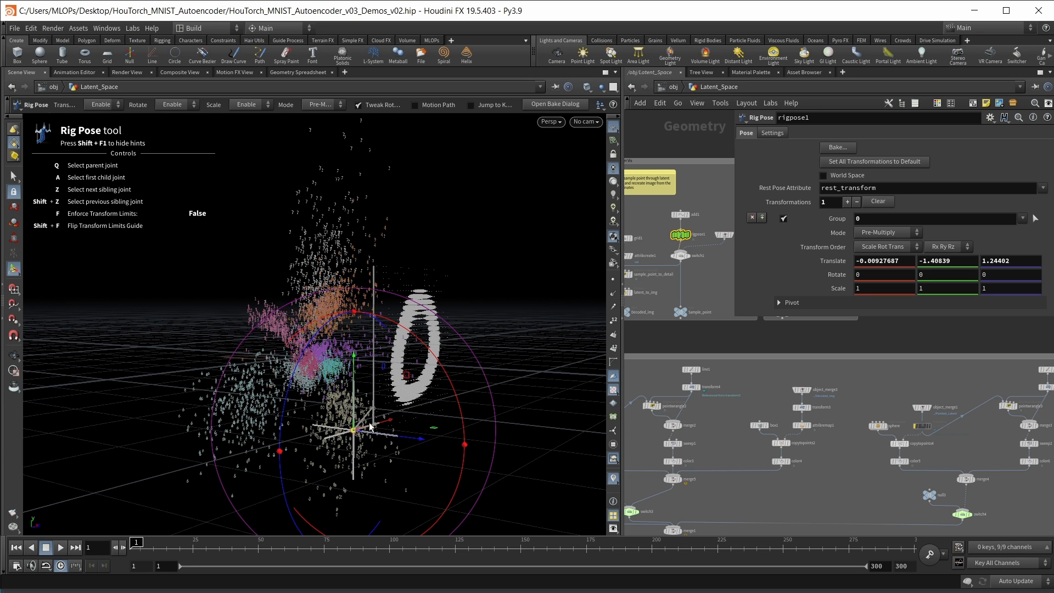
mouse_move(425, 444)
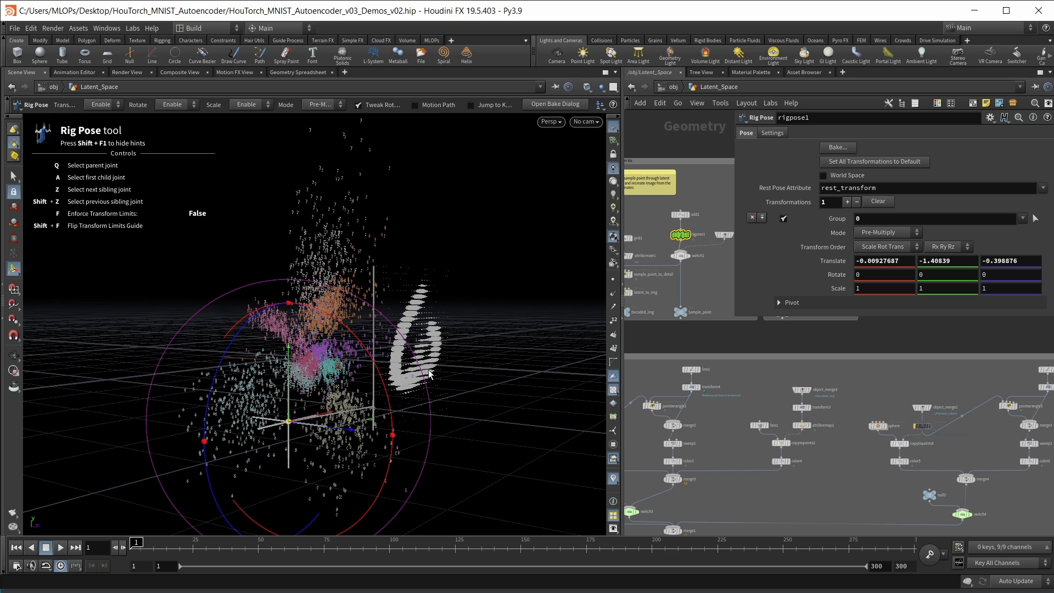
mouse_move(518, 424)
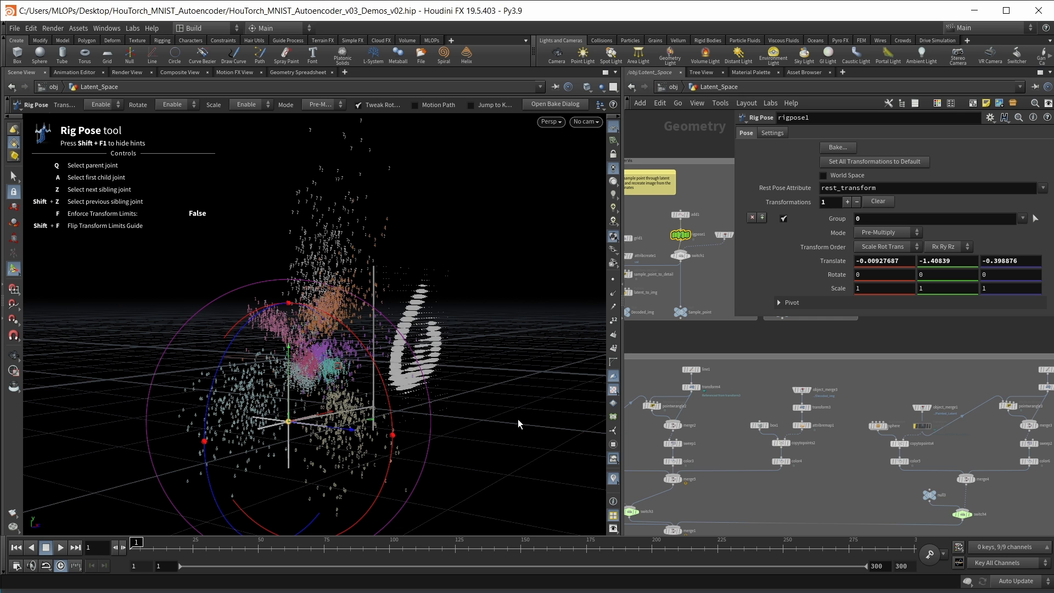
mouse_move(693, 176)
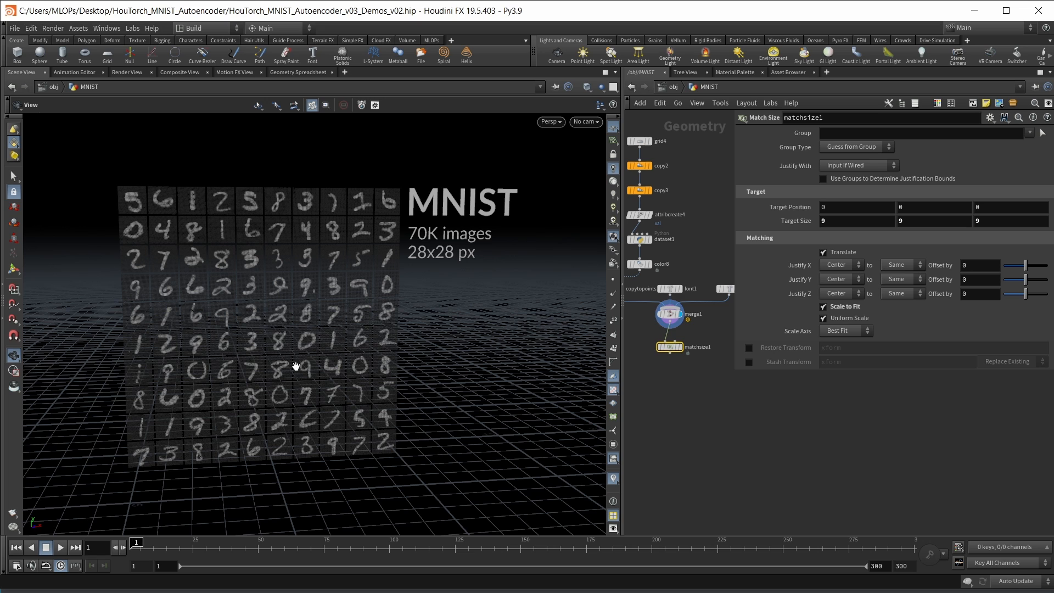
mouse_move(291, 359)
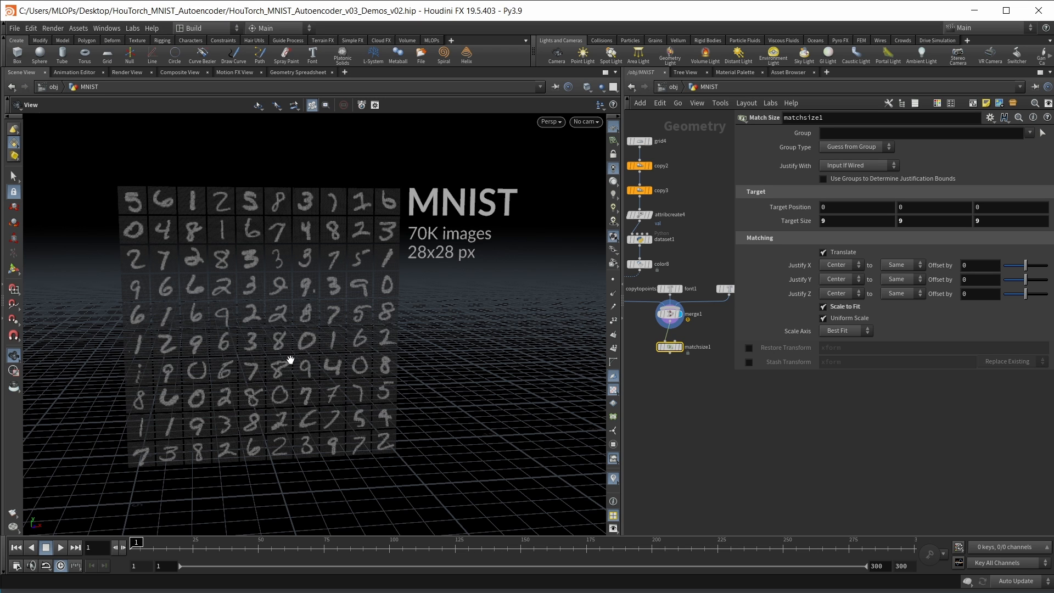
mouse_move(306, 283)
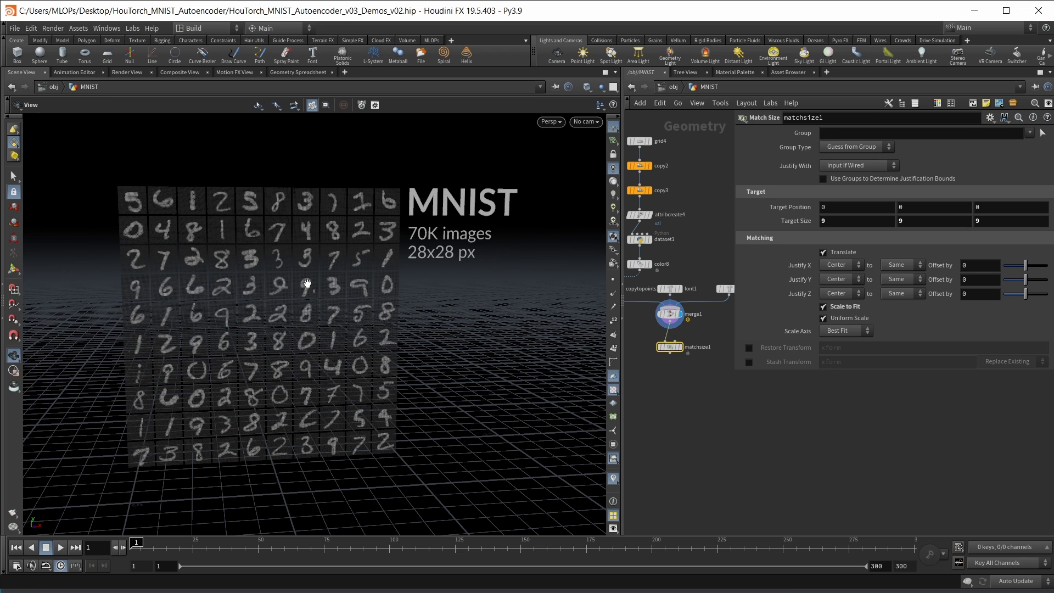
mouse_move(236, 199)
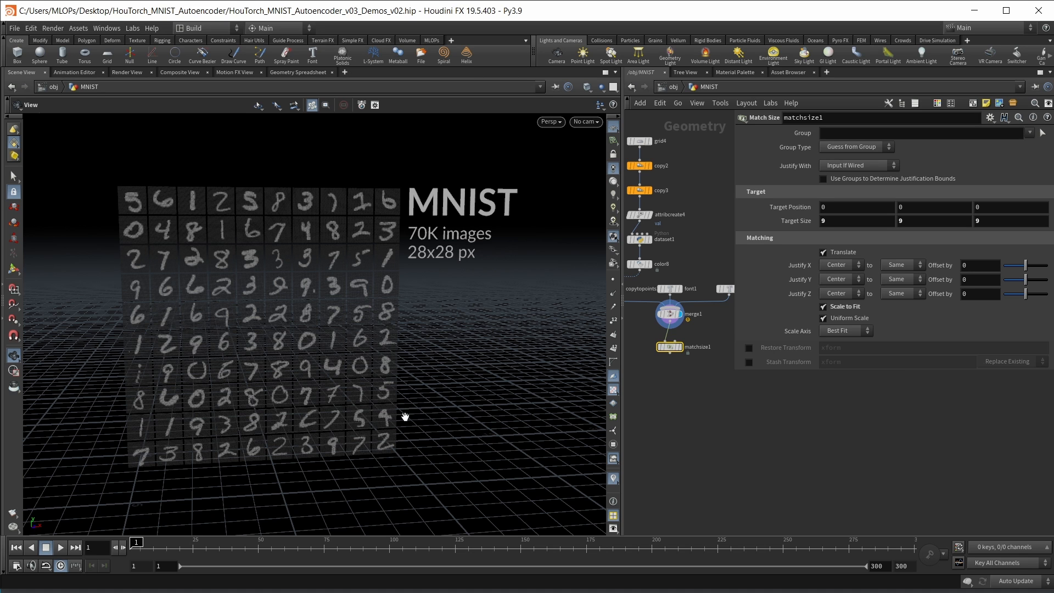
mouse_move(333, 361)
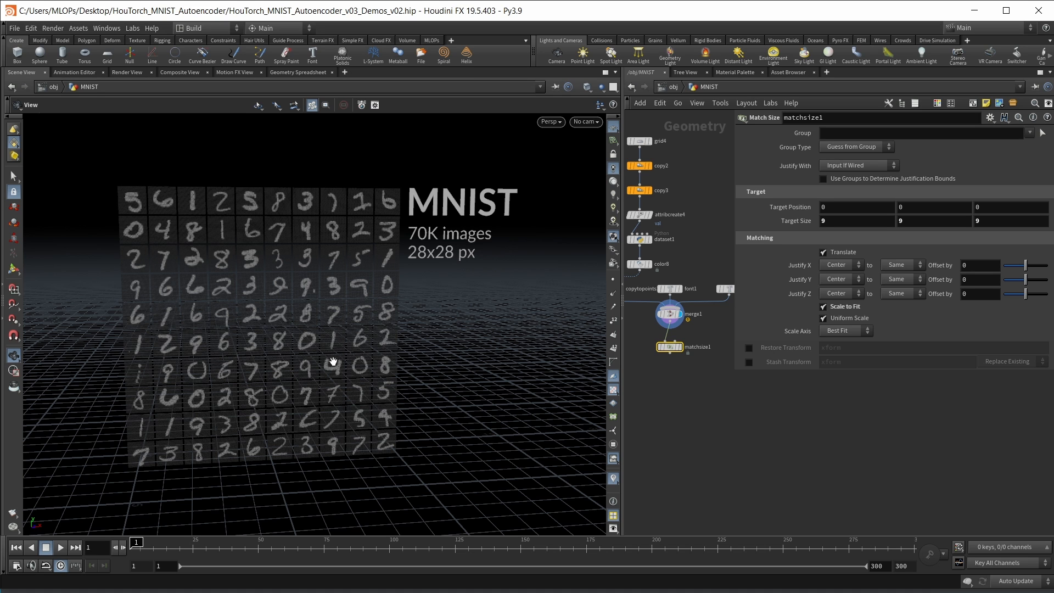
mouse_move(244, 264)
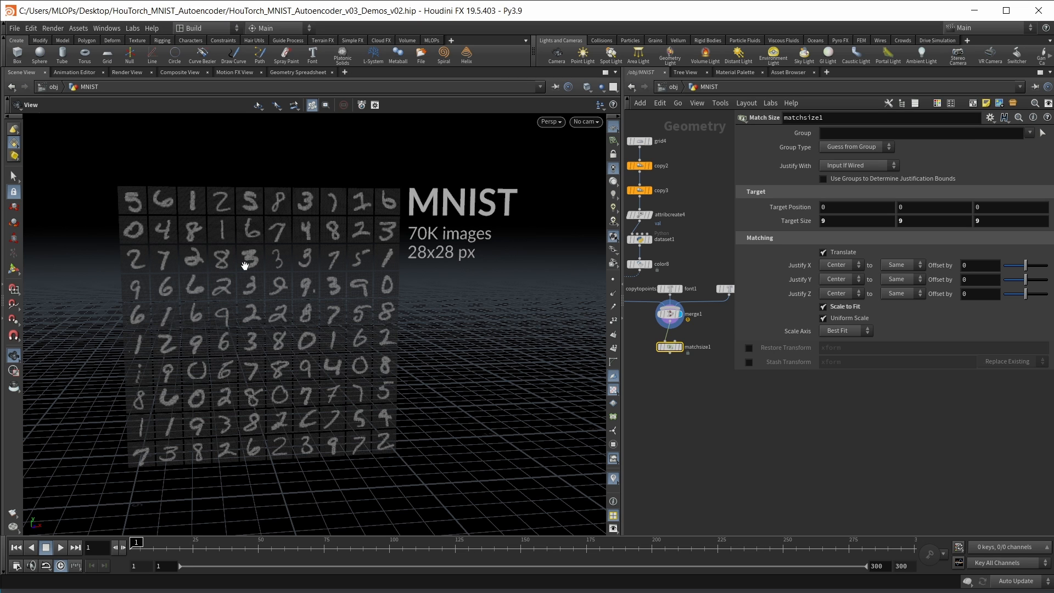
mouse_move(254, 274)
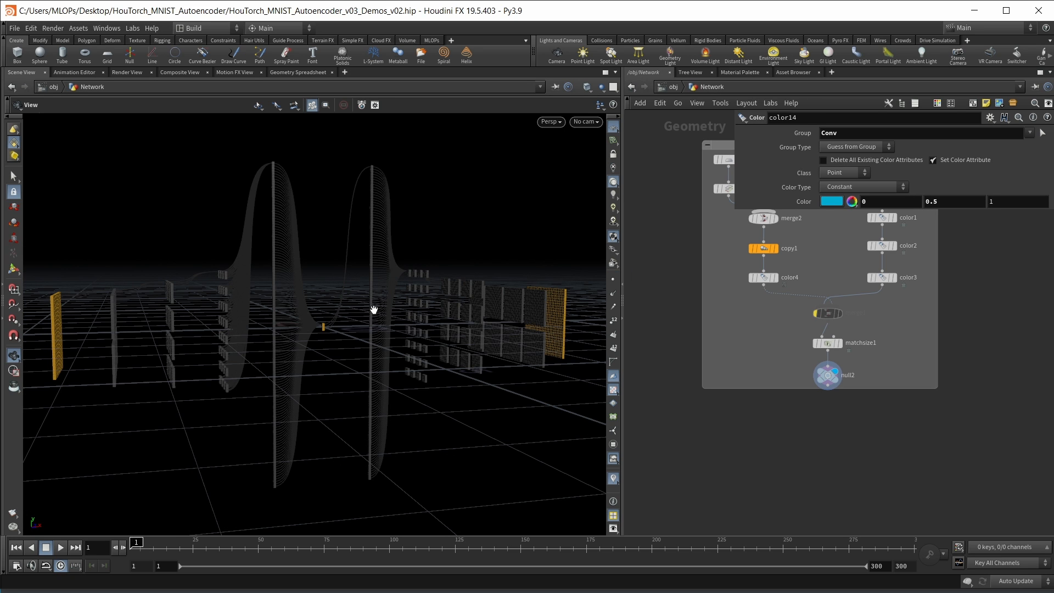
mouse_move(70, 347)
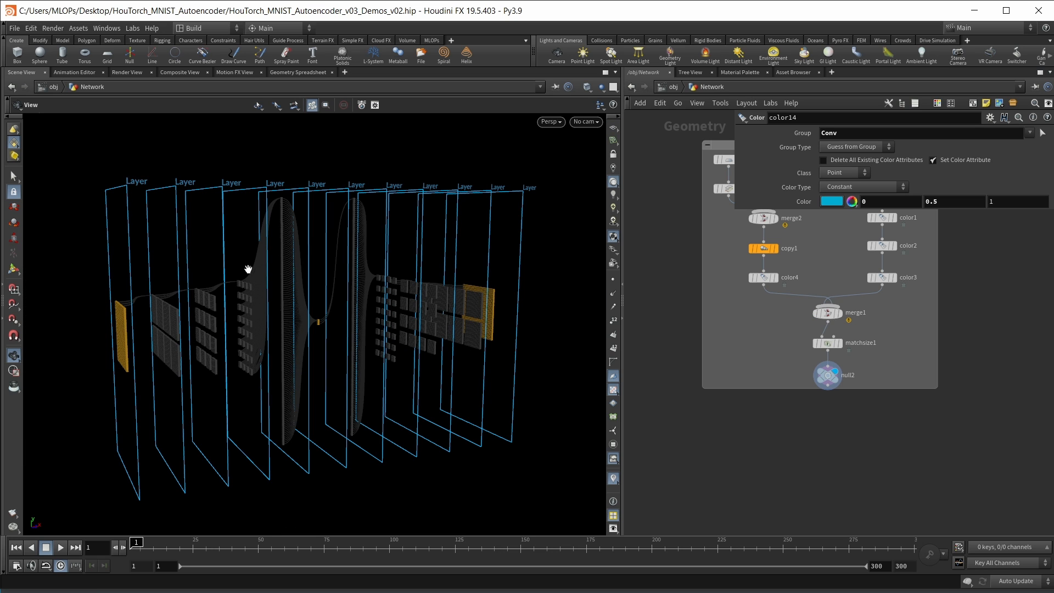
mouse_move(232, 198)
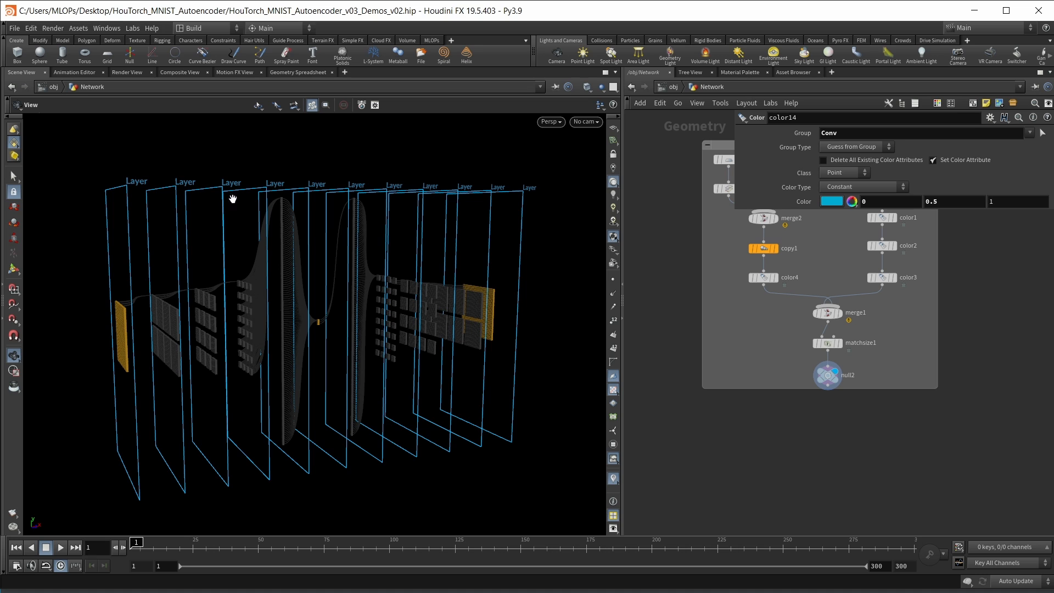
mouse_move(264, 254)
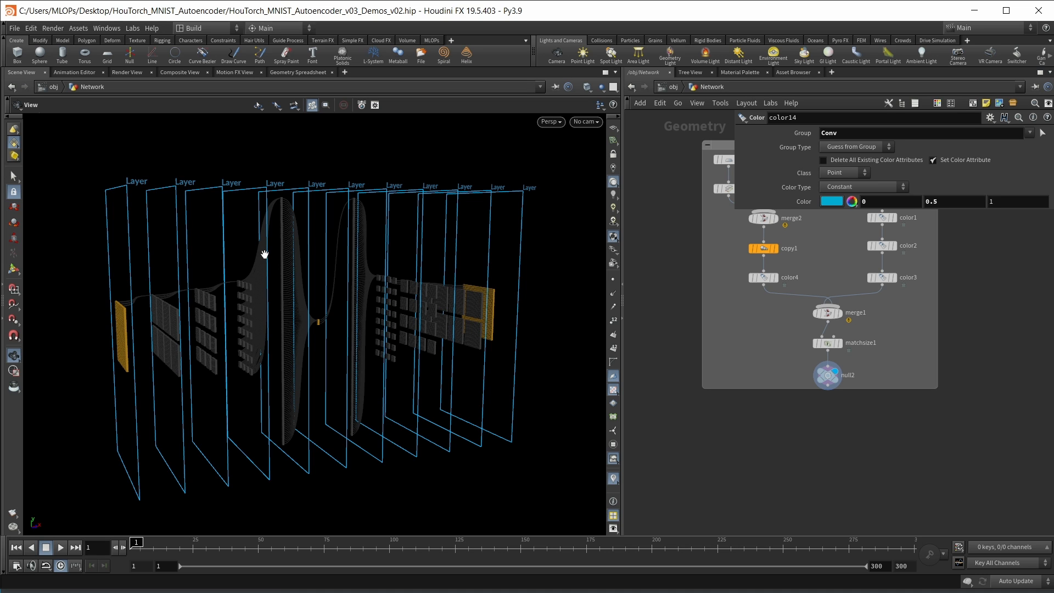
mouse_move(281, 308)
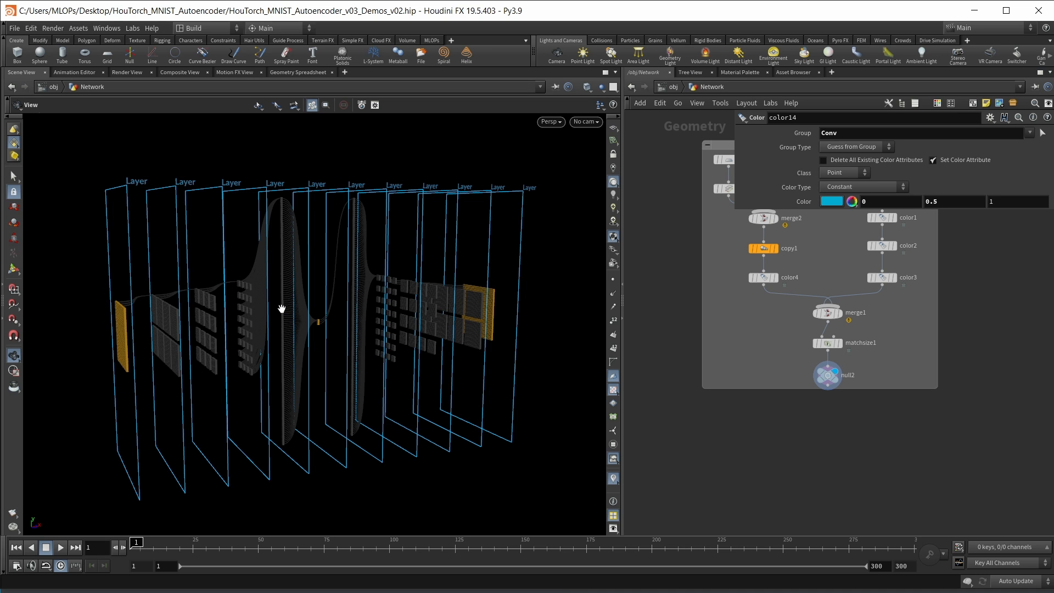
mouse_move(264, 283)
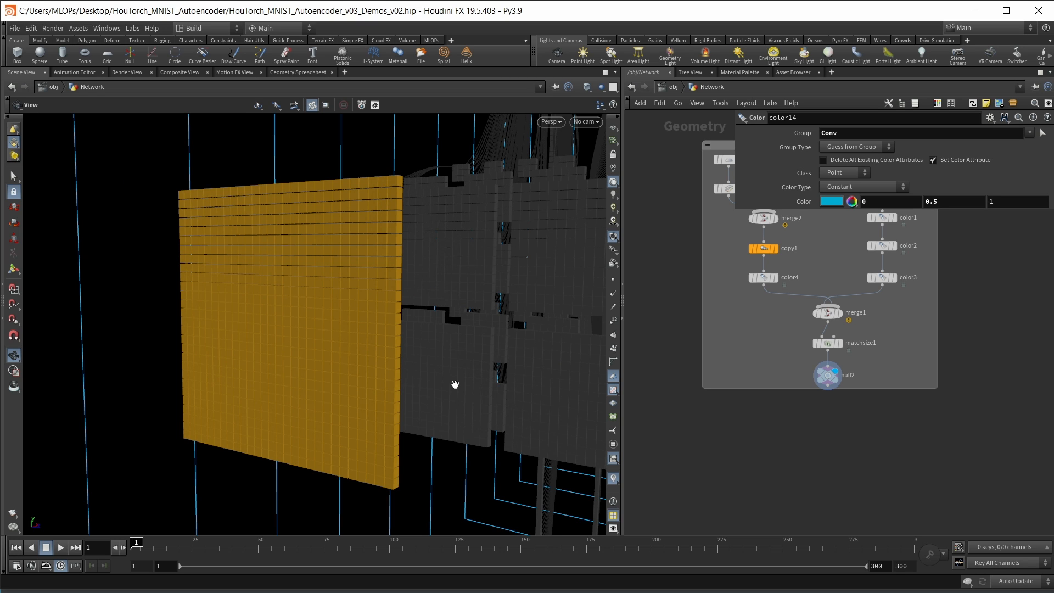
mouse_move(399, 432)
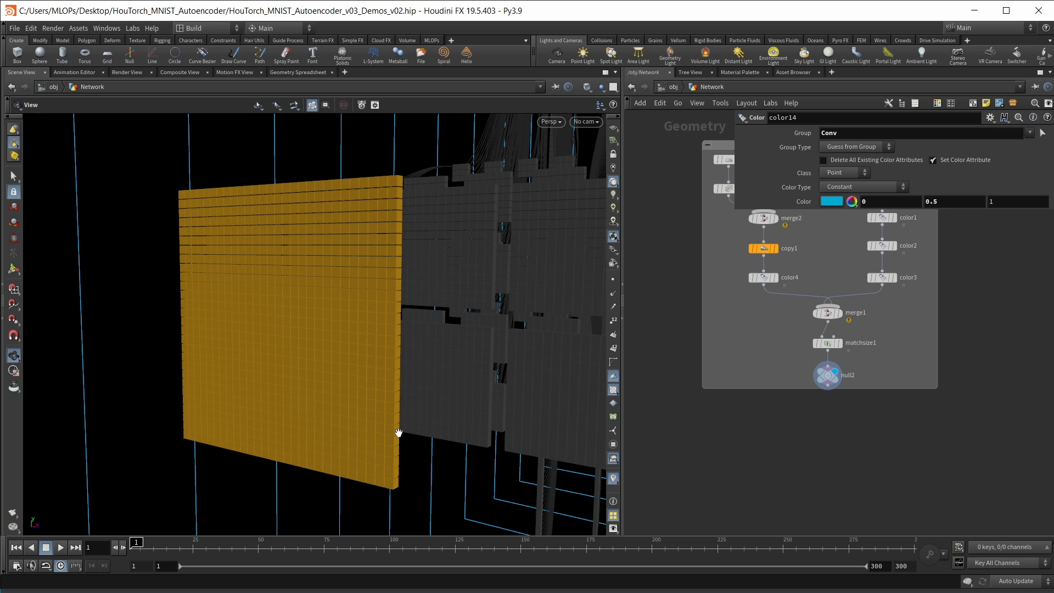
mouse_move(479, 468)
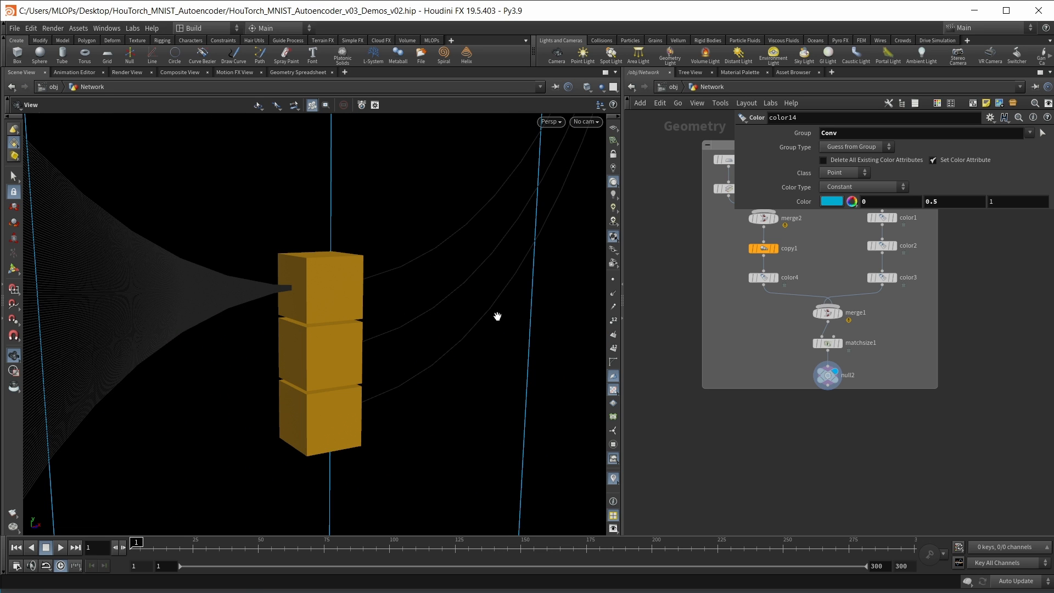
mouse_move(468, 417)
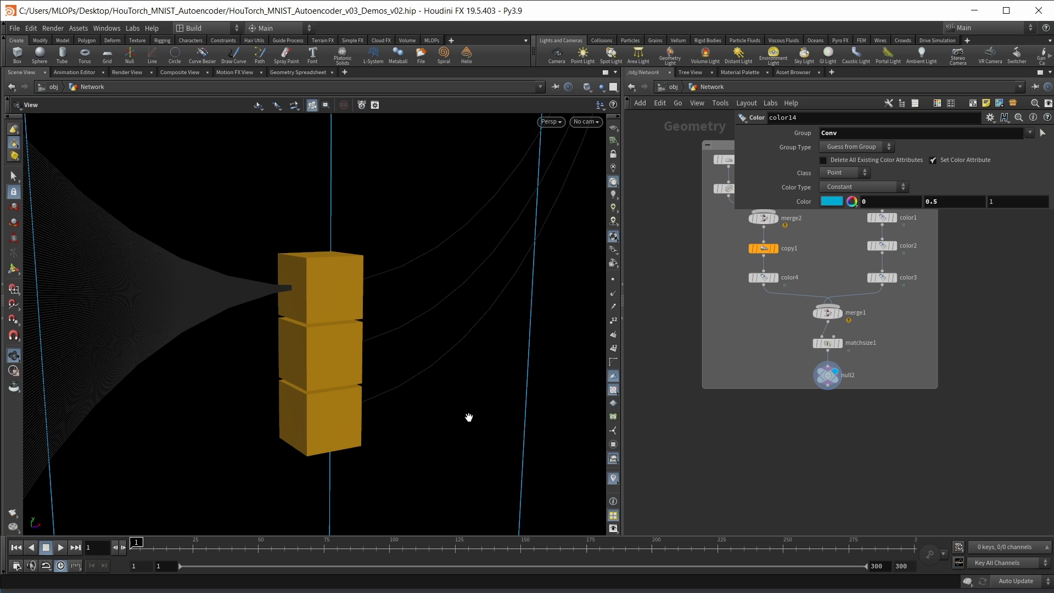
mouse_move(419, 429)
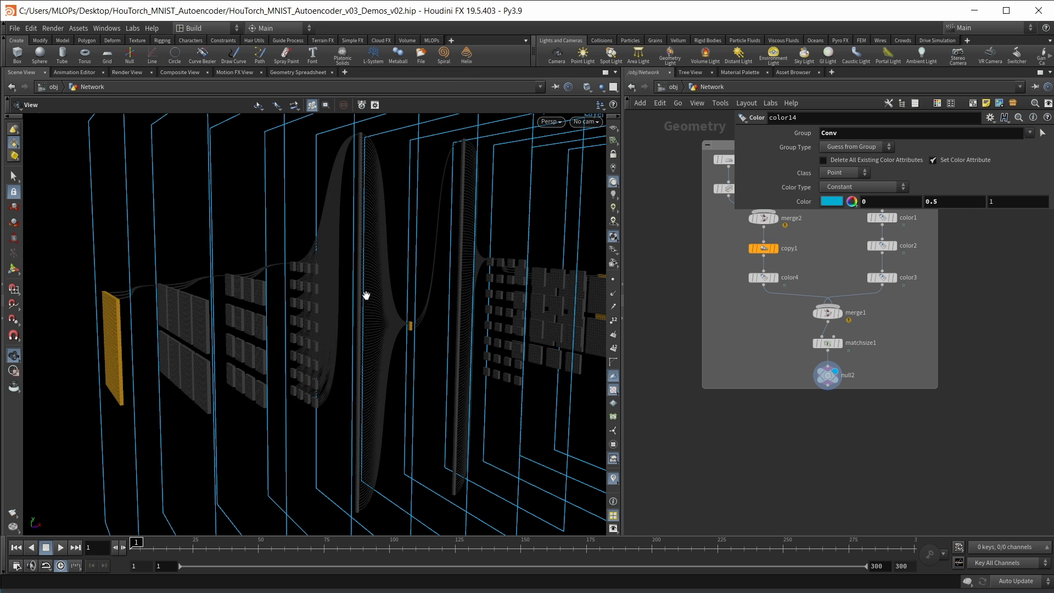
mouse_move(225, 361)
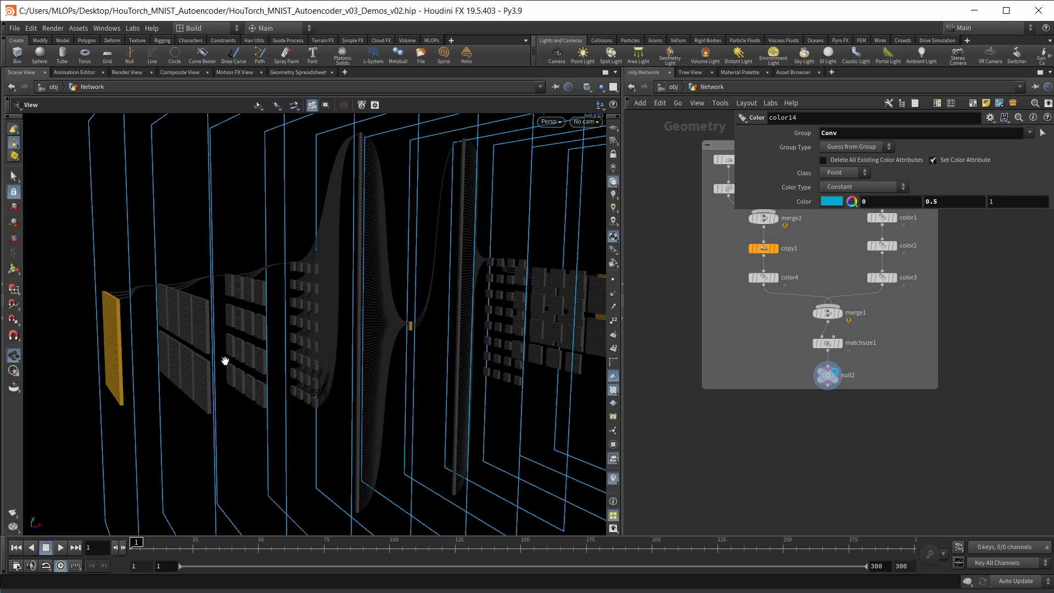
mouse_move(433, 336)
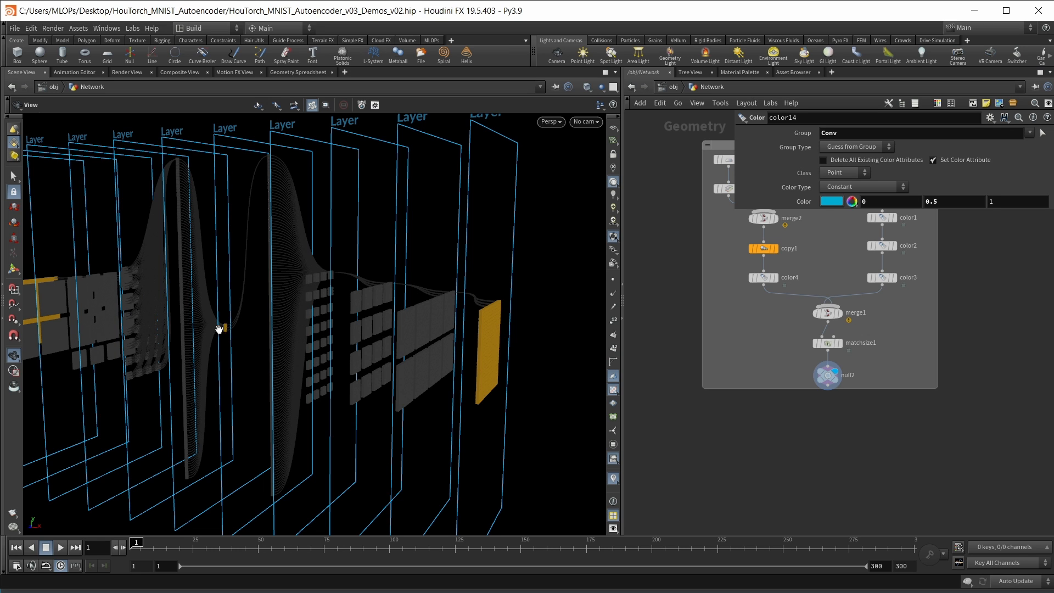
mouse_move(449, 380)
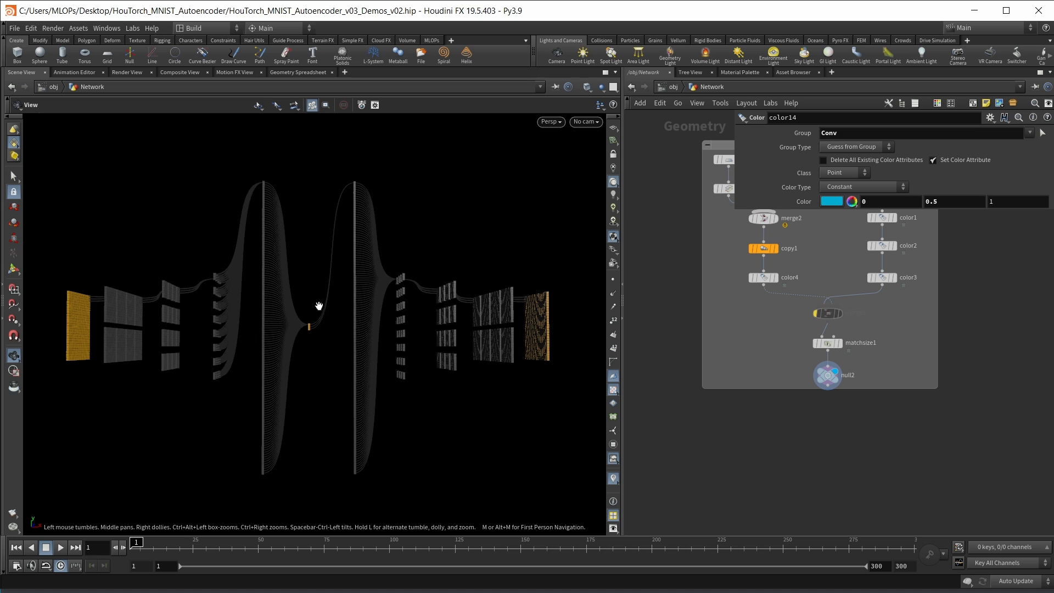
mouse_move(468, 366)
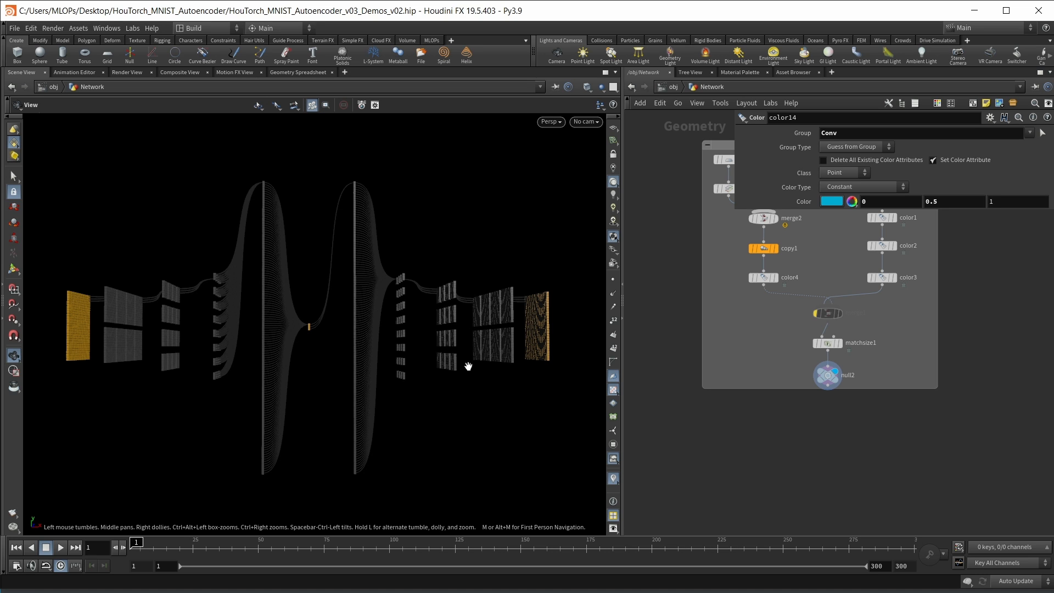
mouse_move(459, 362)
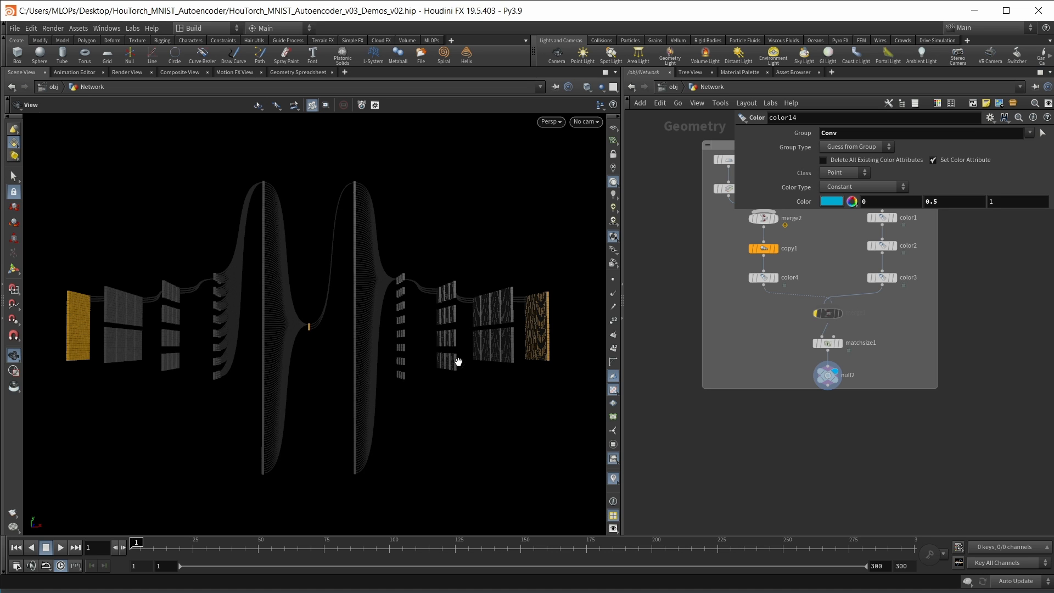
mouse_move(496, 344)
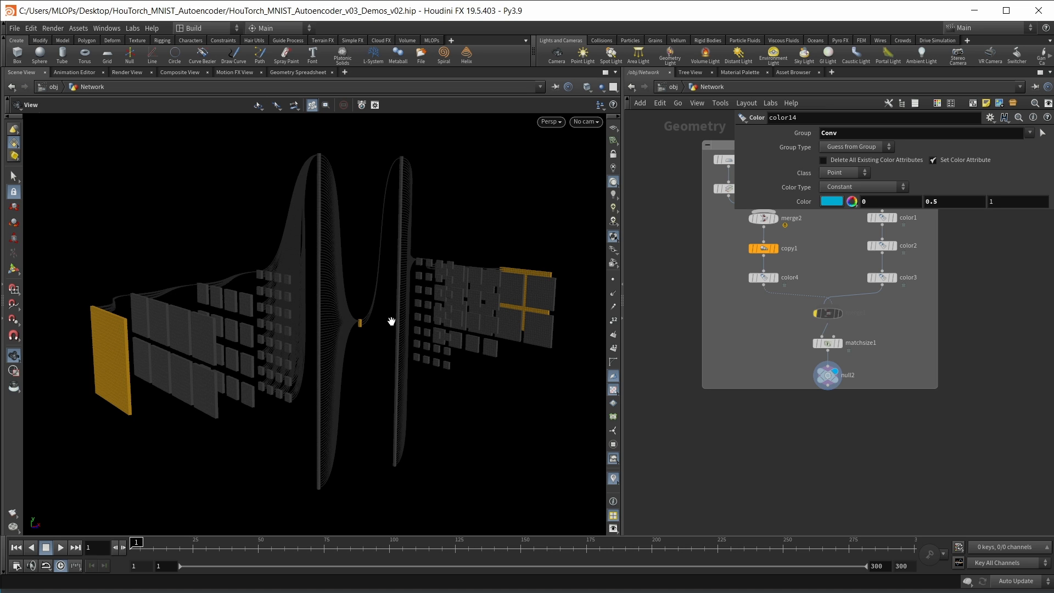
mouse_move(368, 368)
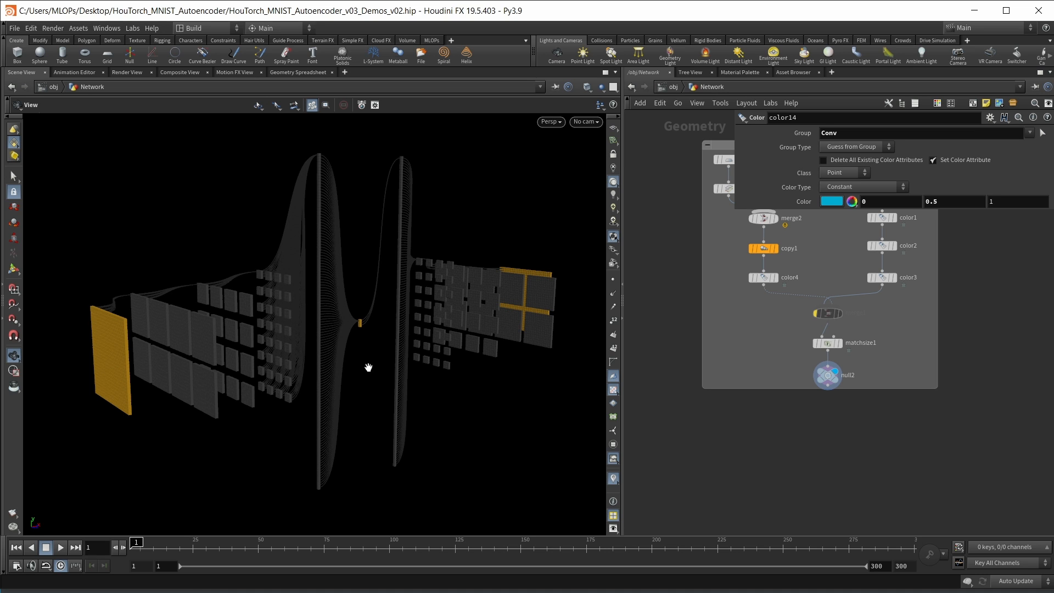
mouse_move(135, 371)
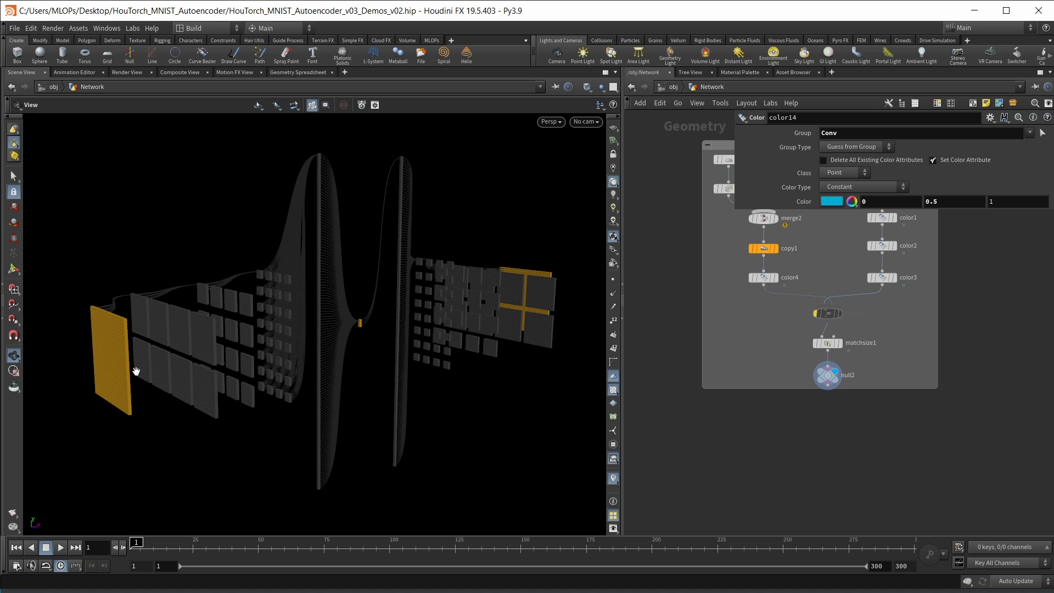
mouse_move(125, 324)
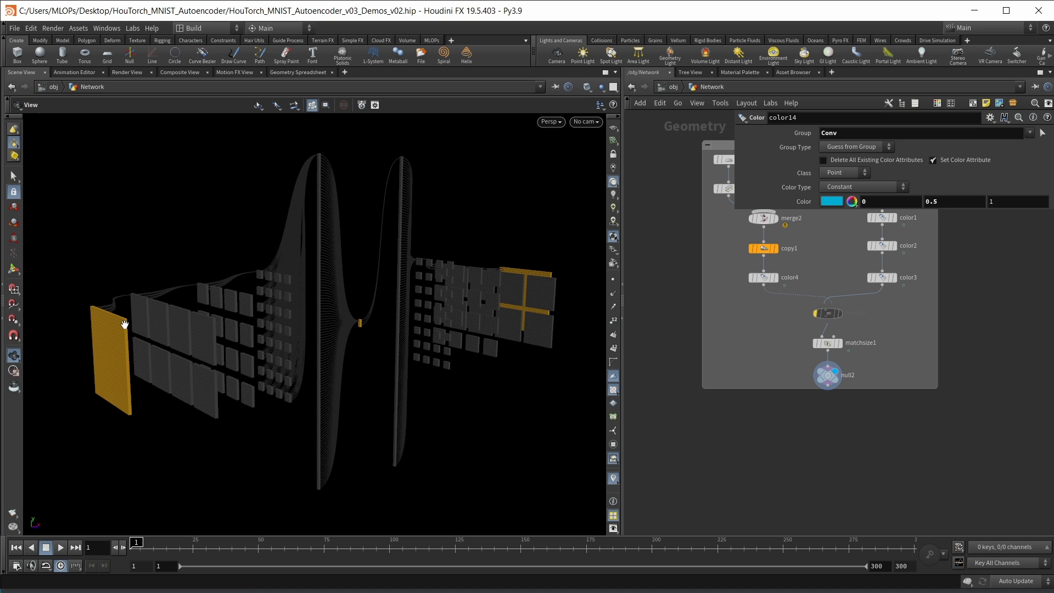
mouse_move(135, 406)
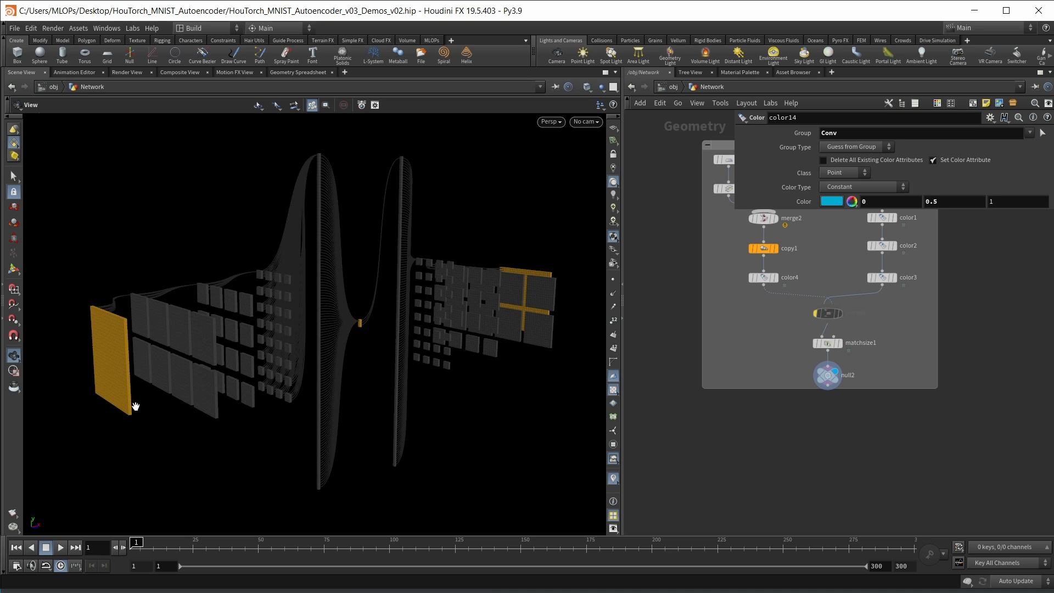
mouse_move(368, 343)
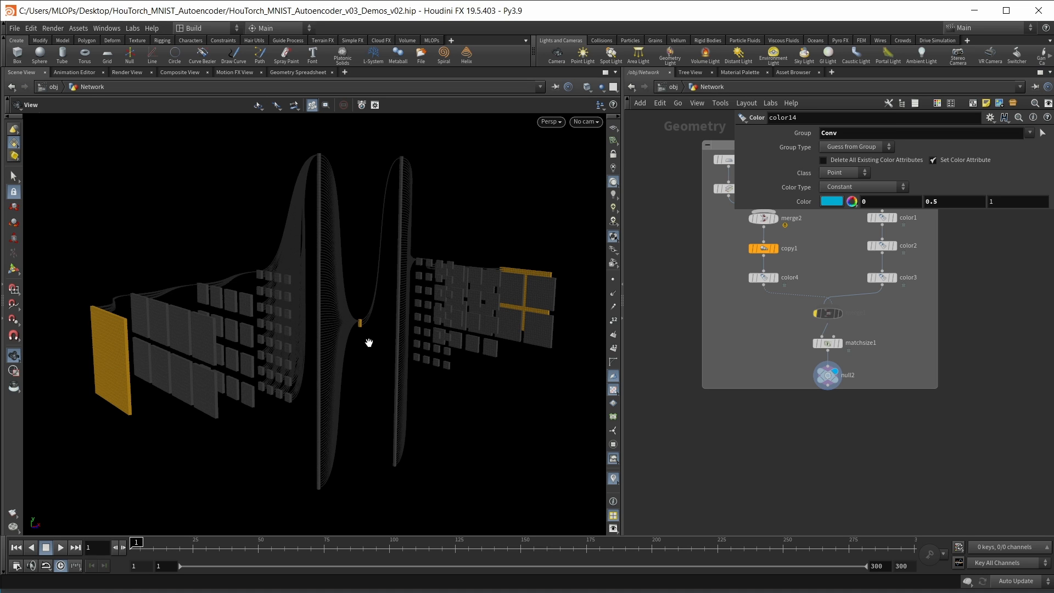
mouse_move(379, 340)
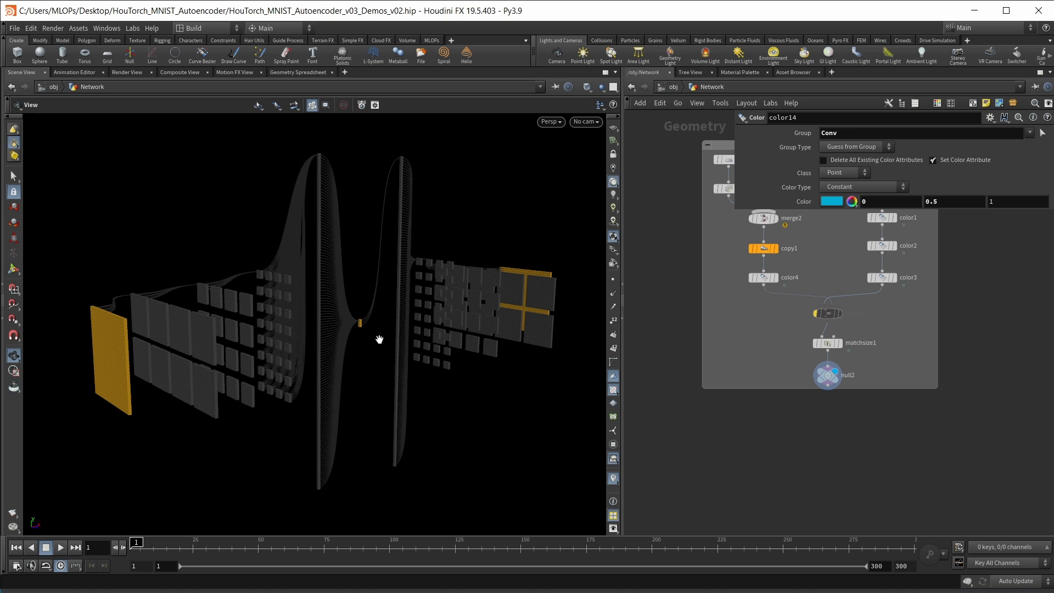
mouse_move(209, 361)
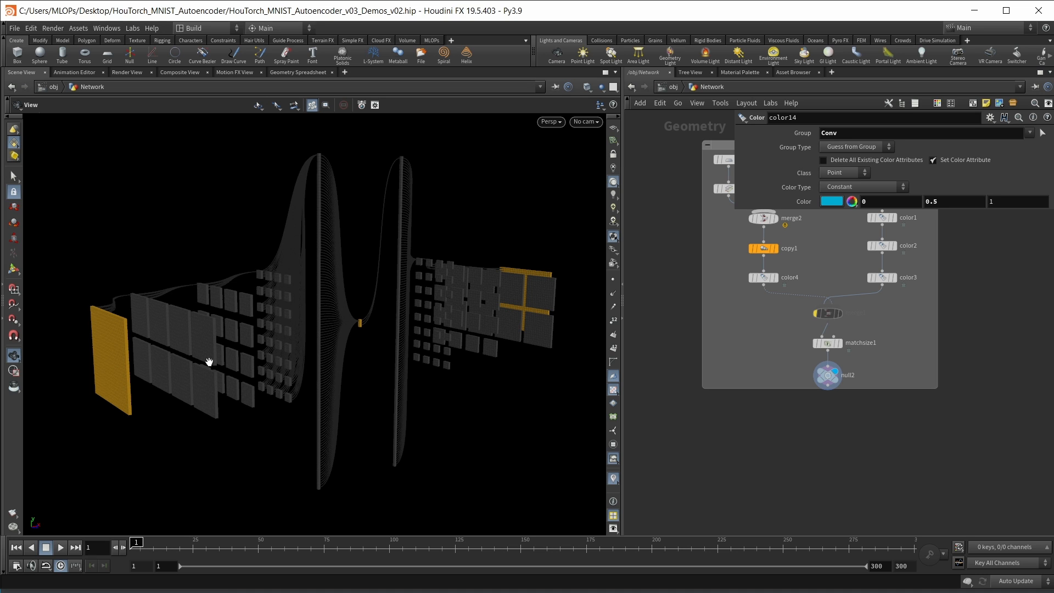
mouse_move(131, 327)
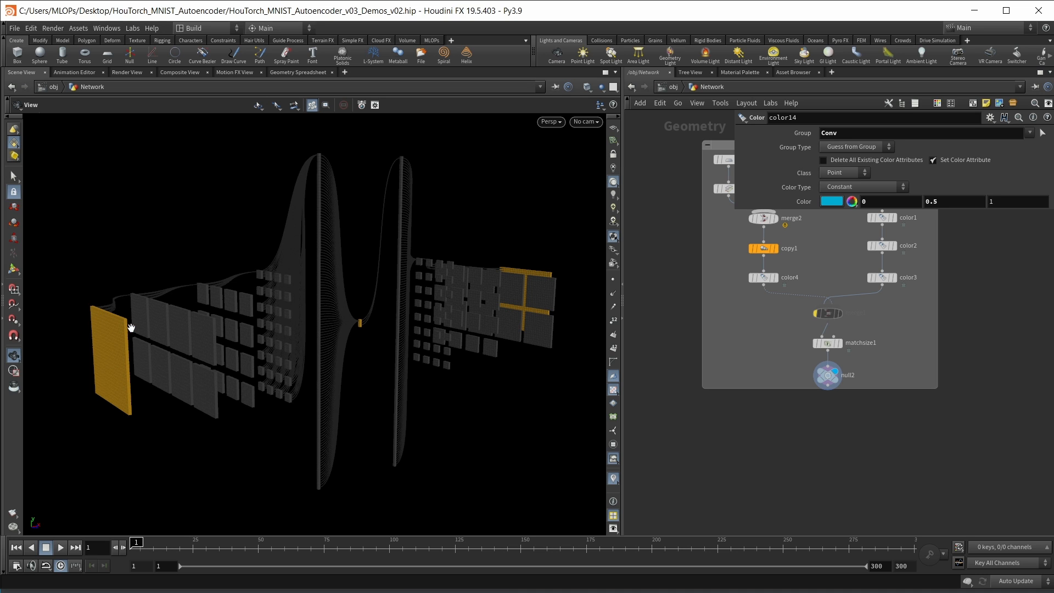
mouse_move(221, 443)
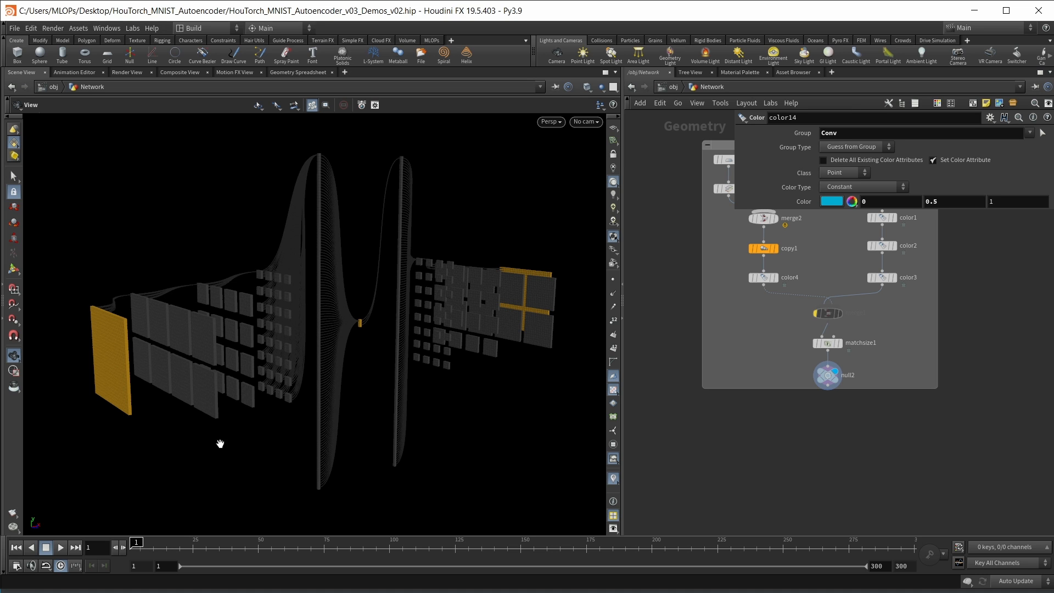
mouse_move(368, 335)
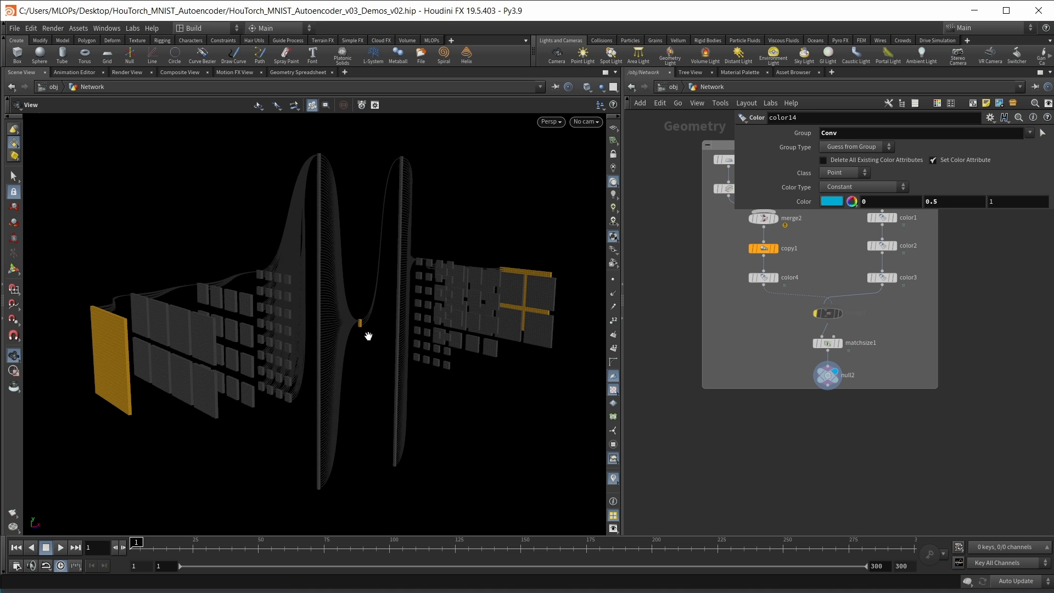
mouse_move(365, 335)
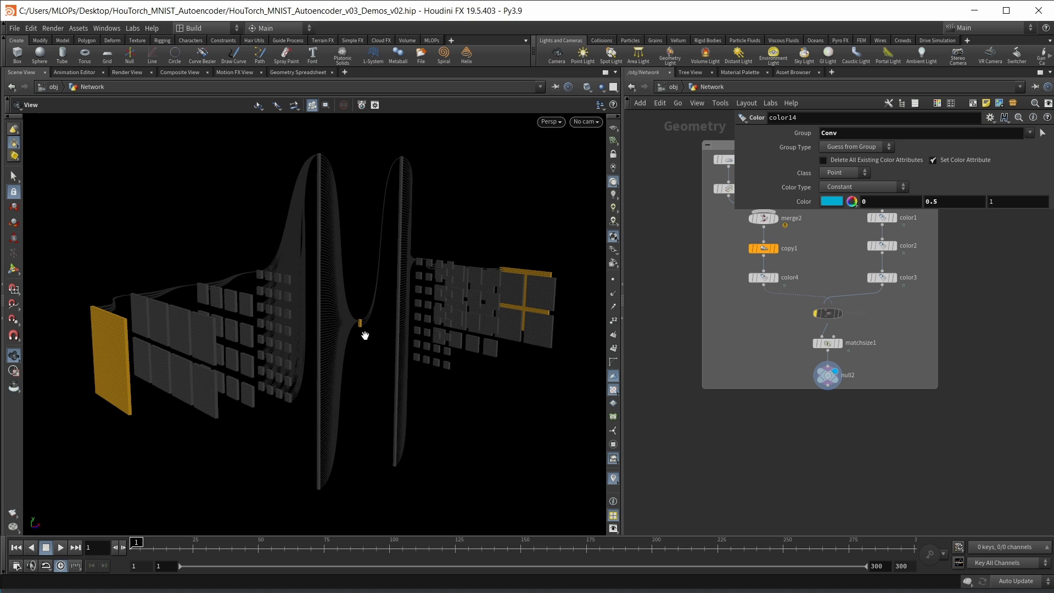
mouse_move(376, 336)
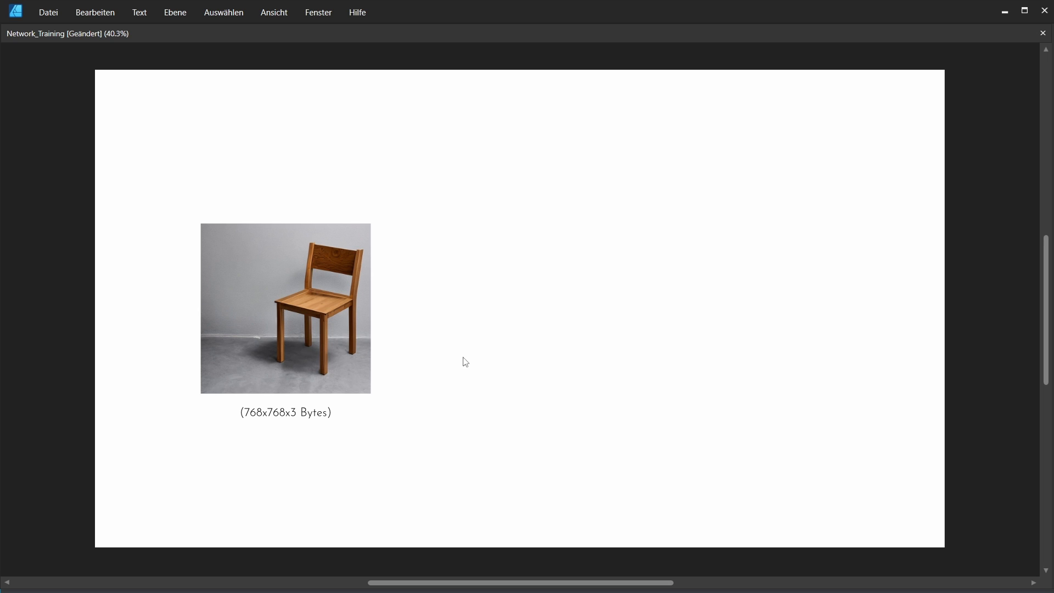
mouse_move(363, 425)
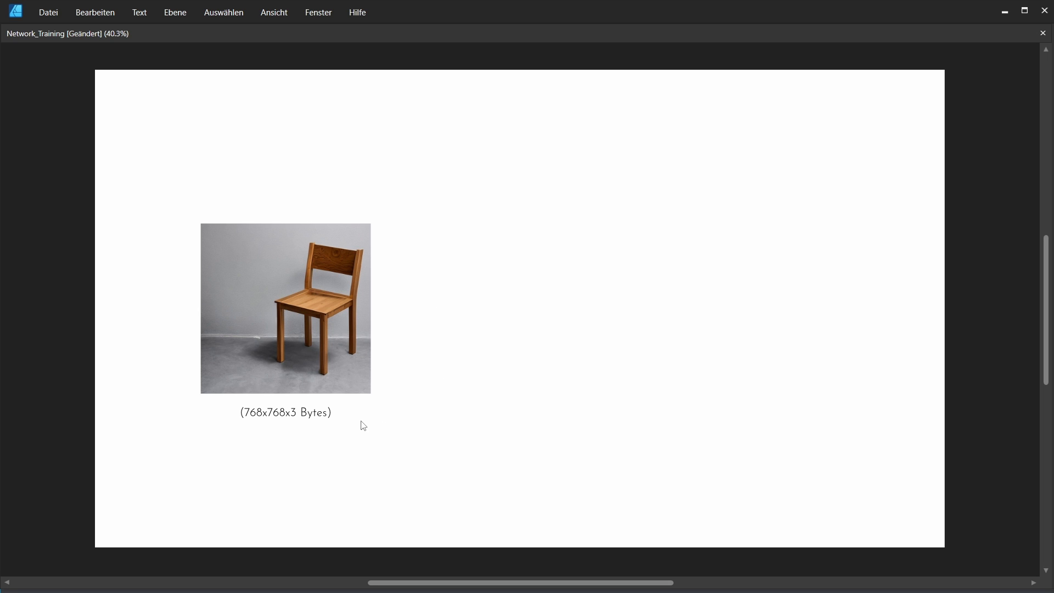
mouse_move(363, 419)
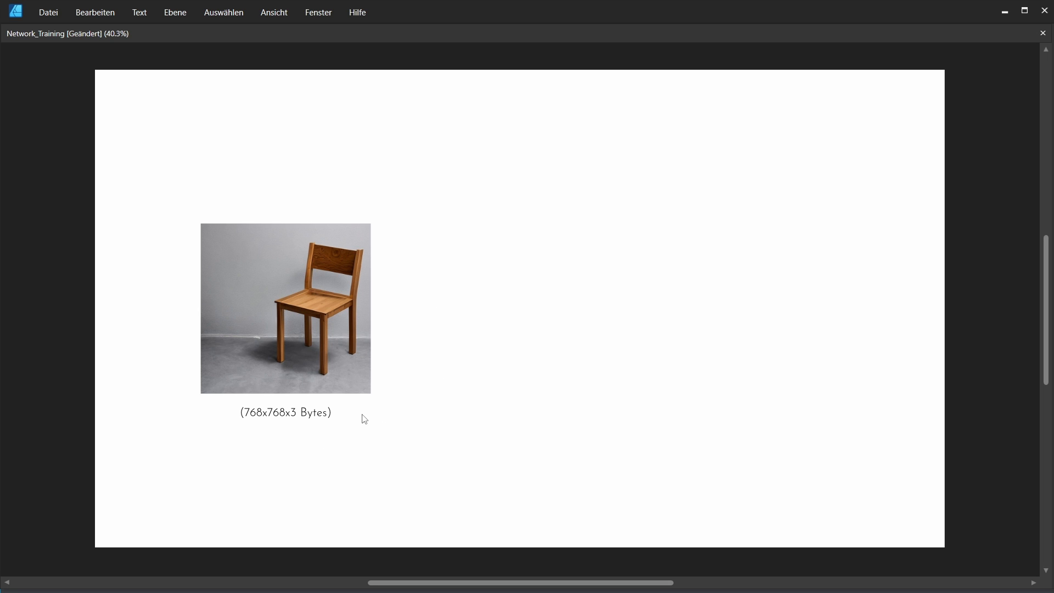
mouse_move(291, 422)
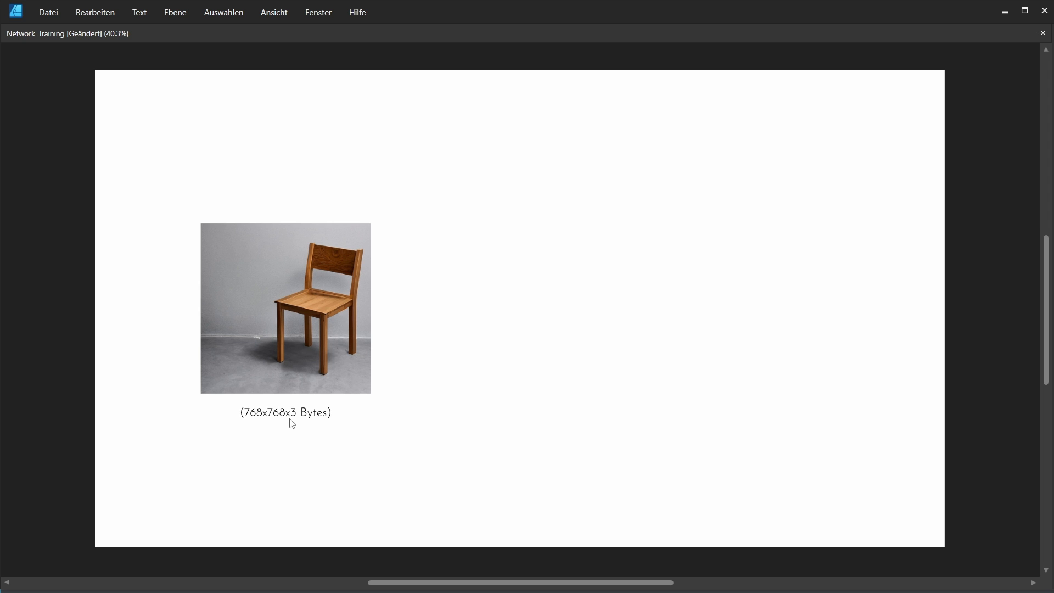
mouse_move(511, 360)
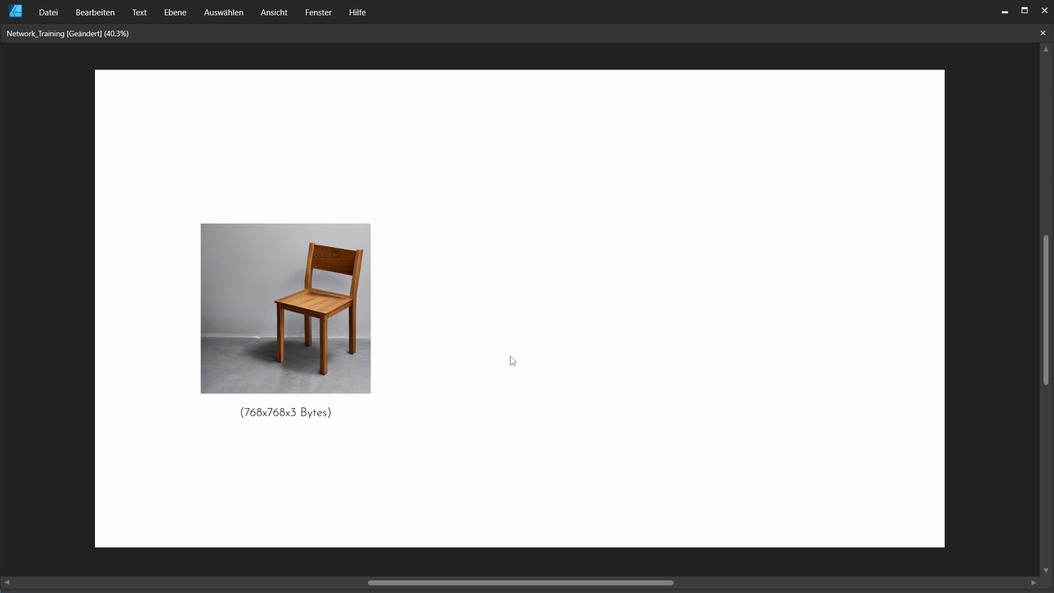
mouse_move(550, 362)
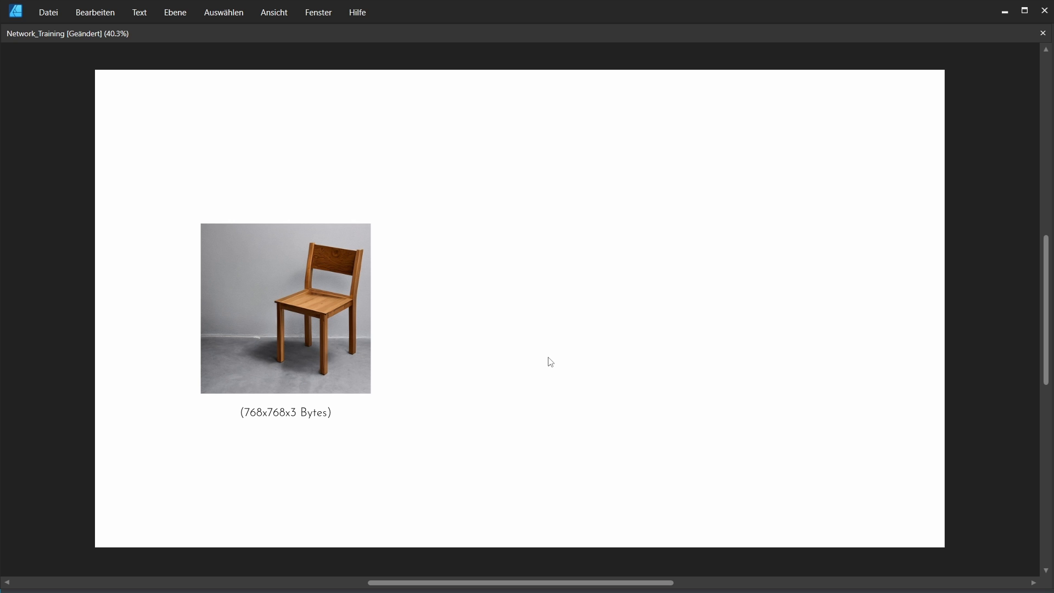
mouse_move(562, 354)
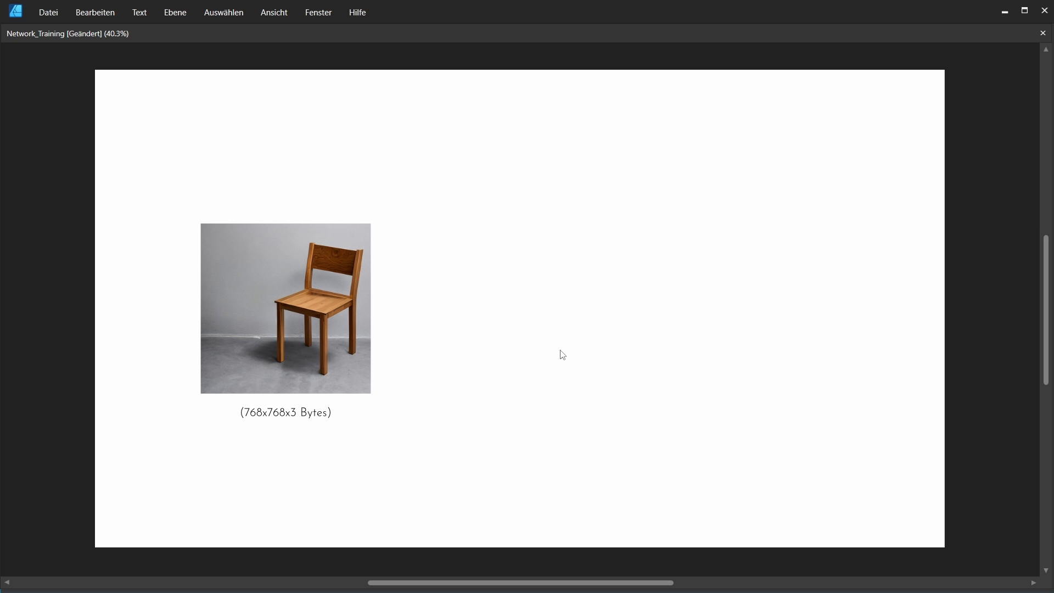
mouse_move(302, 243)
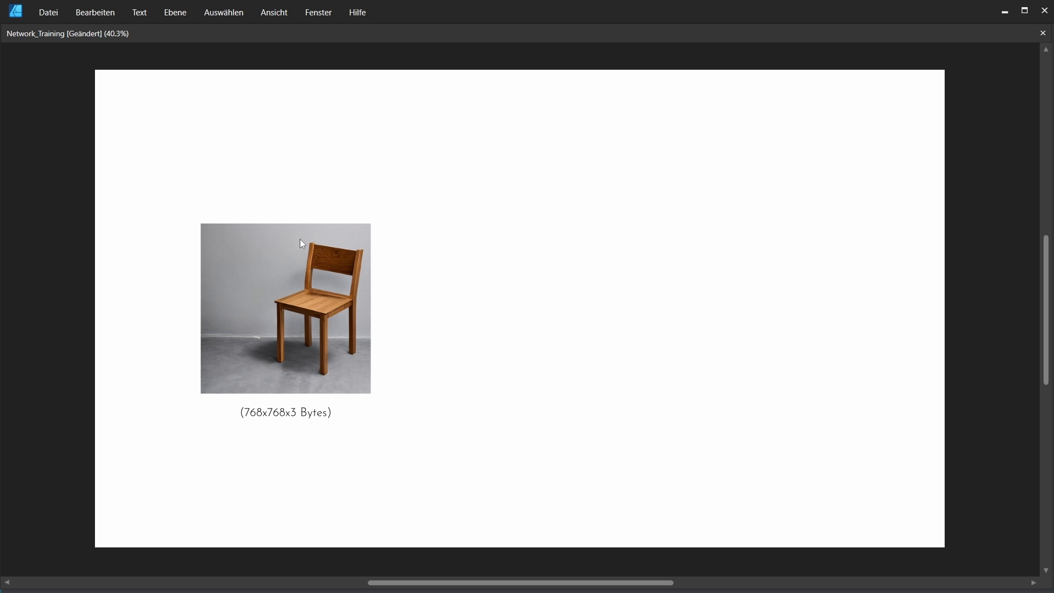
mouse_move(485, 320)
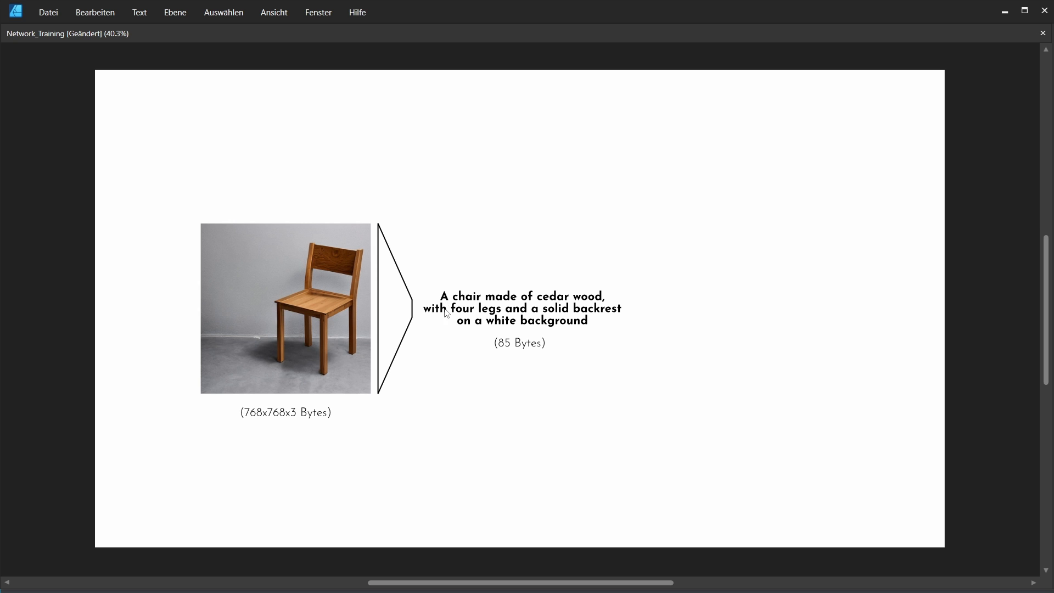
mouse_move(462, 313)
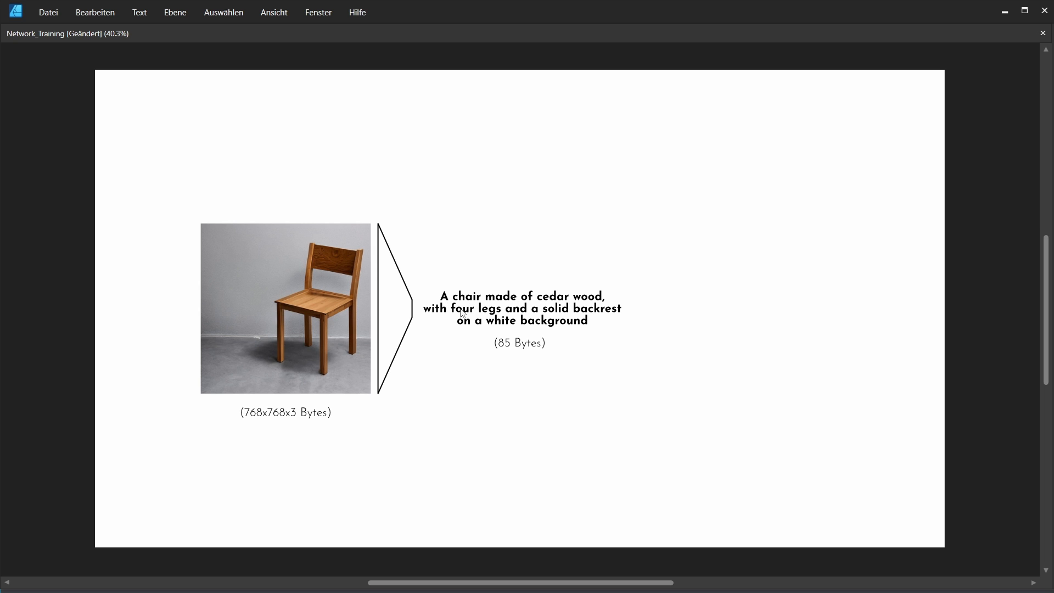
mouse_move(533, 335)
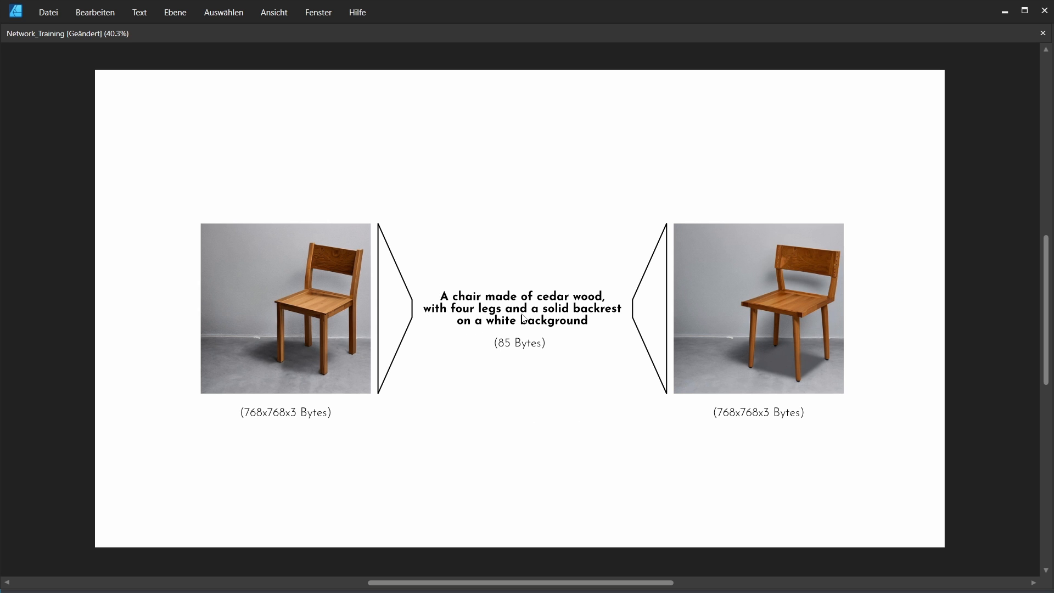
mouse_move(550, 375)
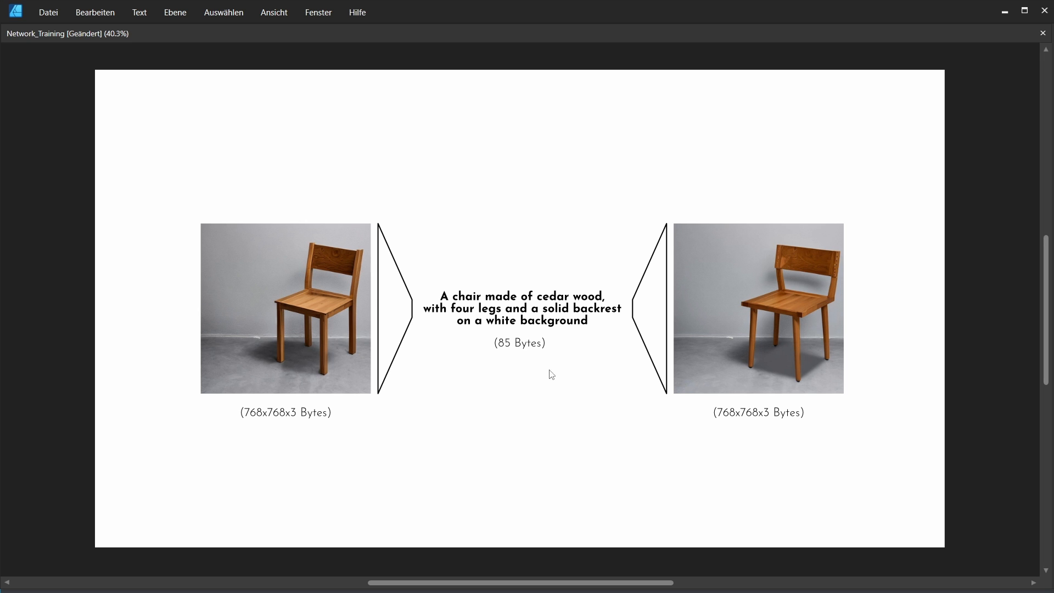
mouse_move(719, 218)
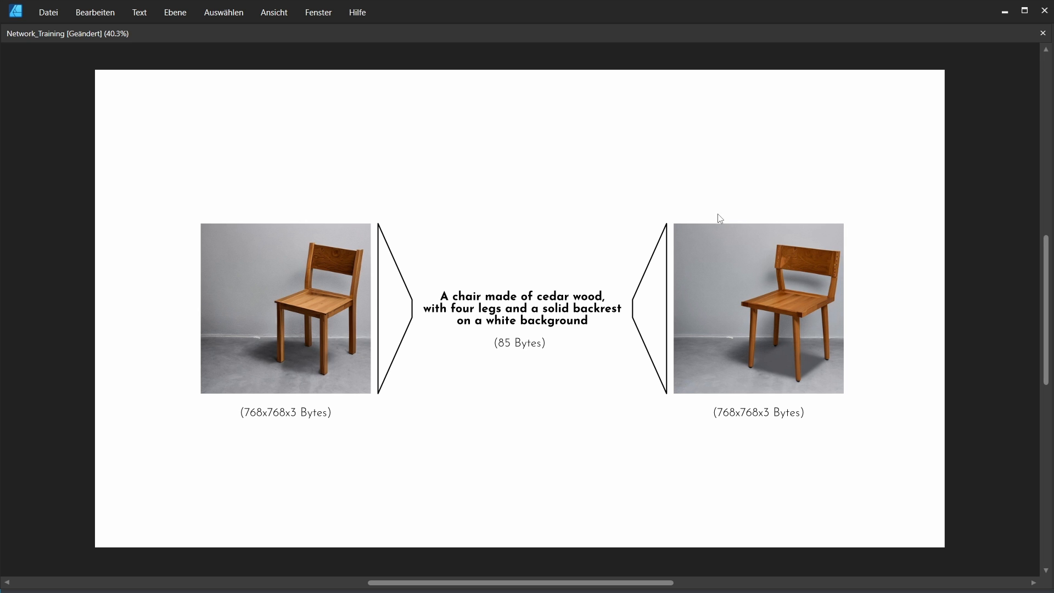
mouse_move(906, 261)
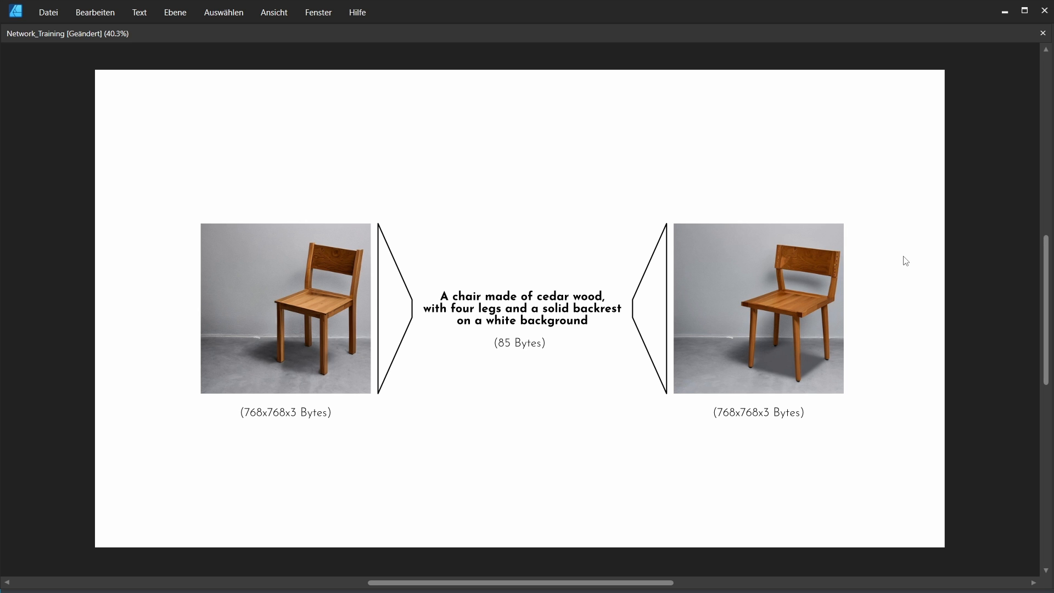
mouse_move(368, 188)
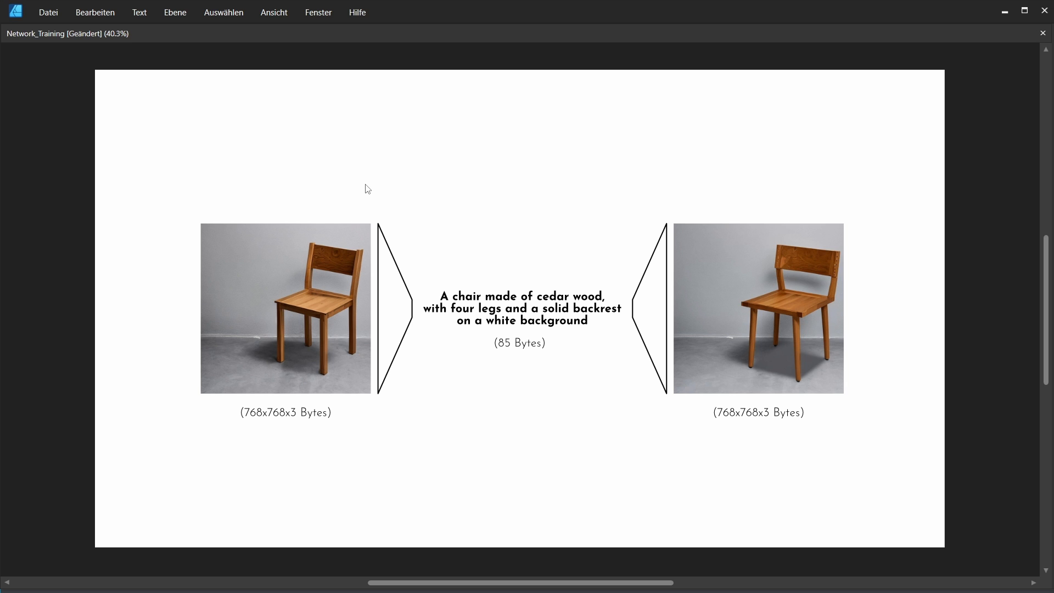
mouse_move(880, 198)
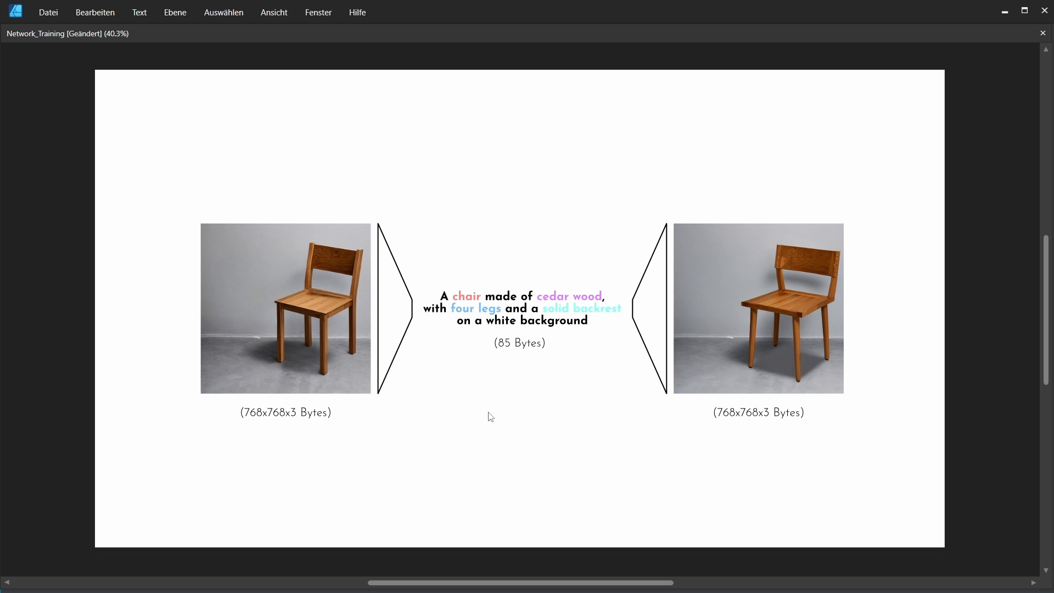
mouse_move(431, 300)
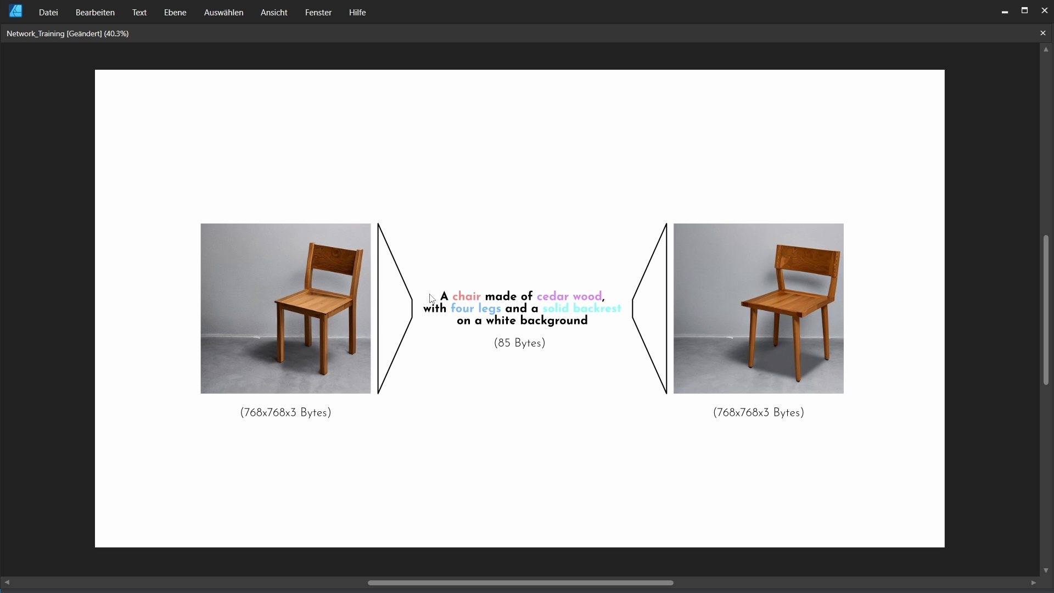
mouse_move(469, 290)
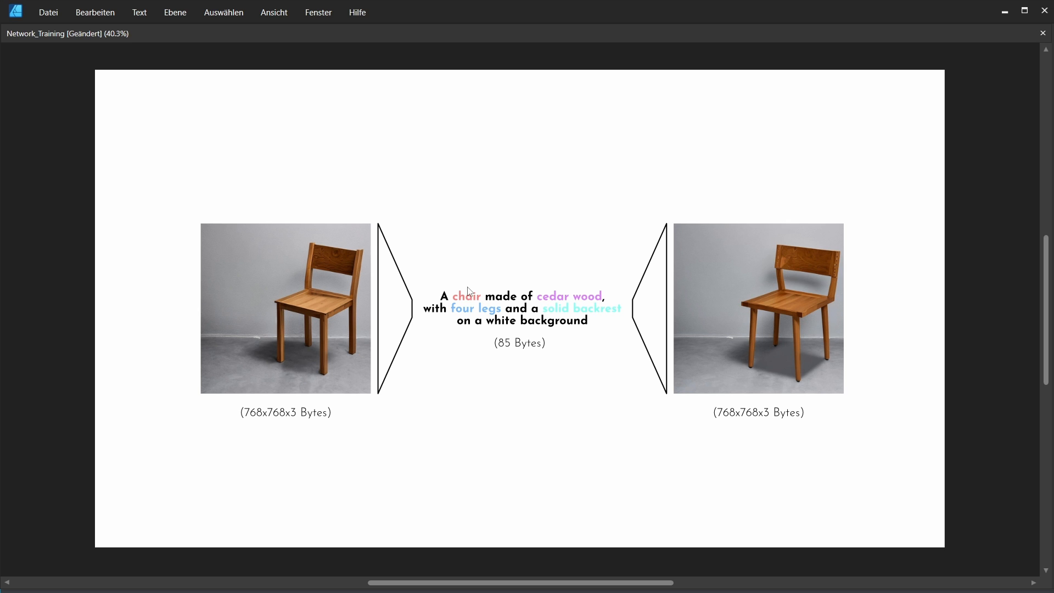
mouse_move(435, 297)
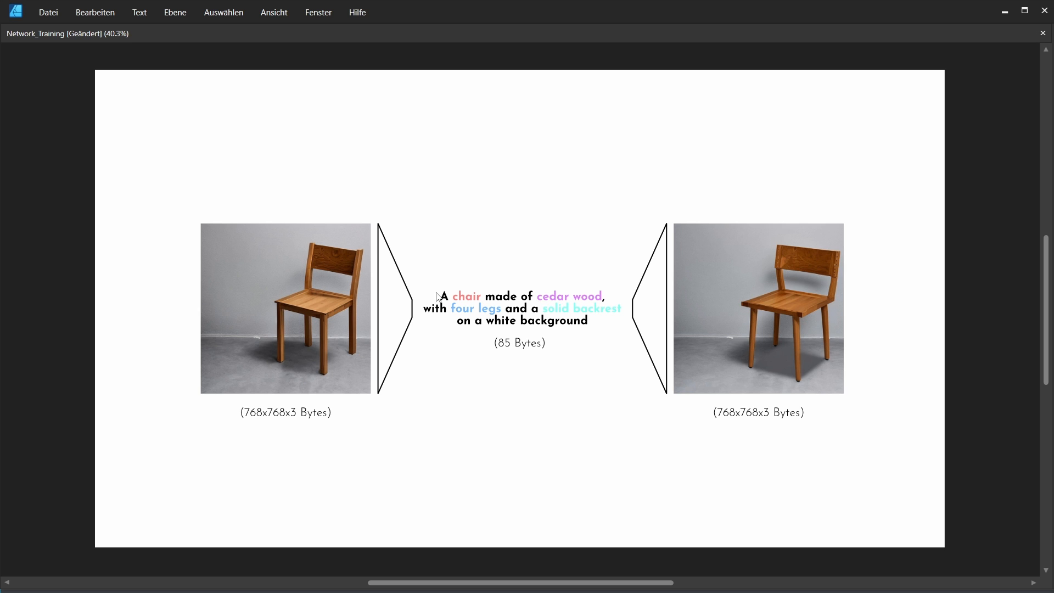
mouse_move(613, 308)
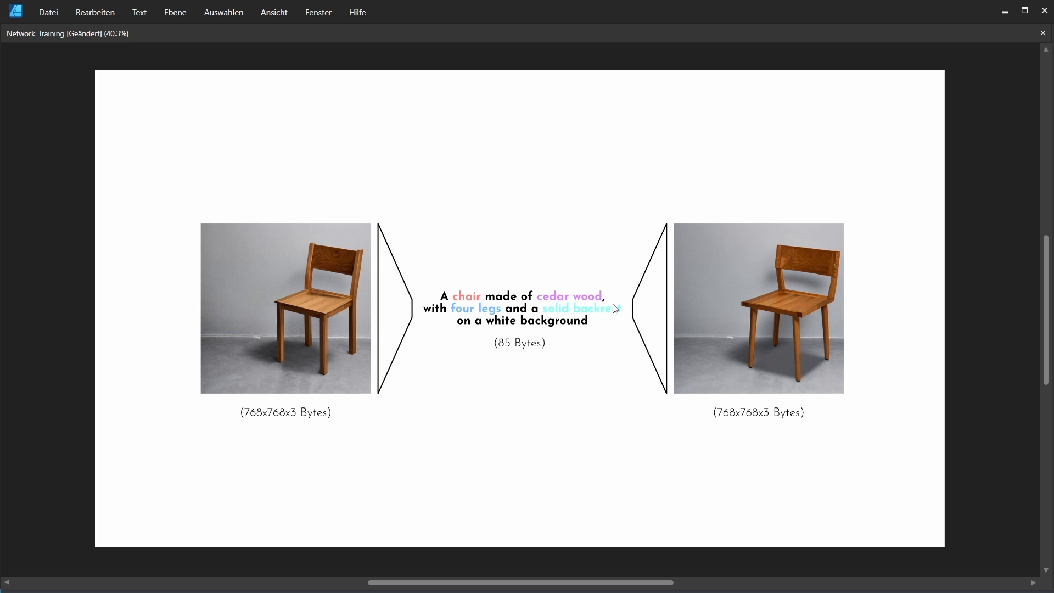
mouse_move(602, 362)
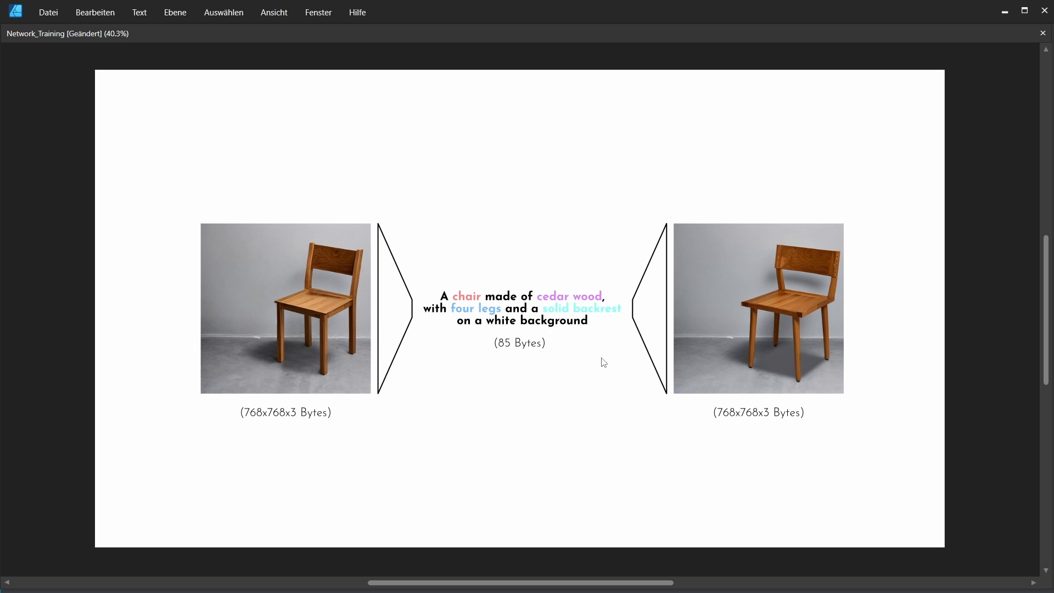
mouse_move(546, 404)
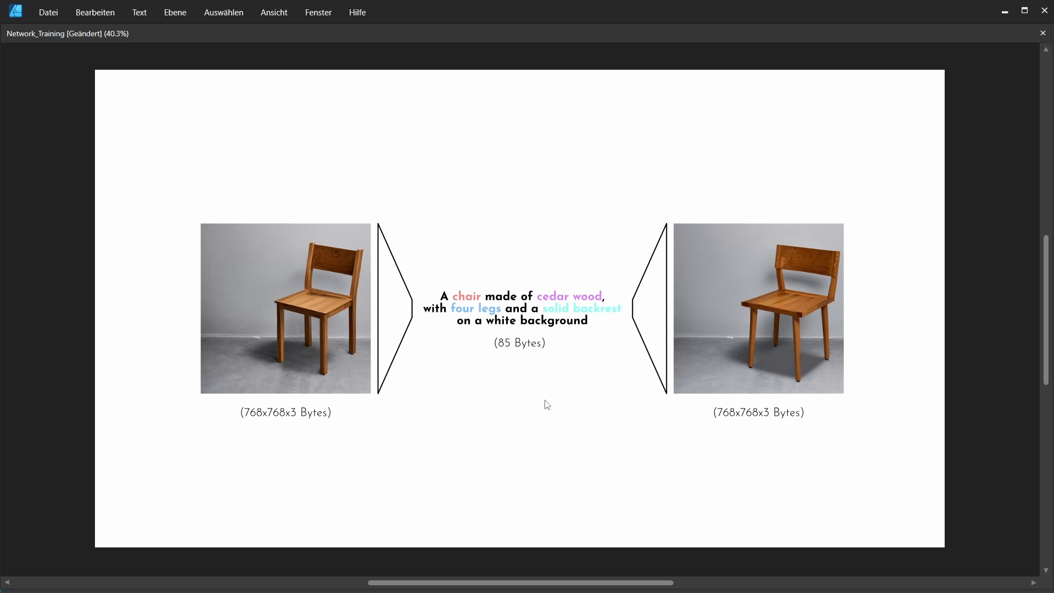
mouse_move(502, 497)
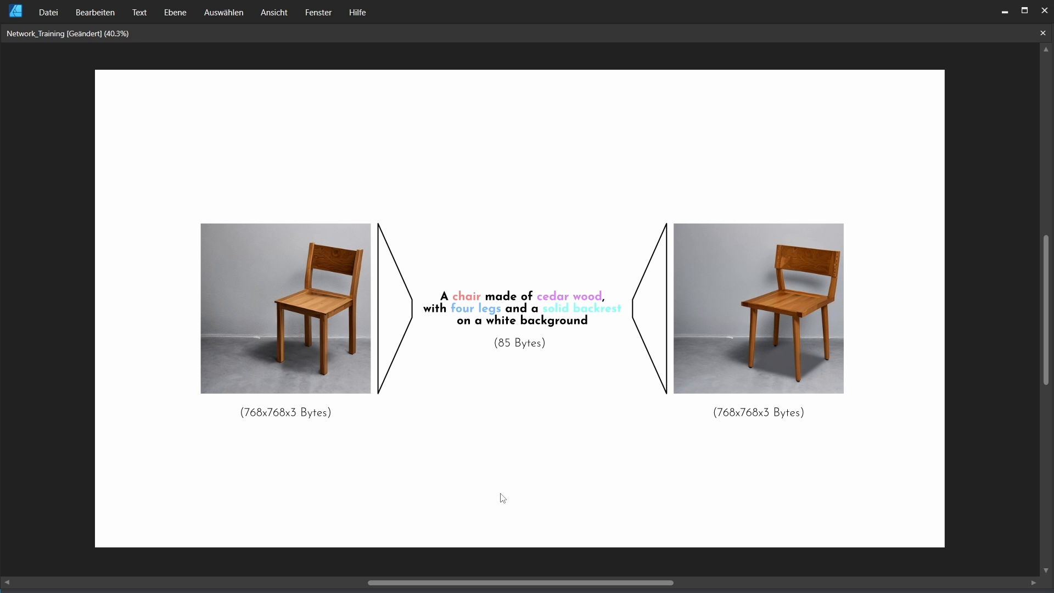
mouse_move(578, 448)
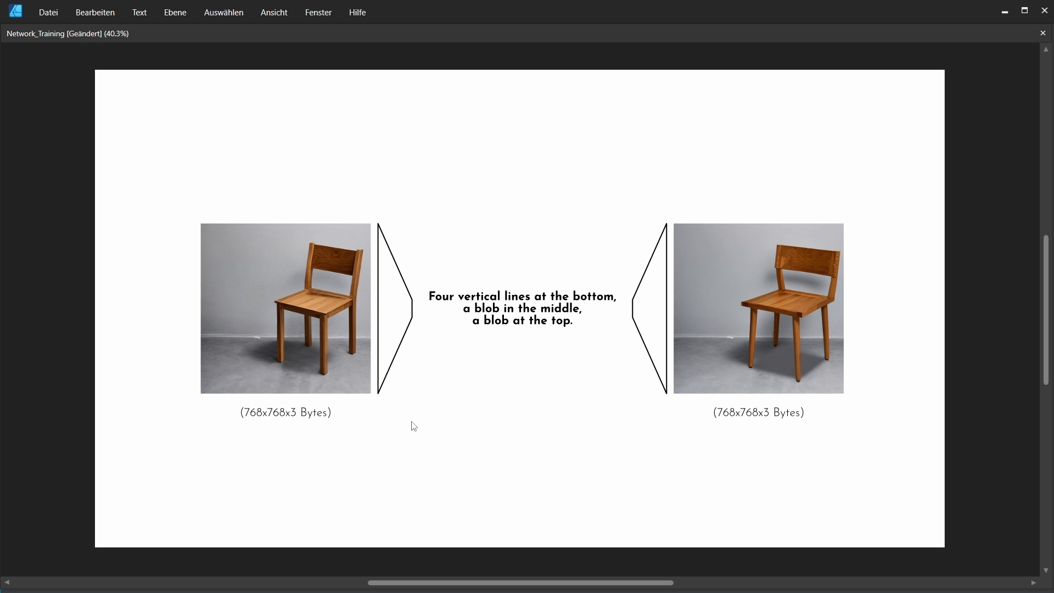
mouse_move(463, 414)
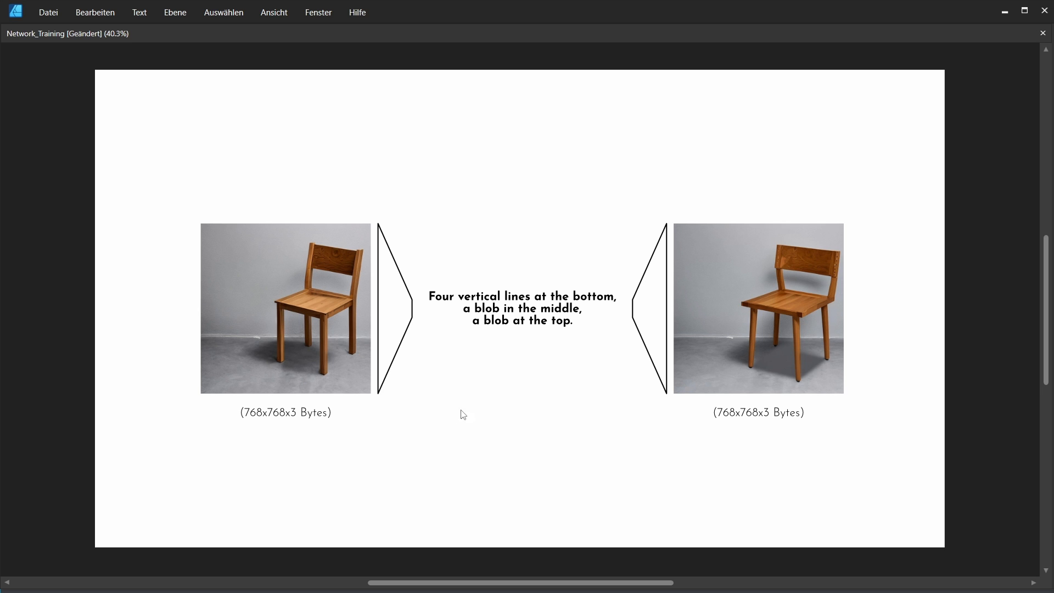
mouse_move(346, 329)
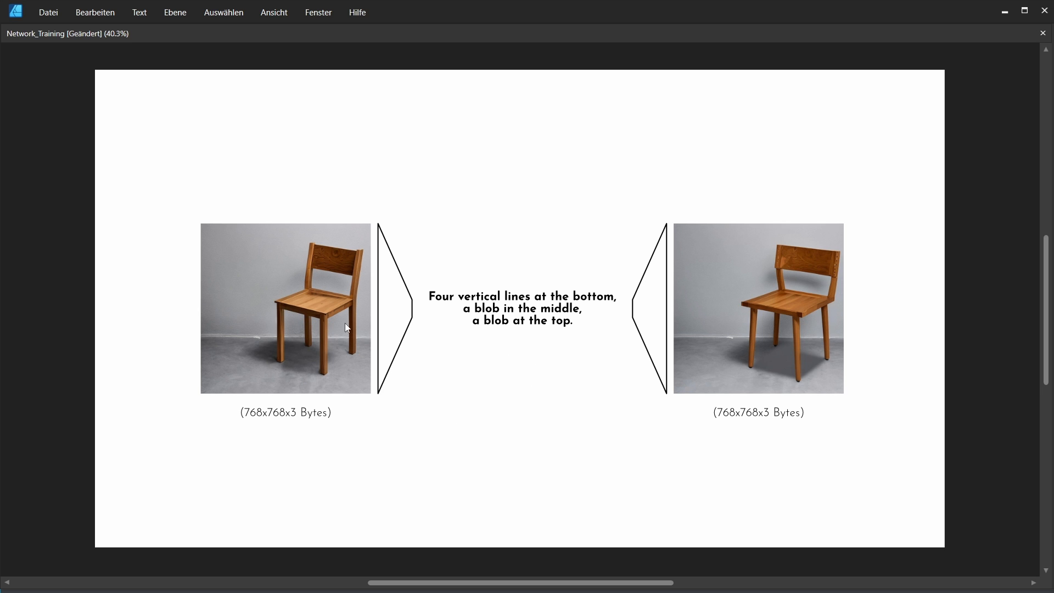
mouse_move(276, 314)
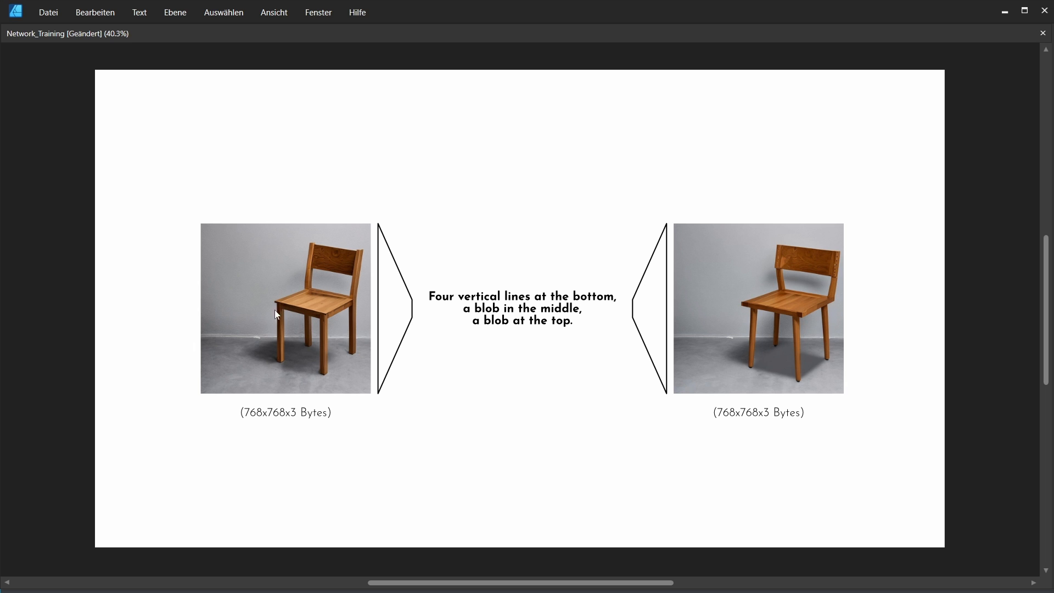
mouse_move(346, 276)
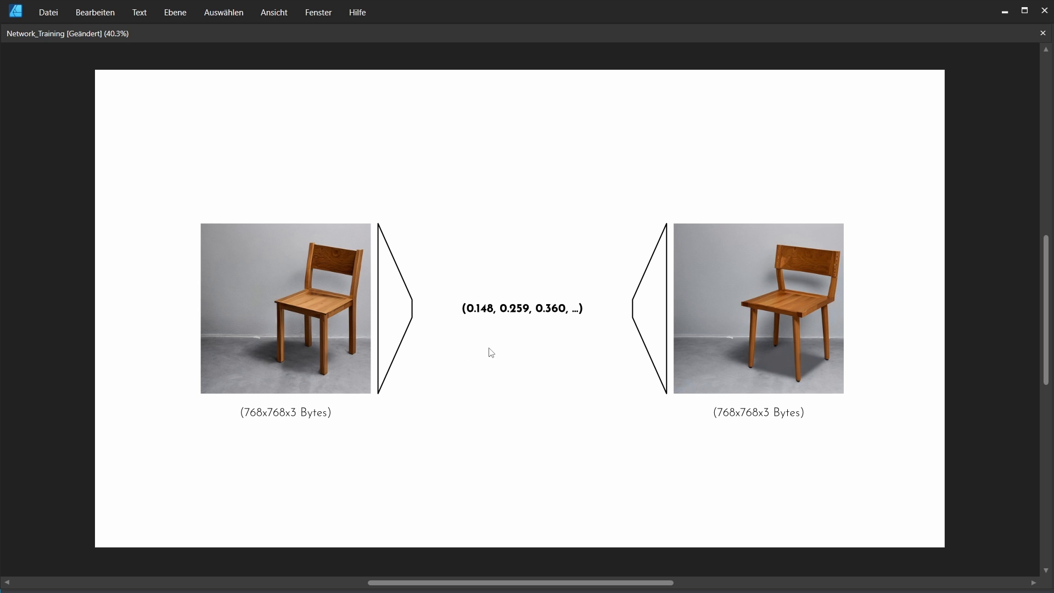
mouse_move(486, 410)
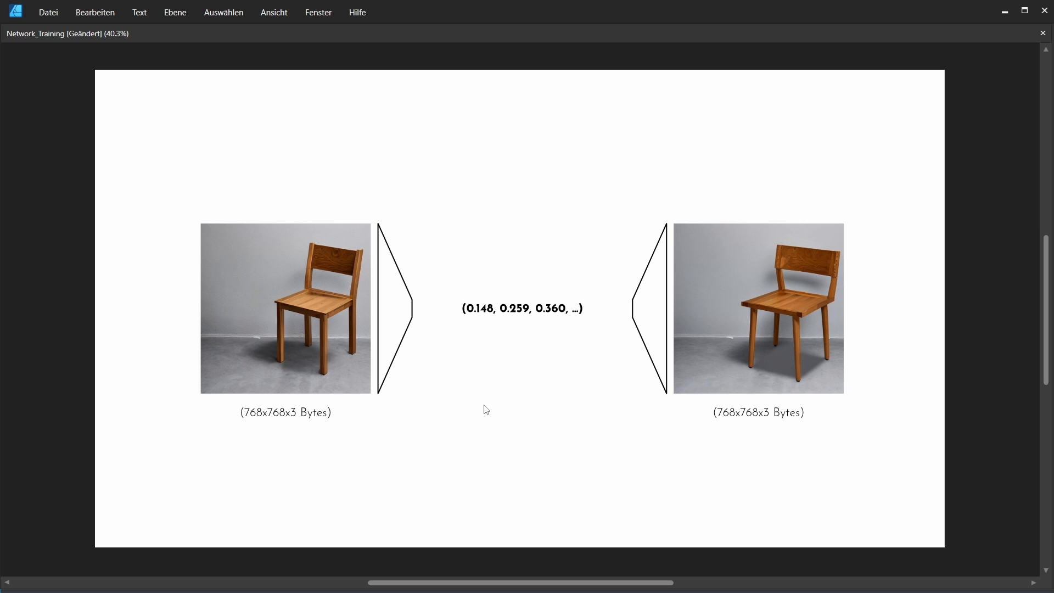
mouse_move(455, 364)
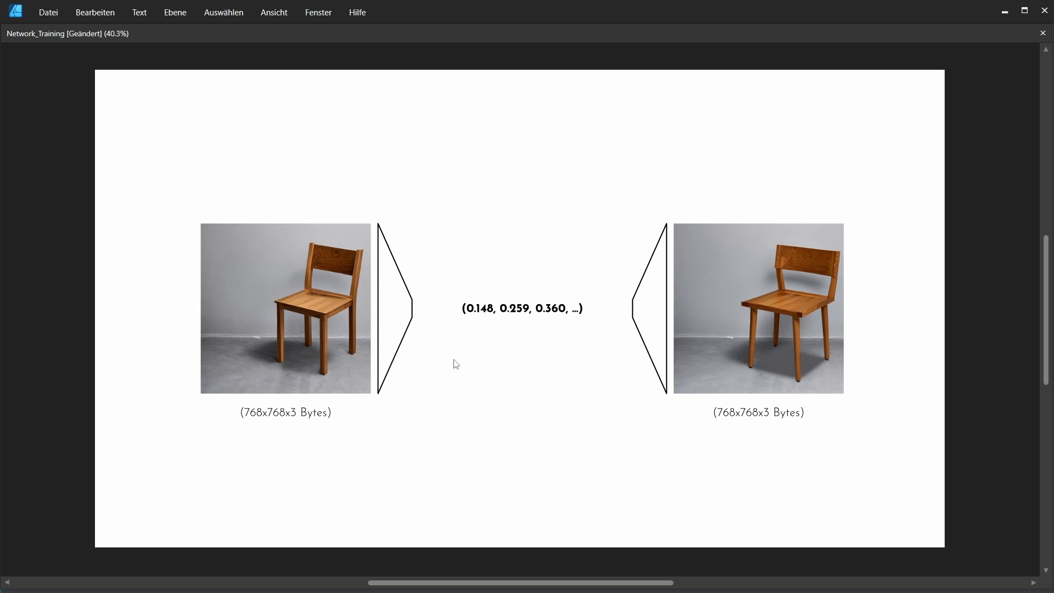
mouse_move(466, 323)
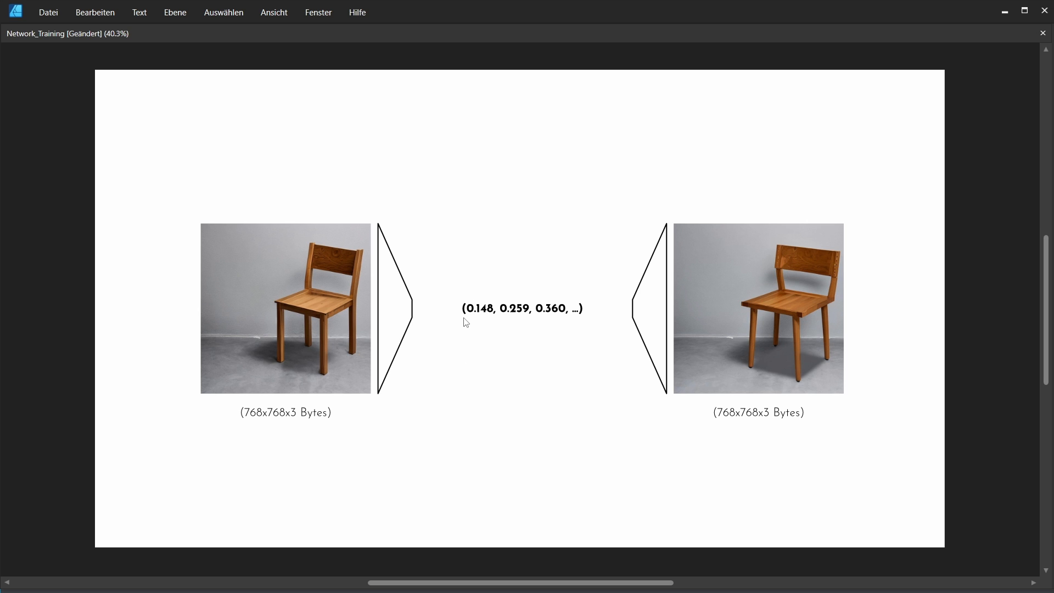
mouse_move(492, 330)
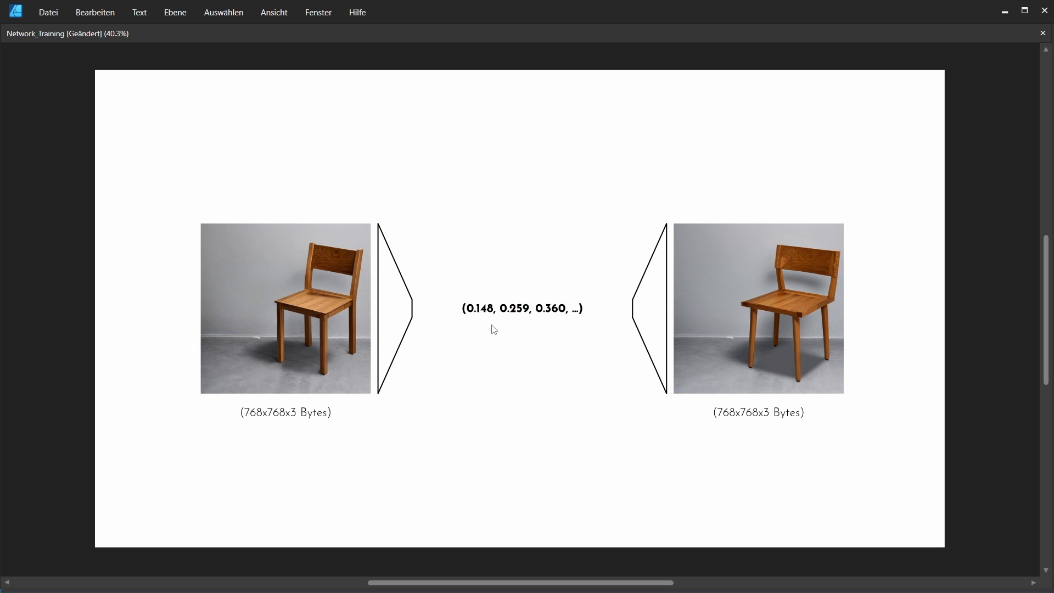
mouse_move(455, 342)
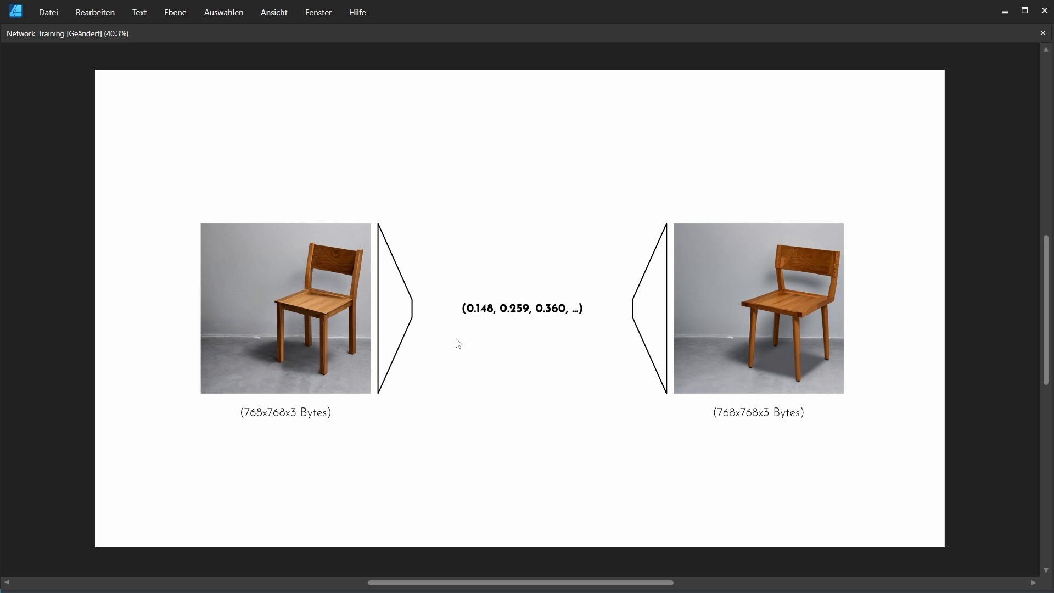
mouse_move(575, 359)
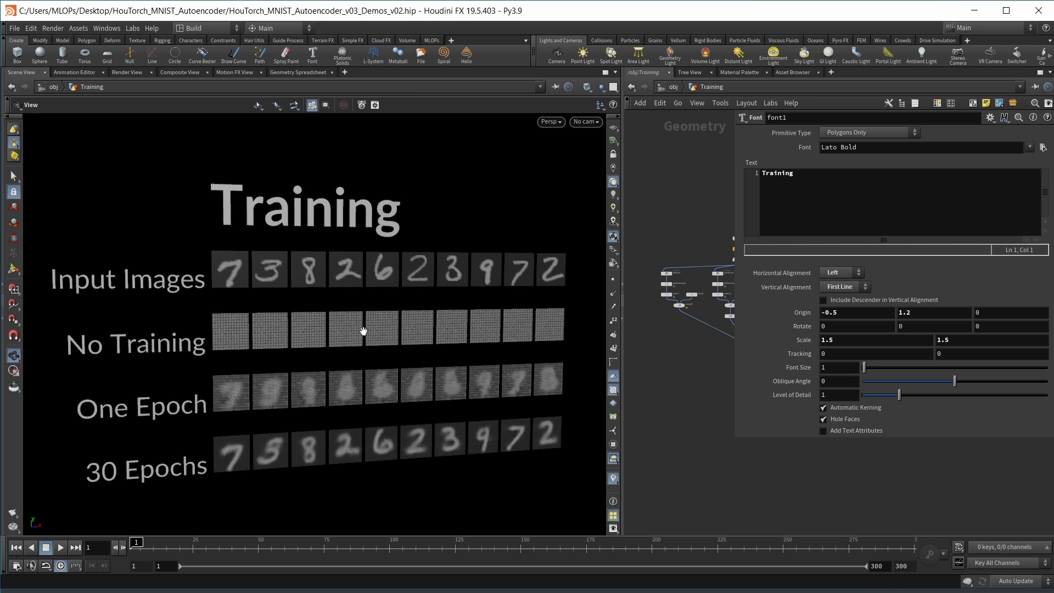
mouse_move(415, 346)
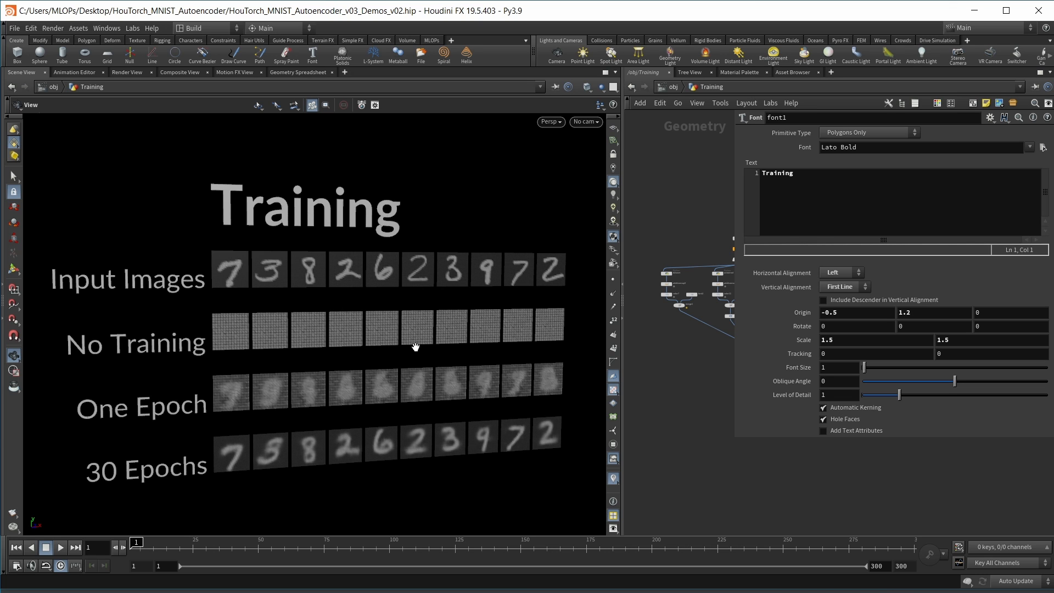
mouse_move(373, 349)
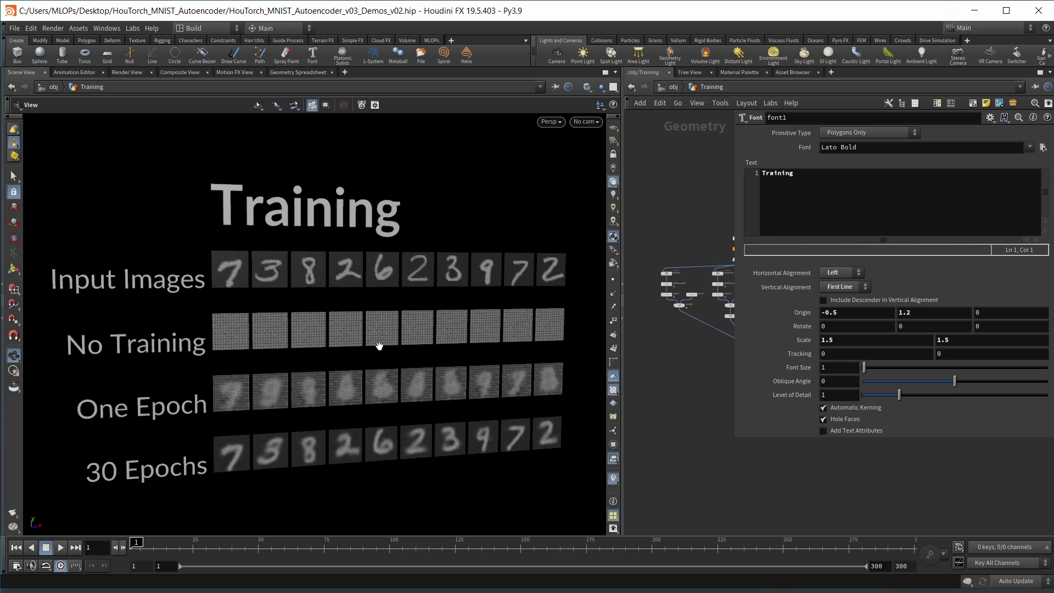
mouse_move(411, 333)
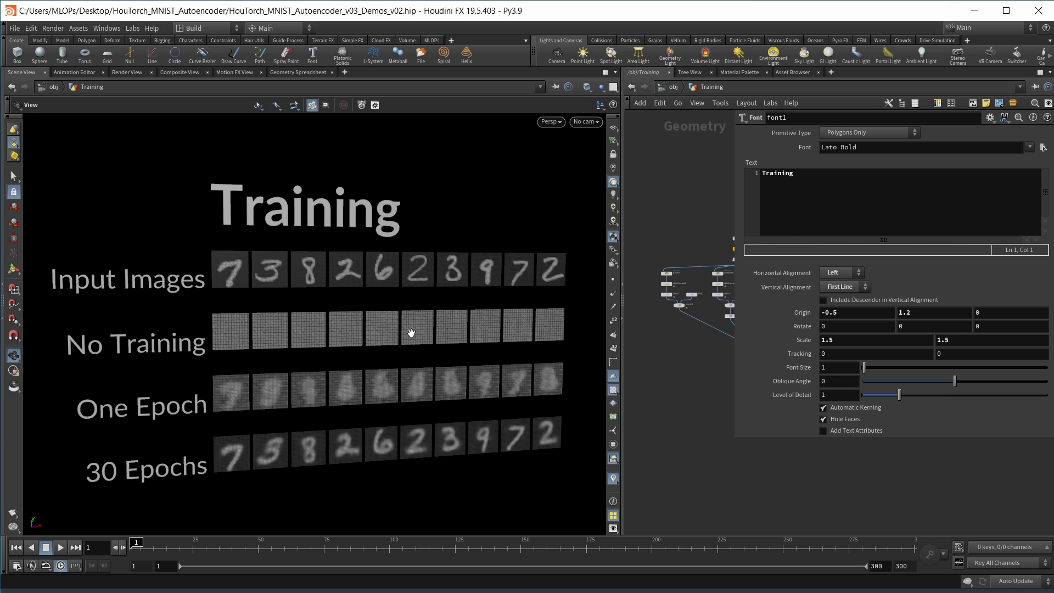
mouse_move(398, 329)
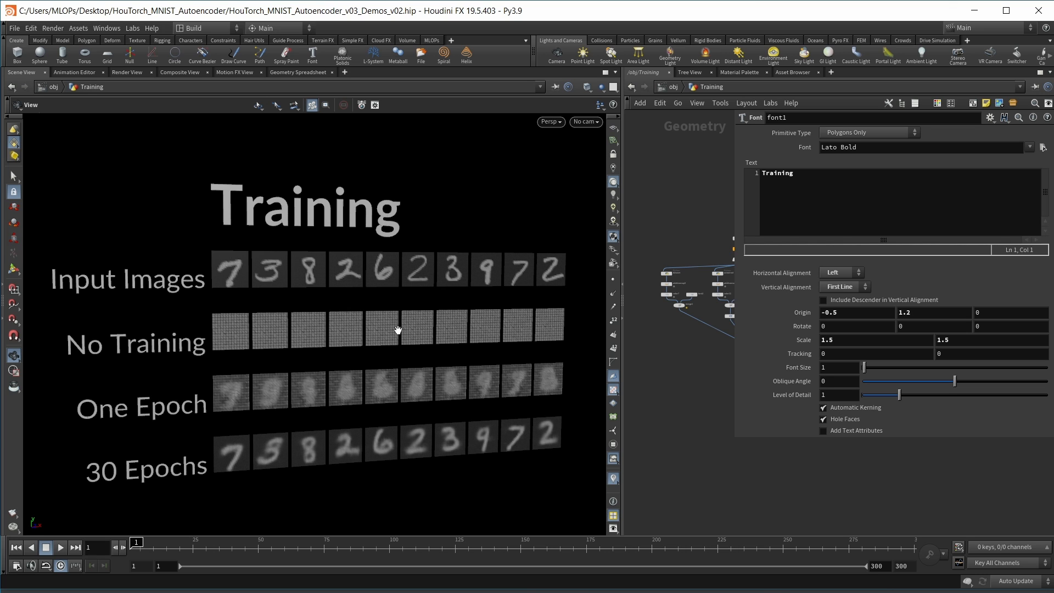
mouse_move(234, 264)
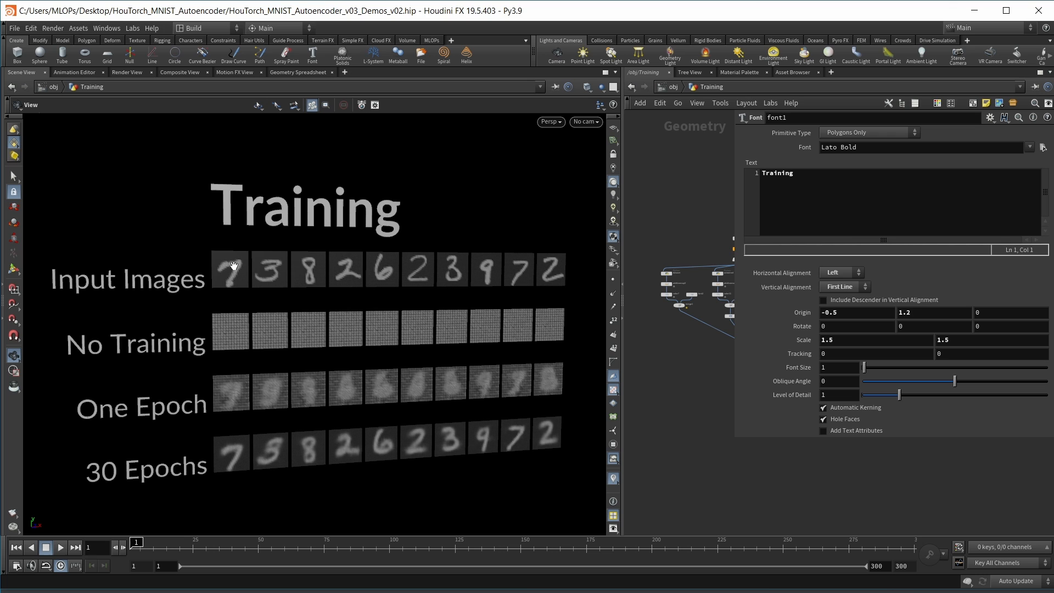
mouse_move(242, 329)
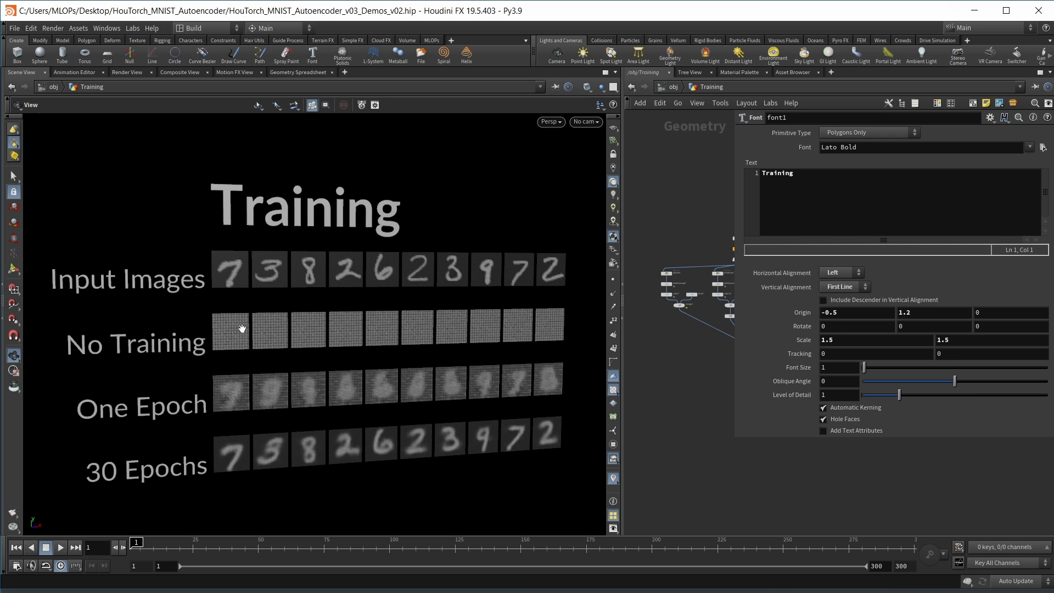
mouse_move(287, 336)
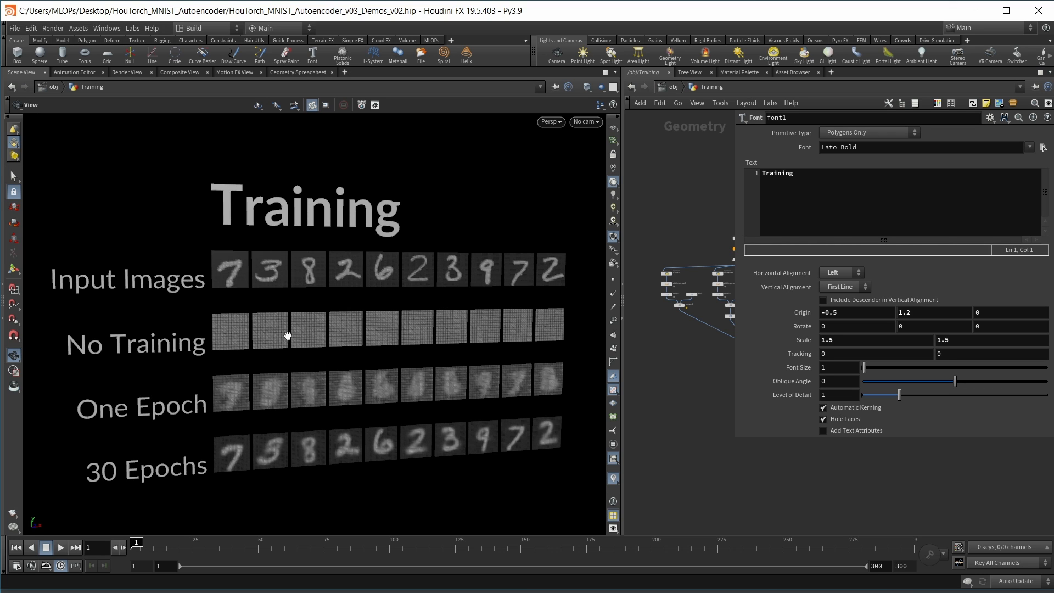
mouse_move(232, 389)
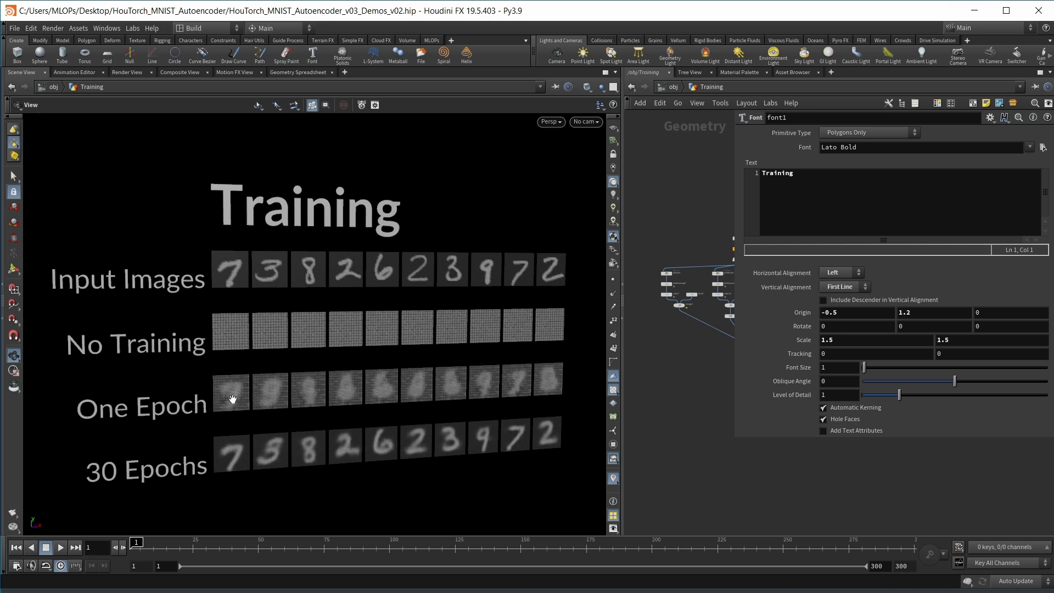
mouse_move(217, 463)
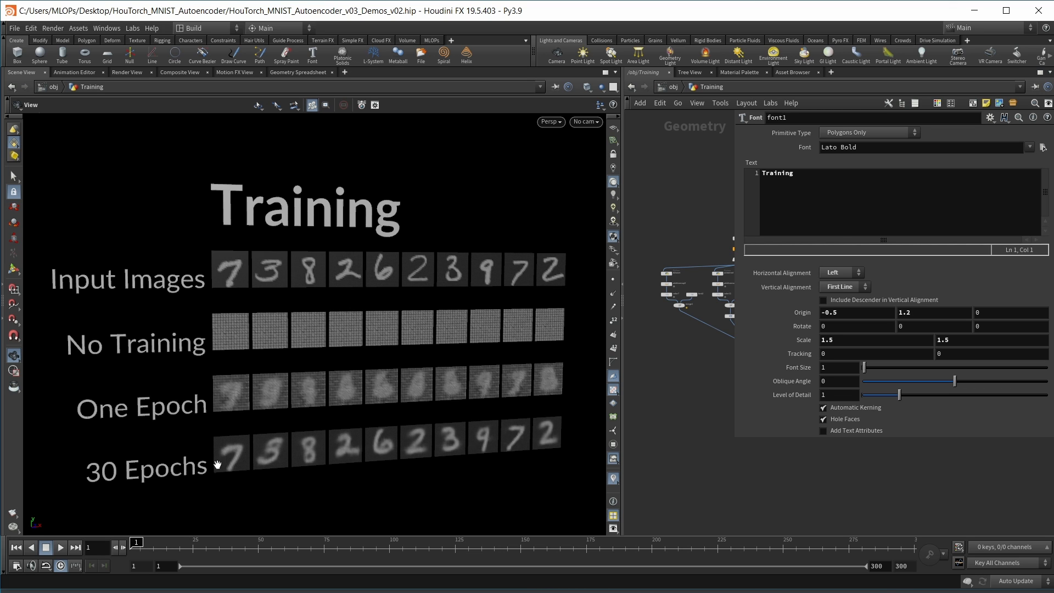
mouse_move(240, 445)
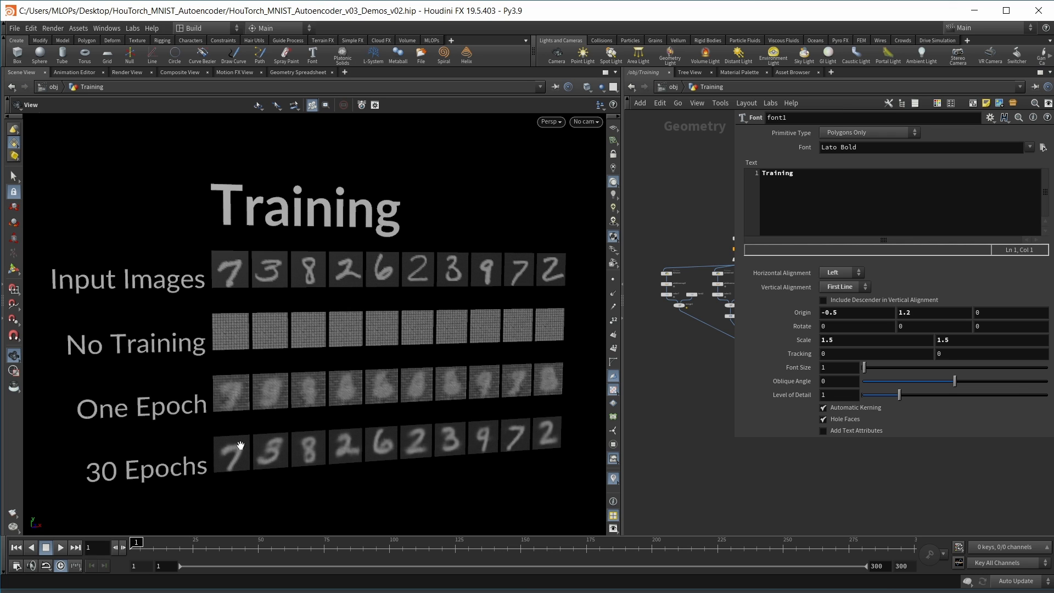
mouse_move(232, 461)
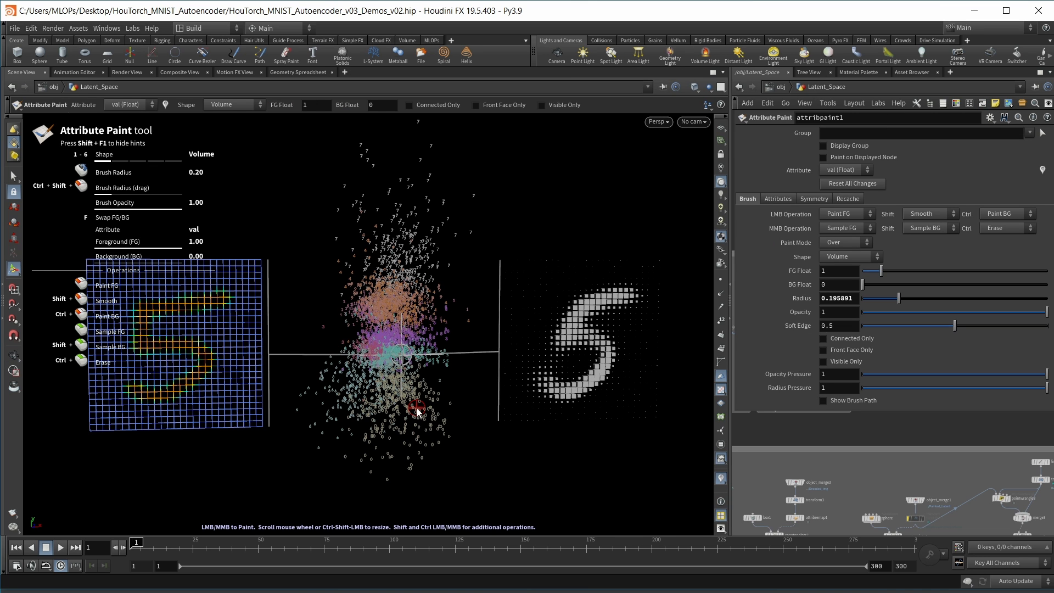
mouse_move(140, 343)
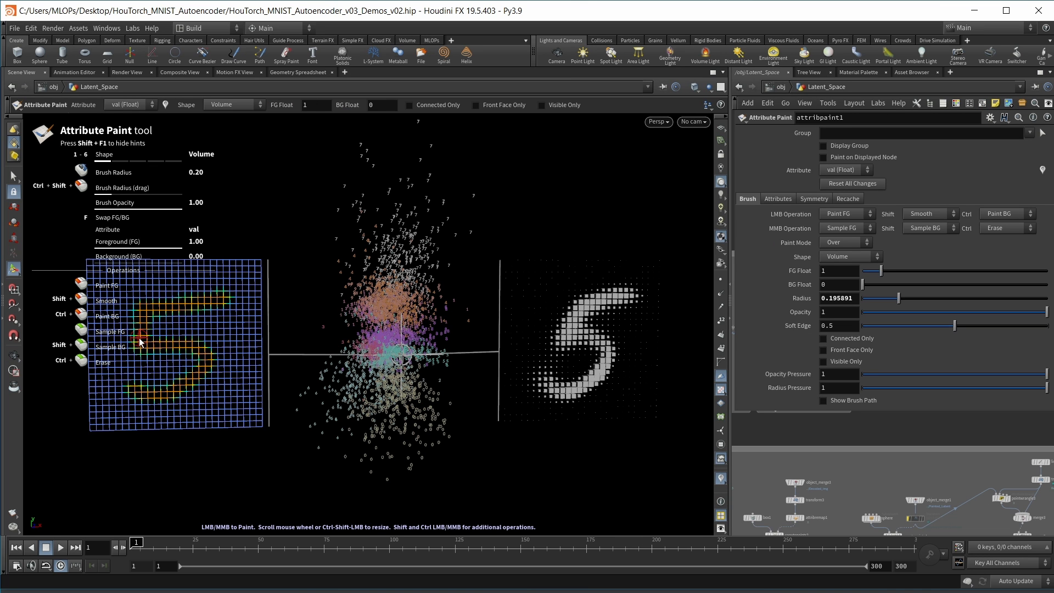
mouse_move(368, 355)
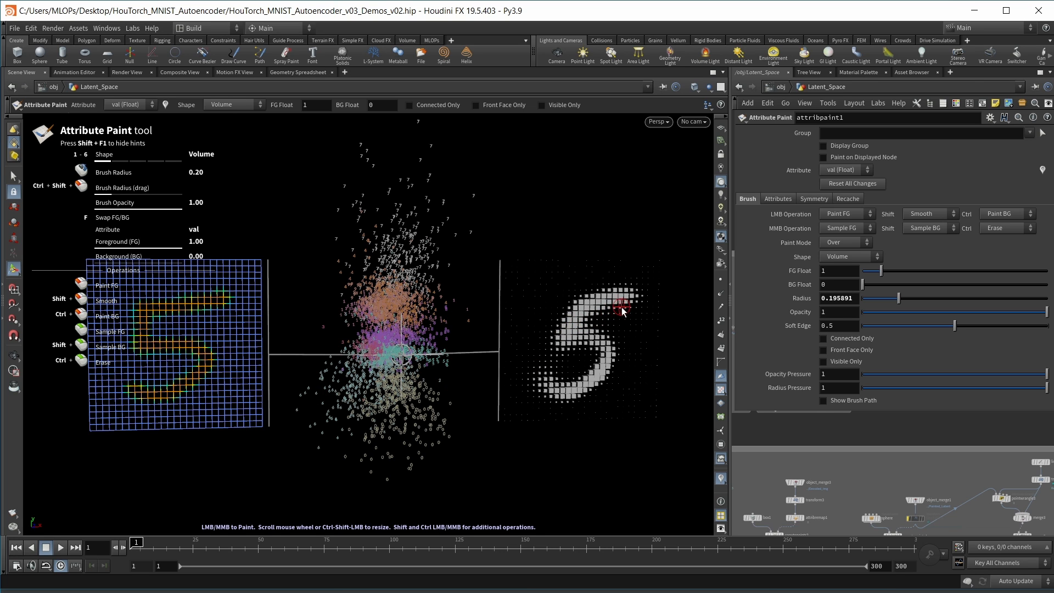
mouse_move(612, 310)
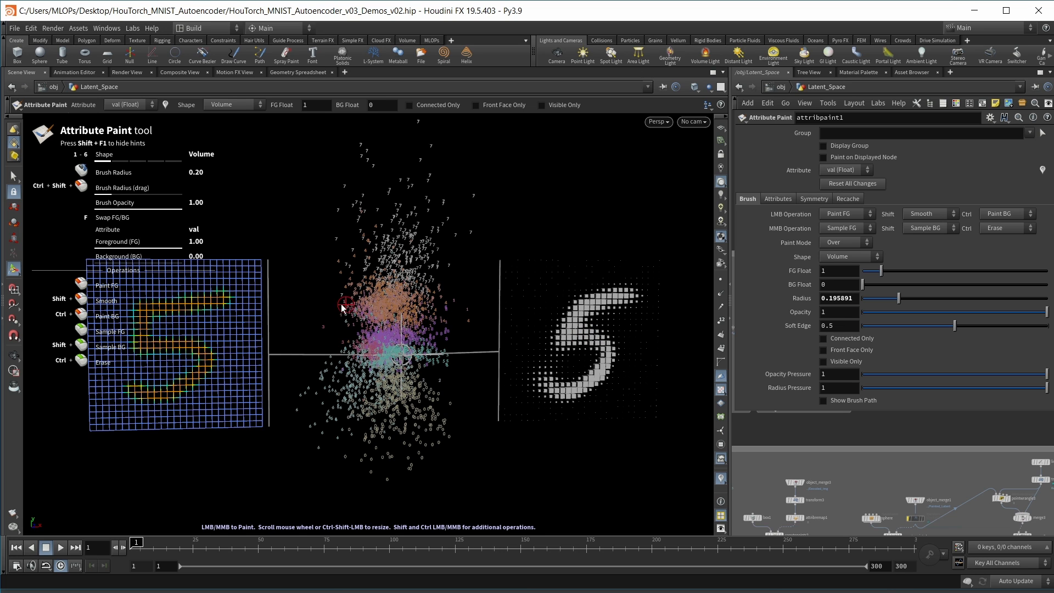
mouse_move(396, 336)
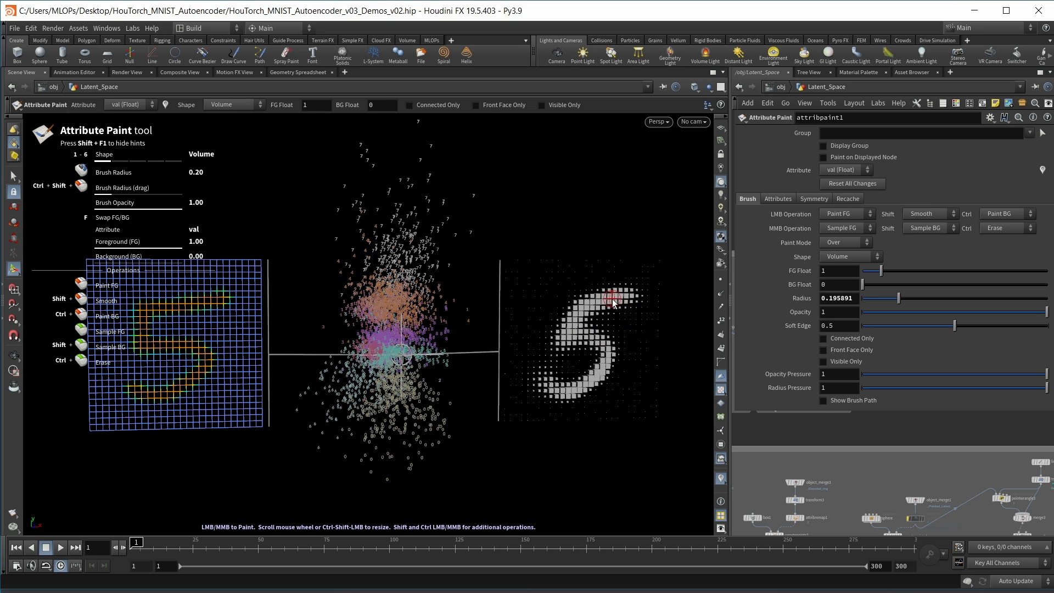
mouse_move(585, 298)
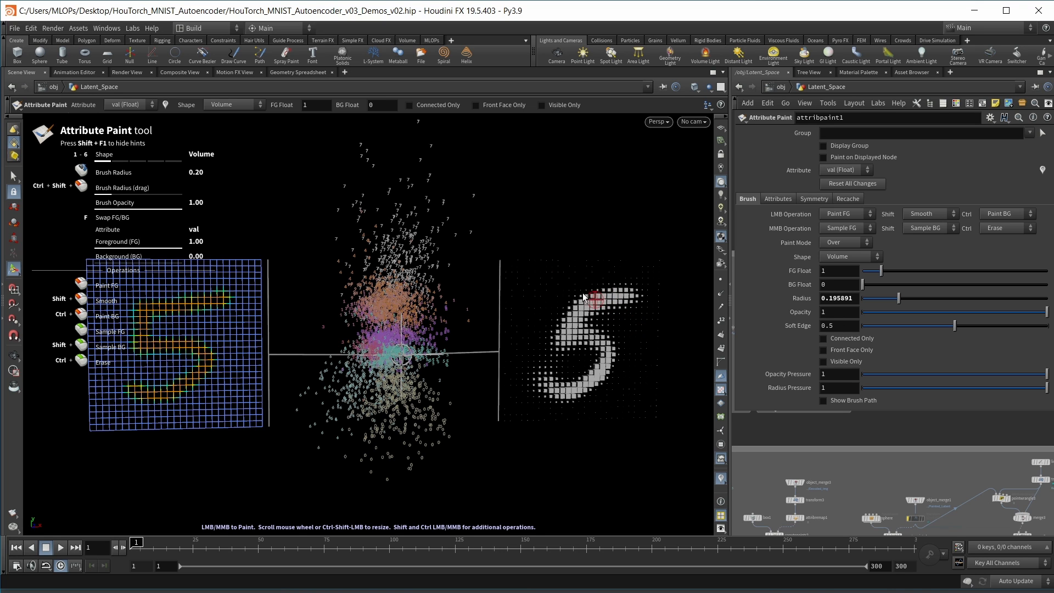
mouse_move(182, 339)
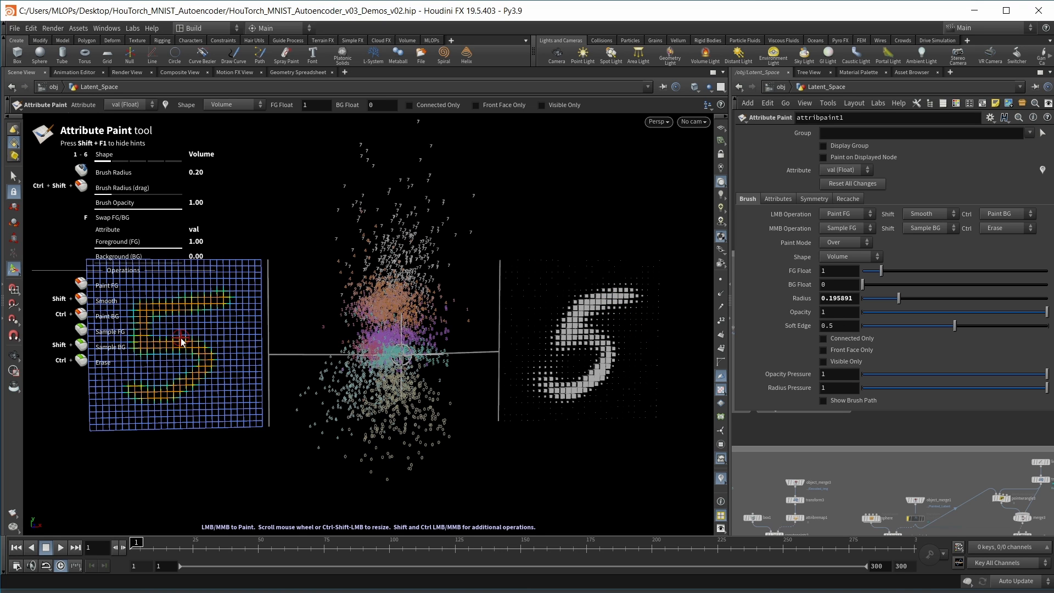
mouse_move(597, 361)
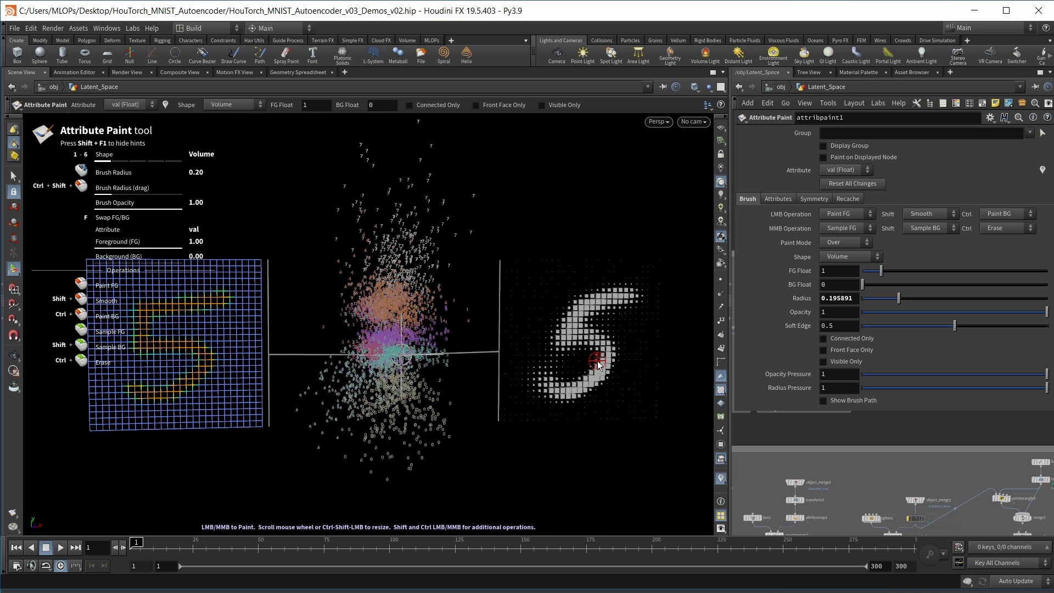
mouse_move(429, 350)
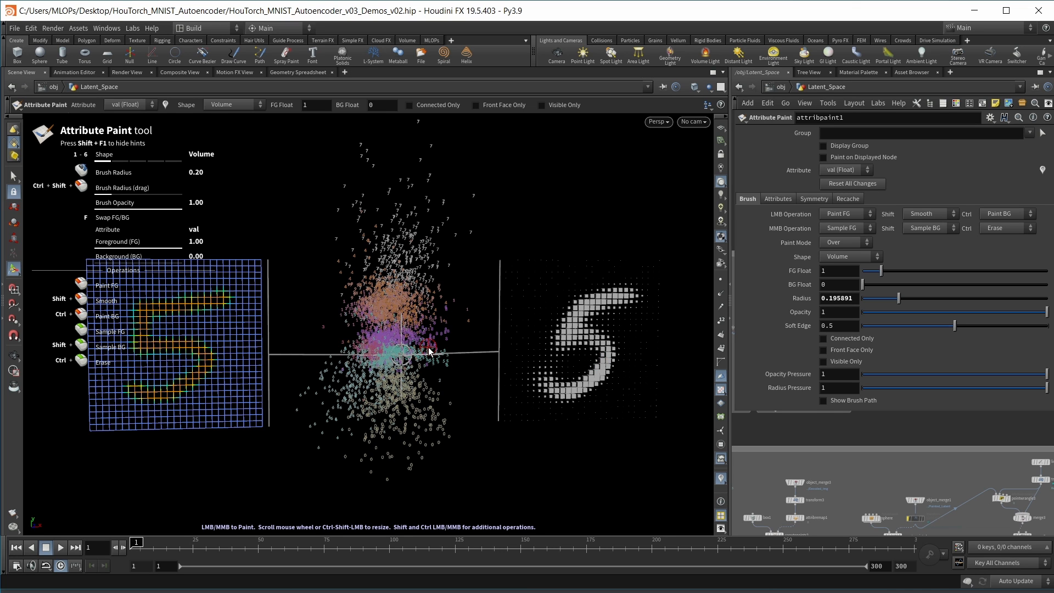
mouse_move(416, 327)
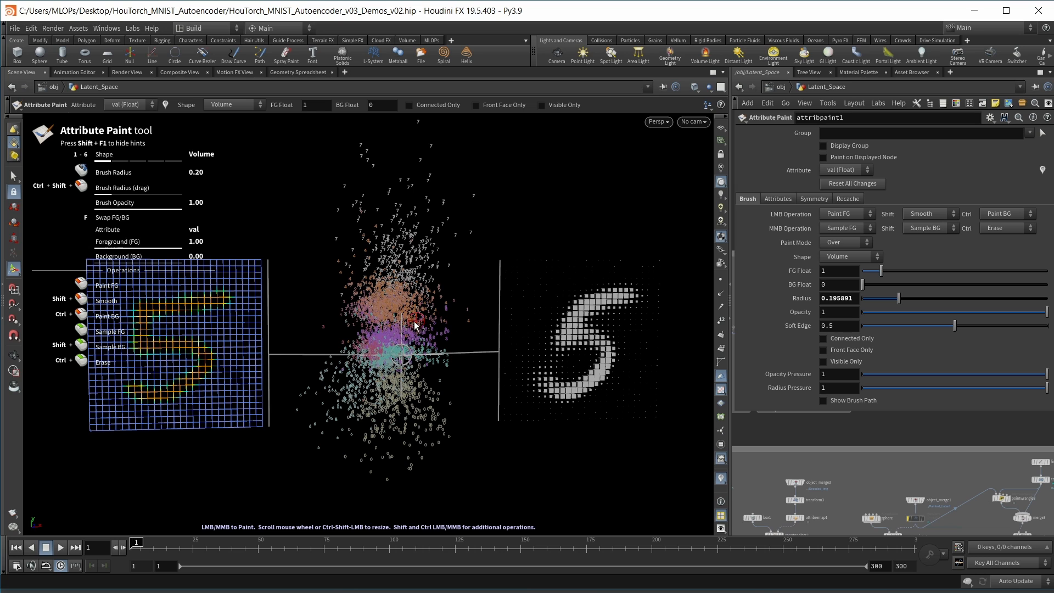
mouse_move(401, 230)
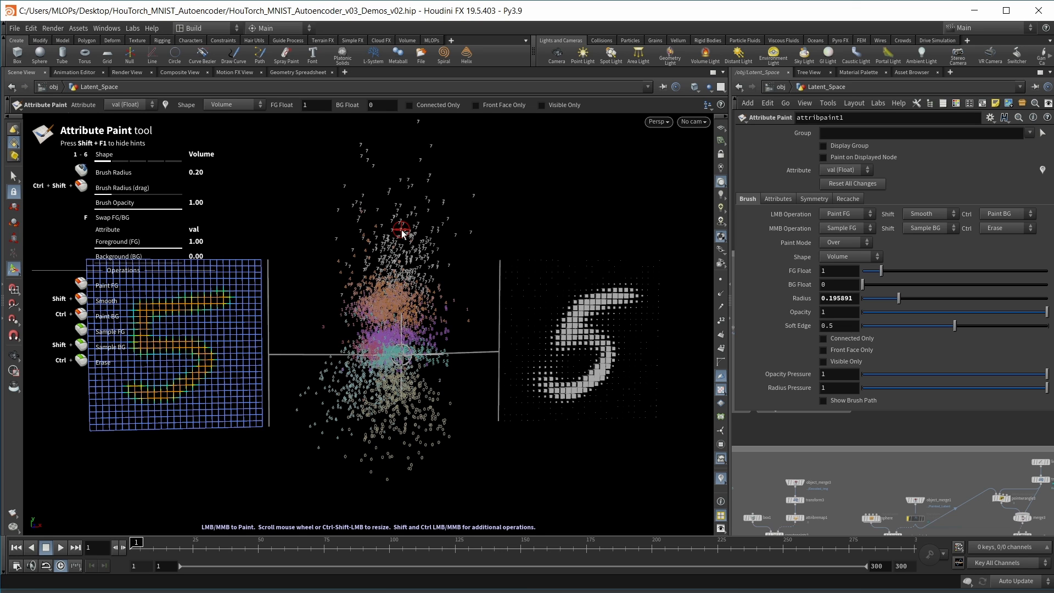
mouse_move(167, 292)
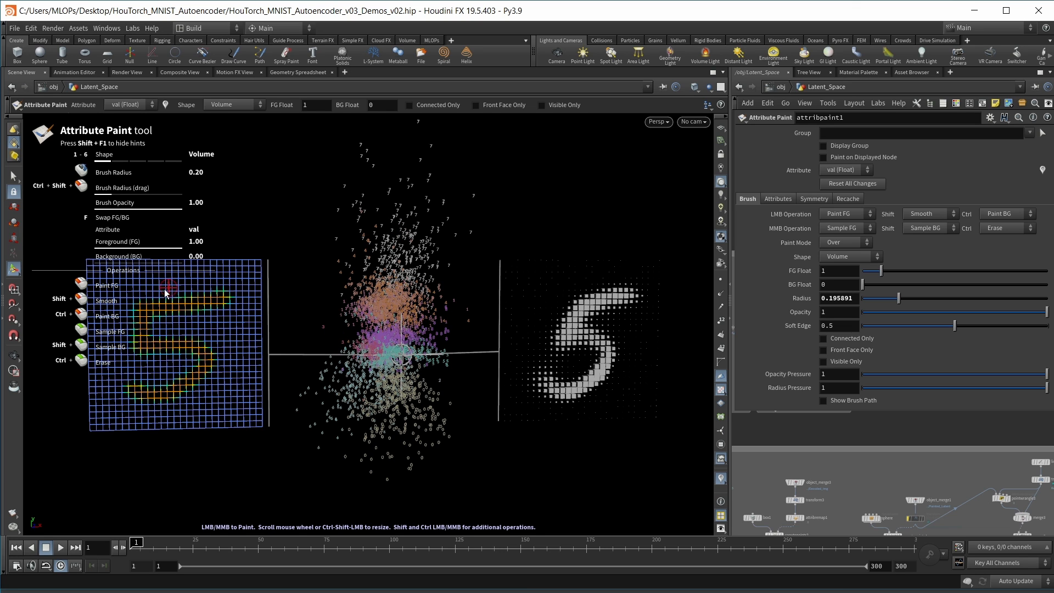
mouse_move(525, 338)
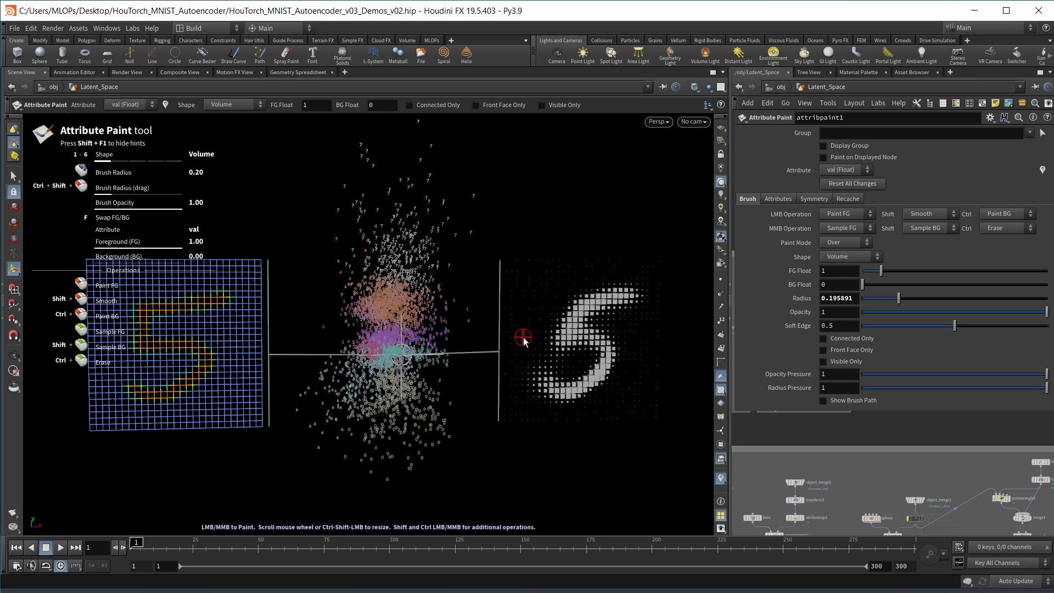
mouse_move(618, 407)
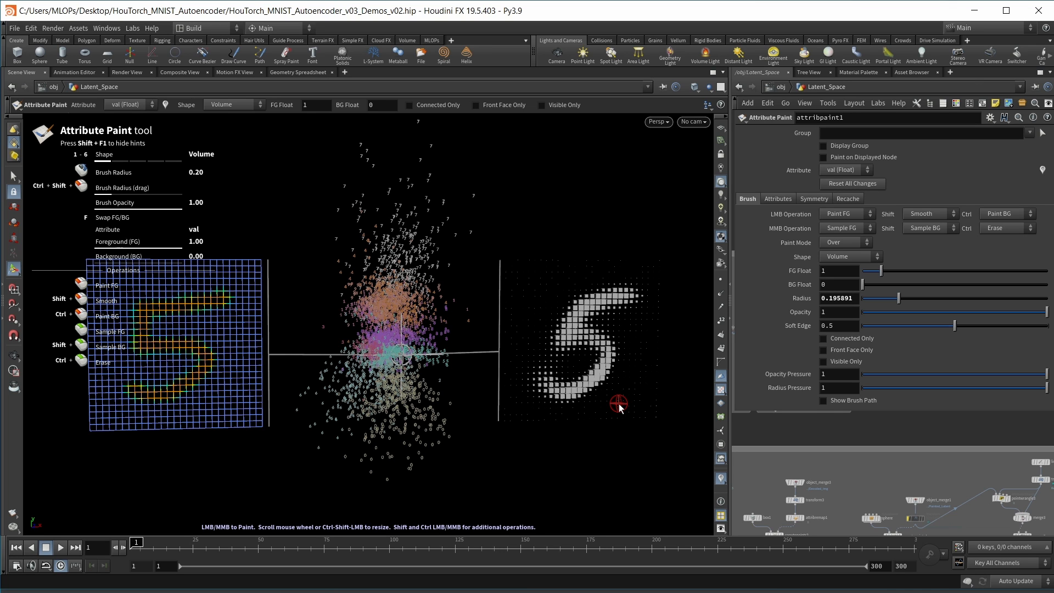
mouse_move(662, 336)
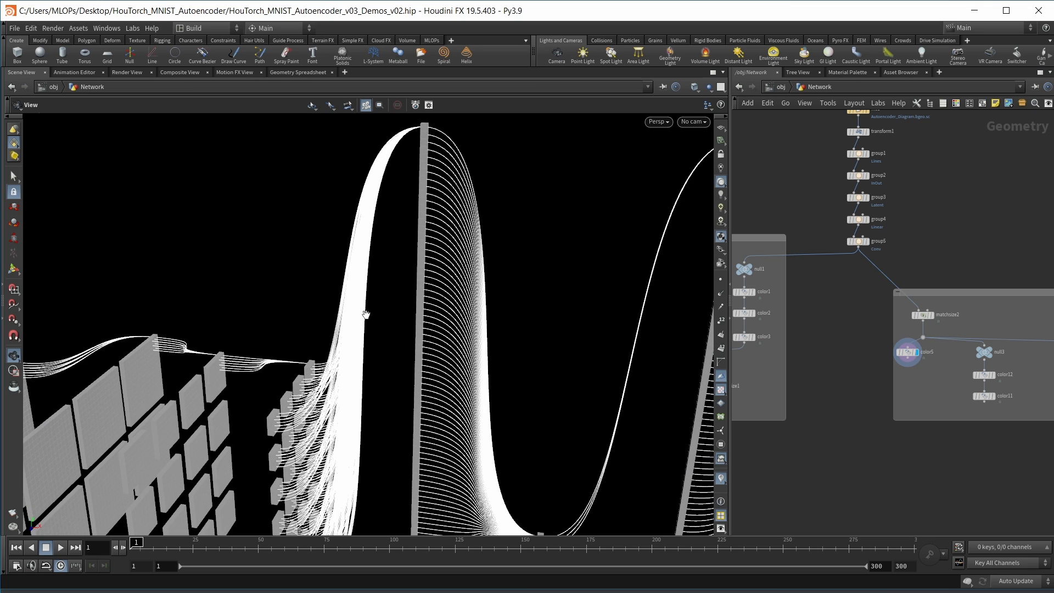
mouse_move(302, 438)
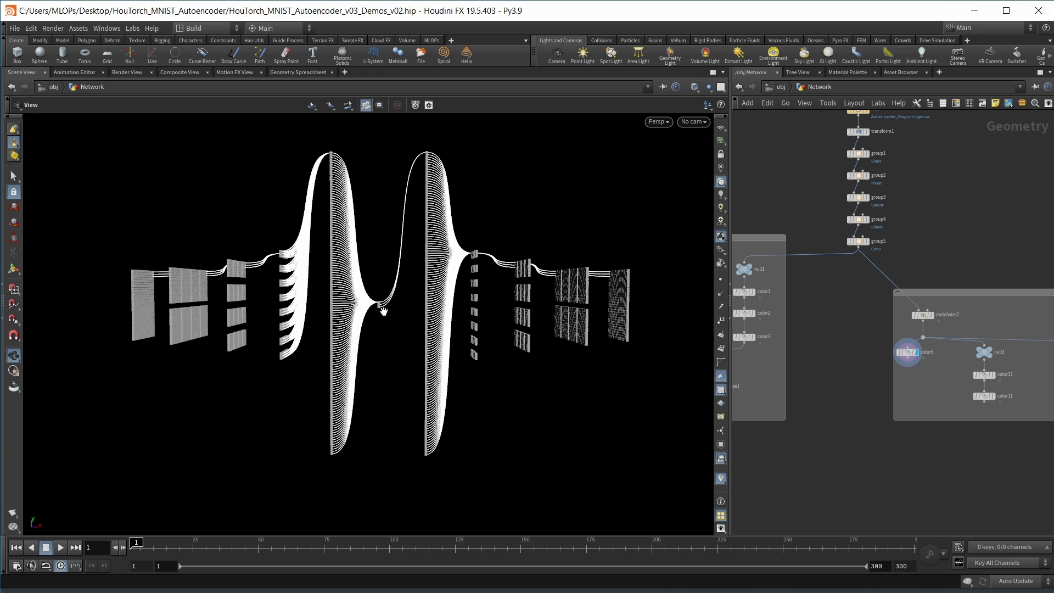
mouse_move(351, 277)
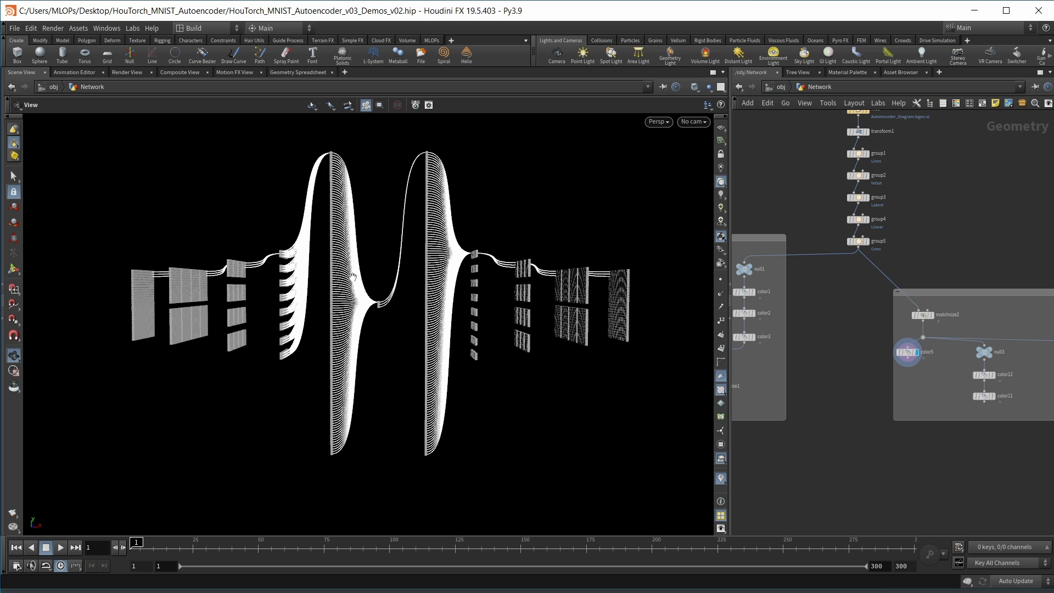
mouse_move(186, 270)
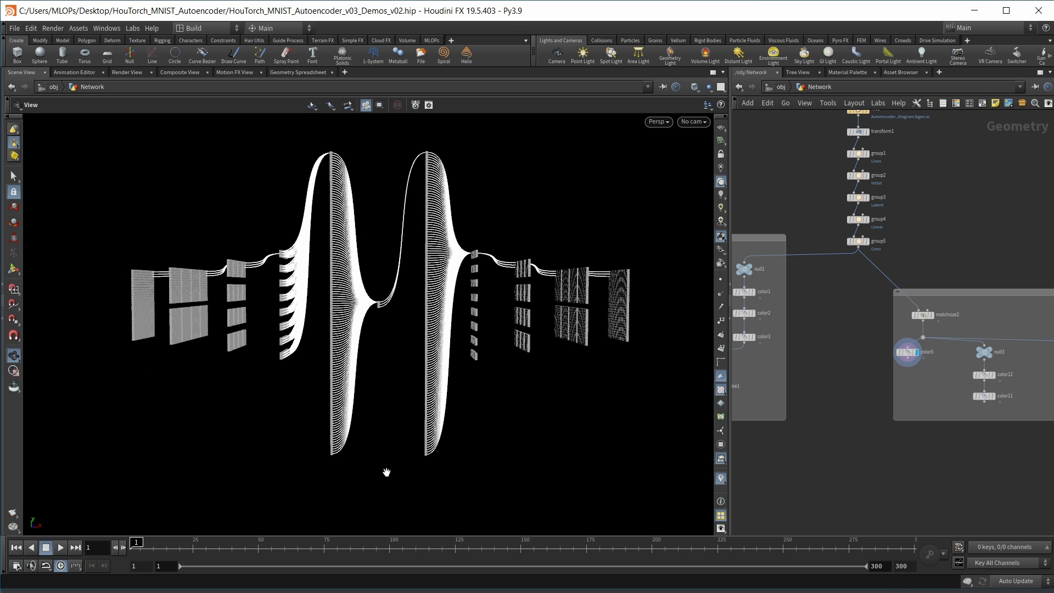
mouse_move(446, 330)
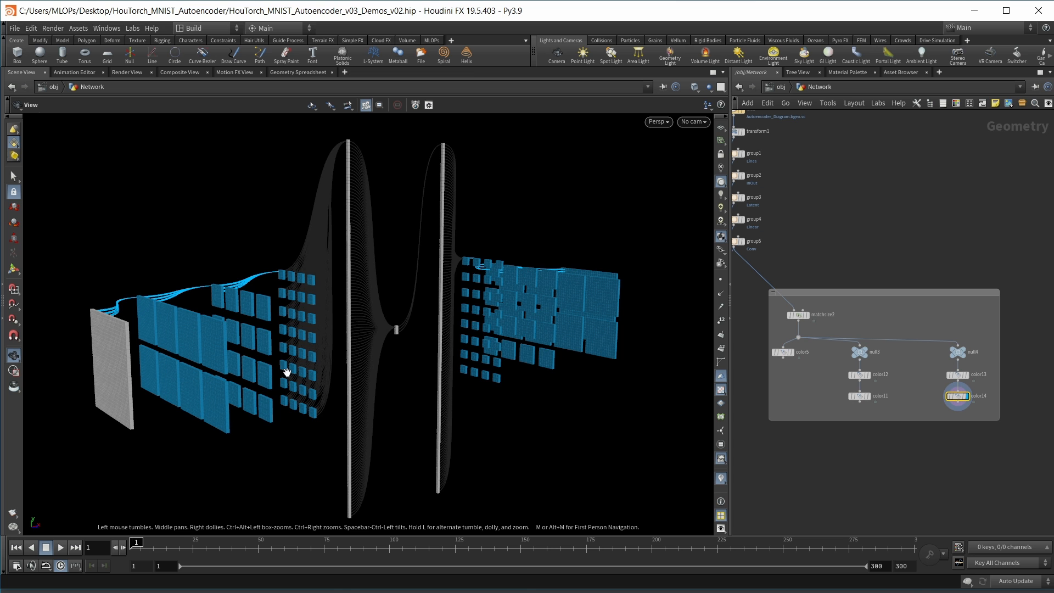
mouse_move(211, 377)
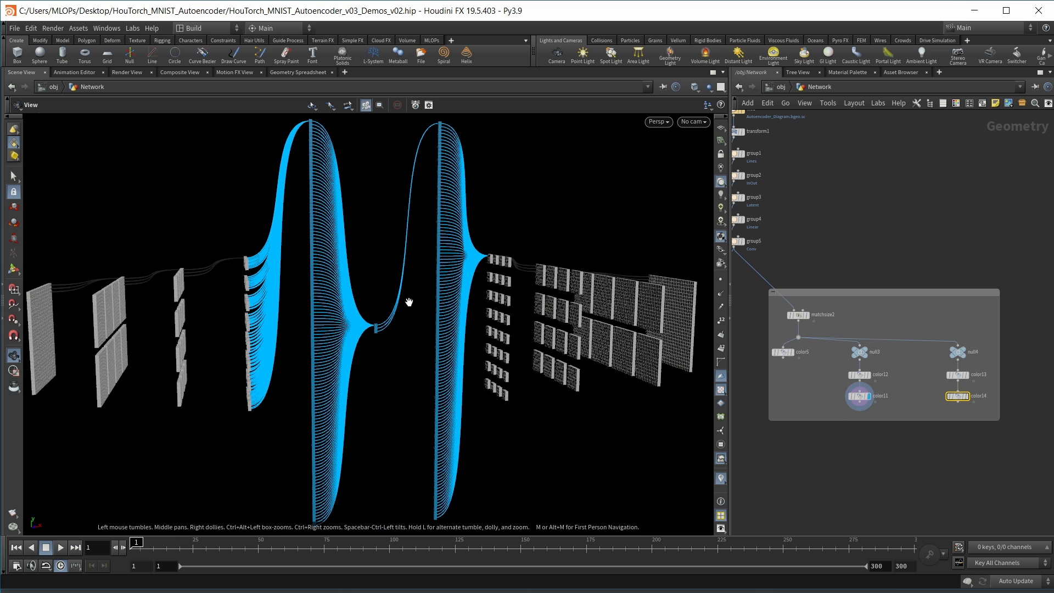
mouse_move(342, 307)
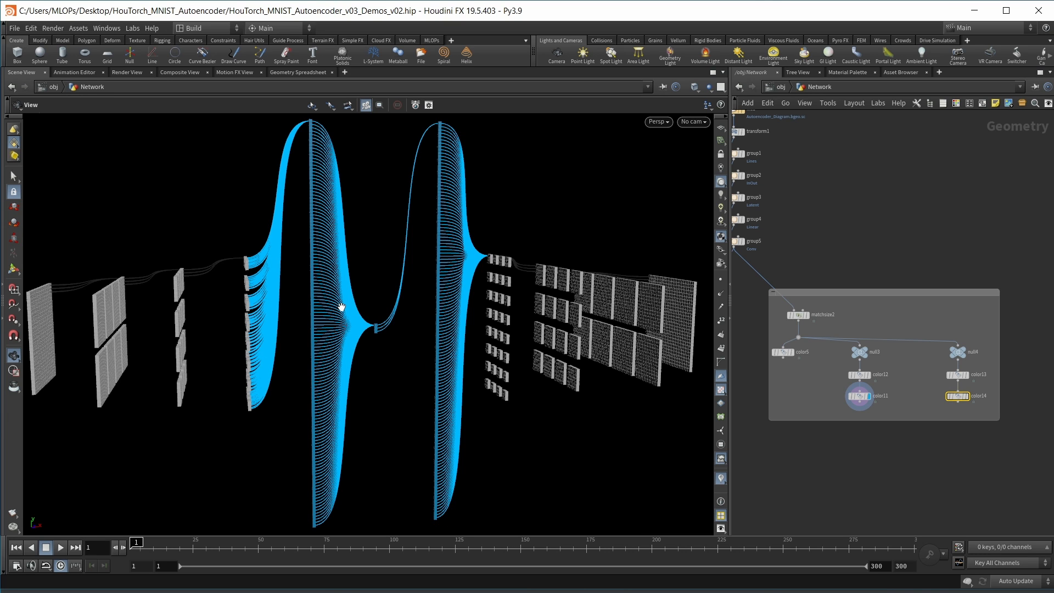
mouse_move(311, 392)
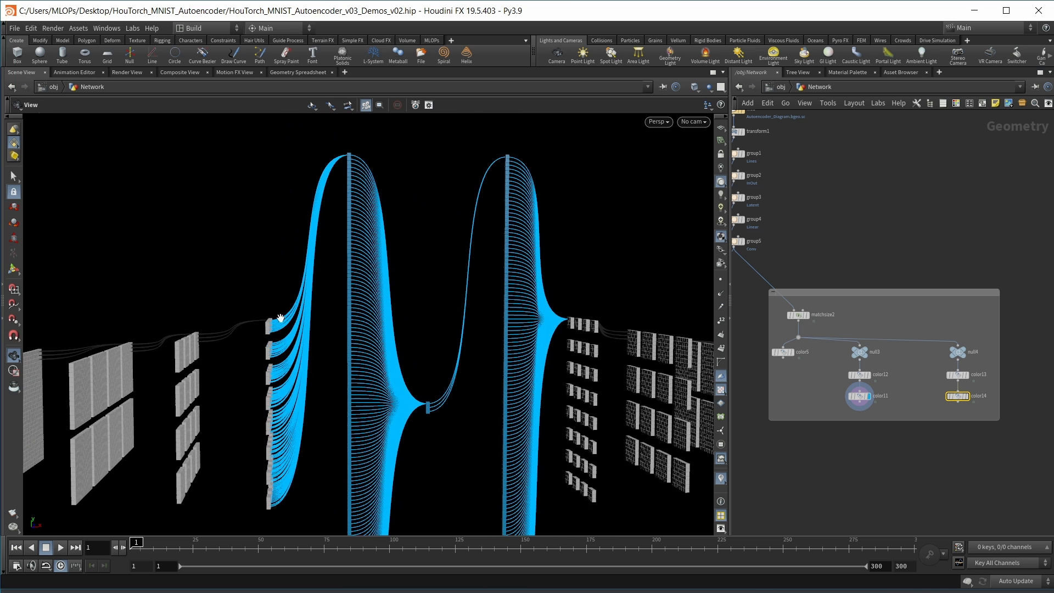
mouse_move(273, 428)
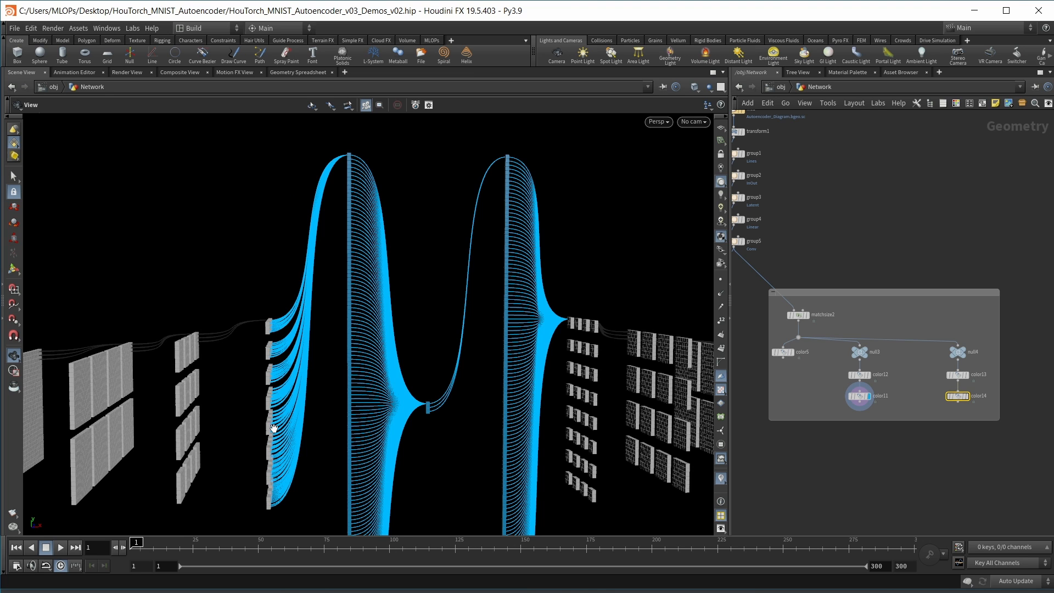
mouse_move(348, 344)
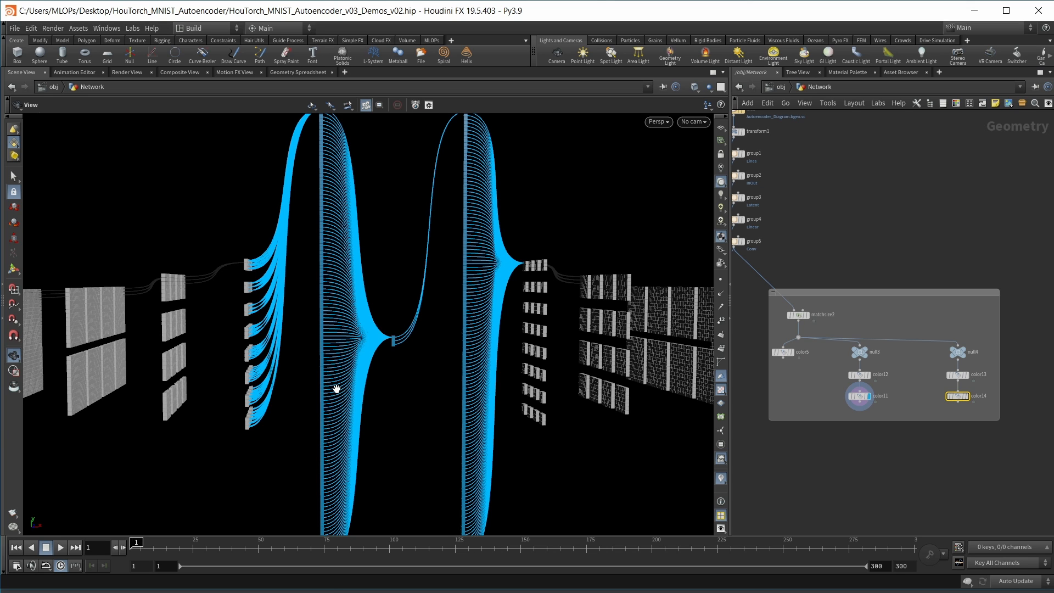
mouse_move(401, 413)
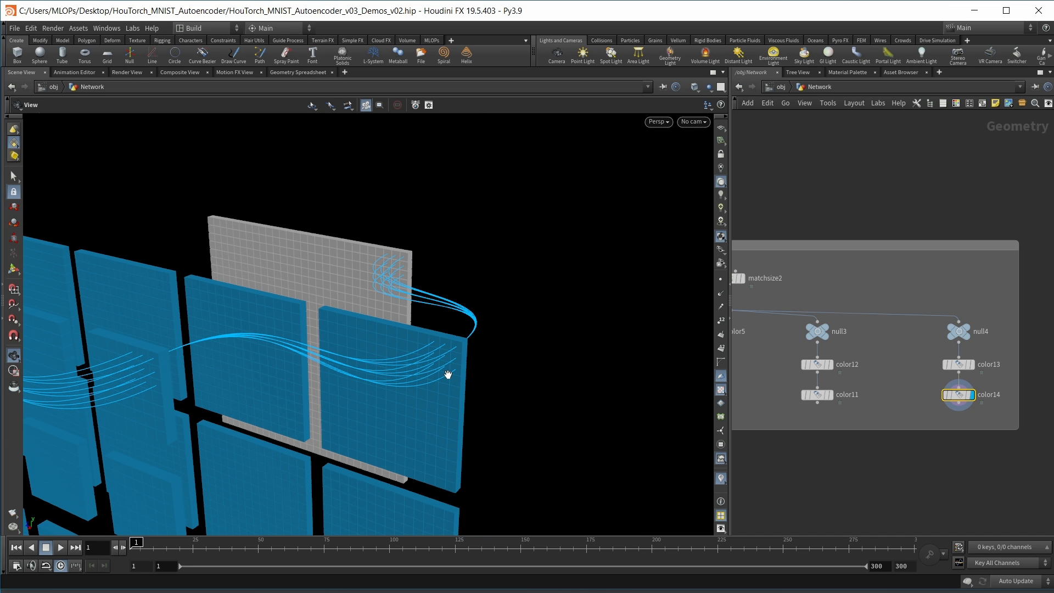
mouse_move(161, 355)
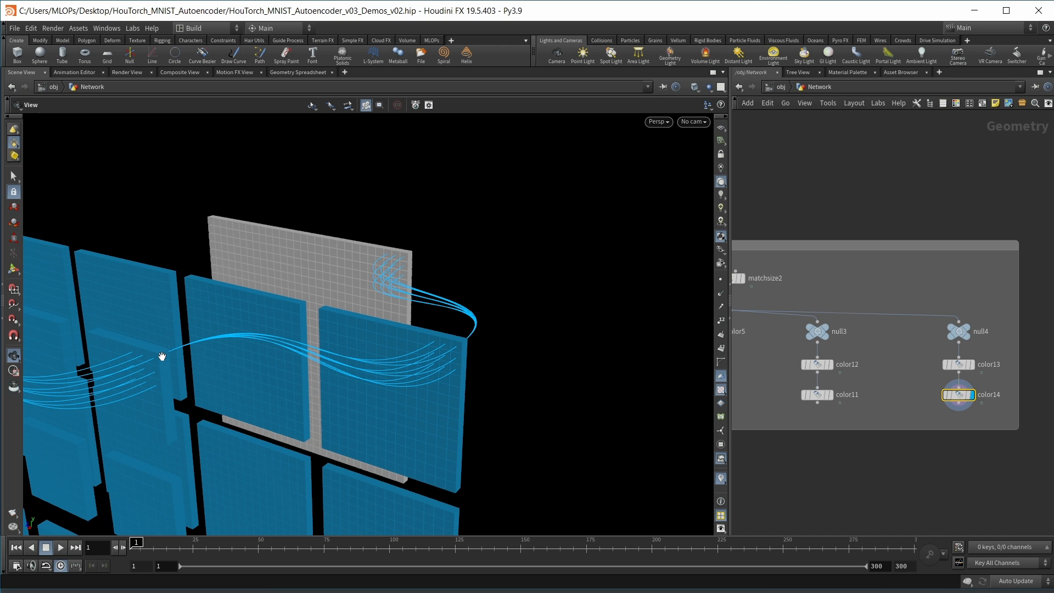
mouse_move(153, 353)
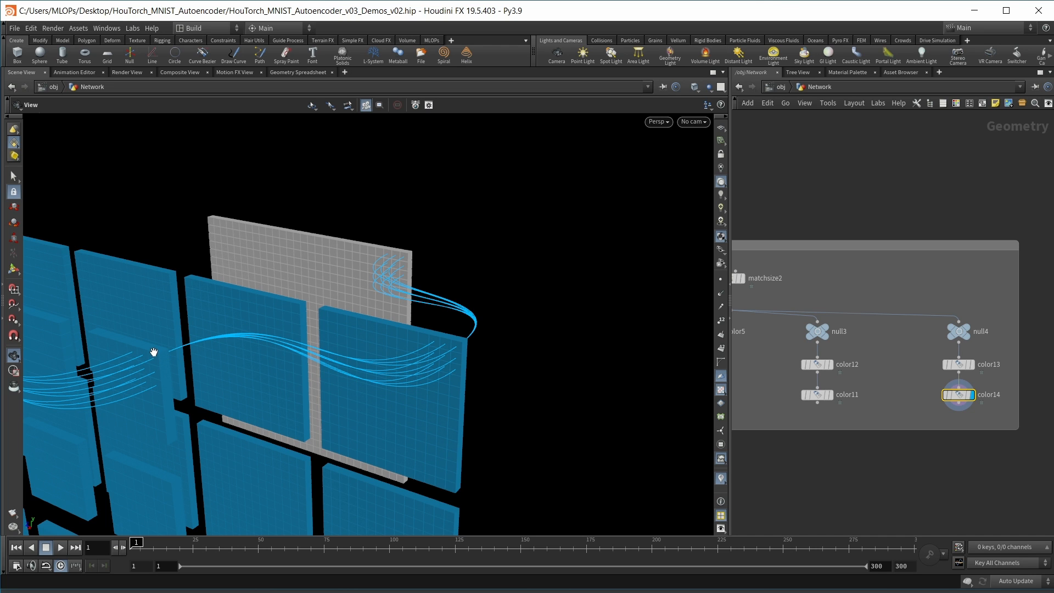
mouse_move(451, 373)
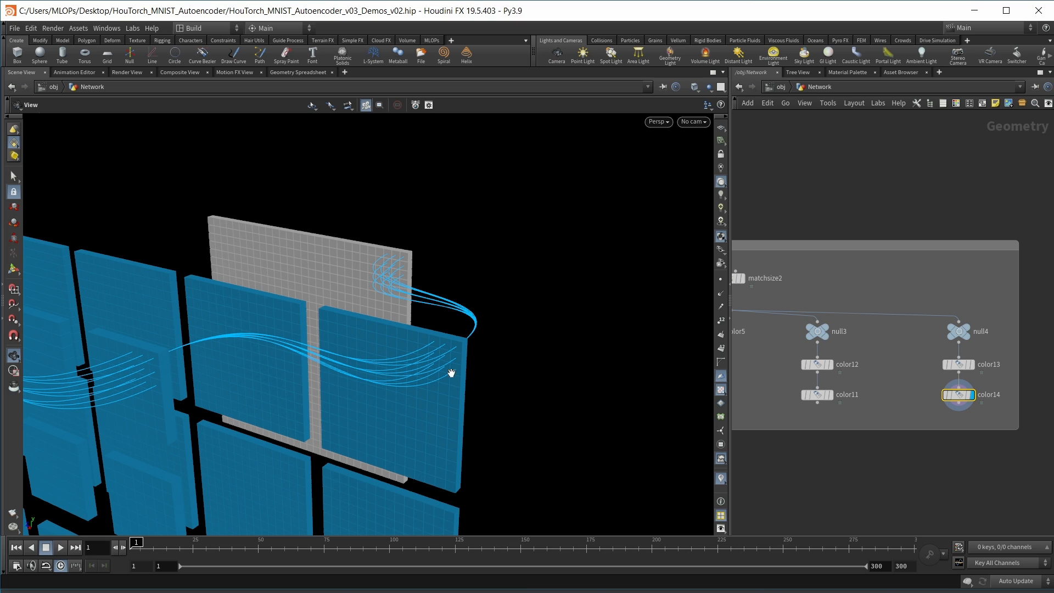
mouse_move(473, 371)
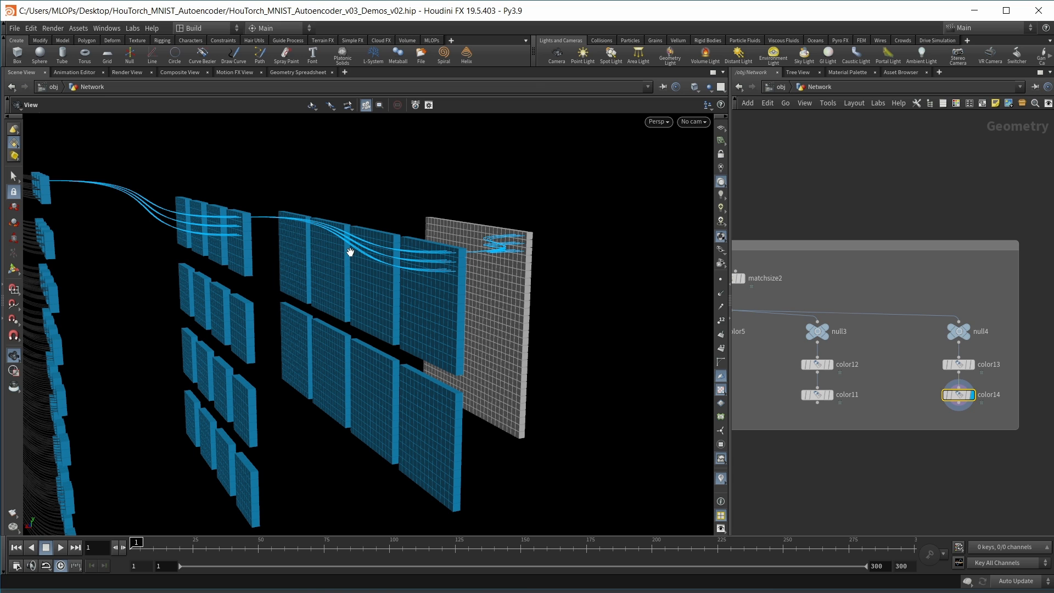
mouse_move(342, 277)
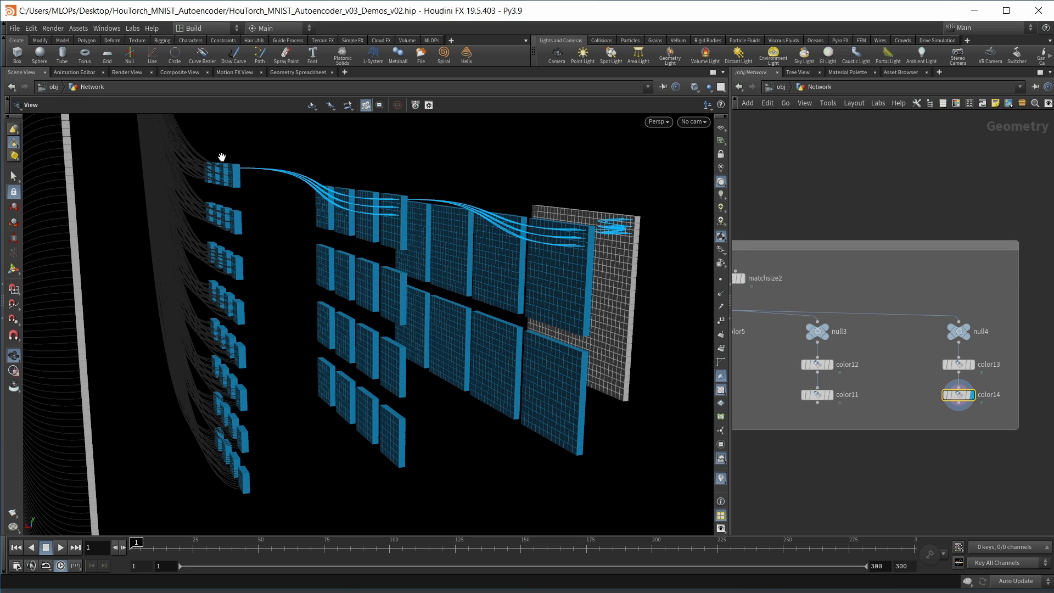
mouse_move(195, 222)
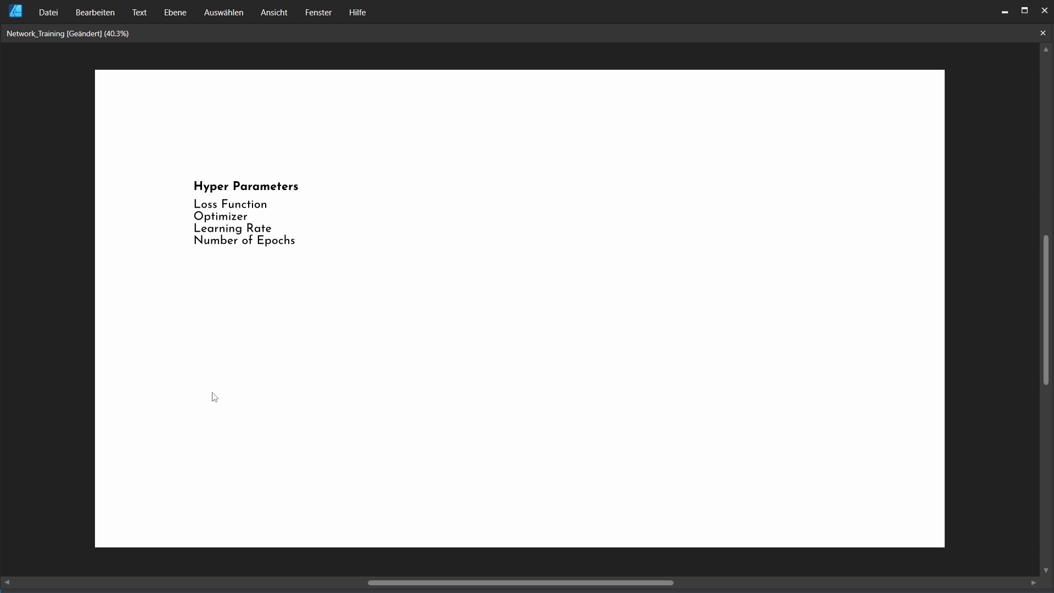
mouse_move(219, 387)
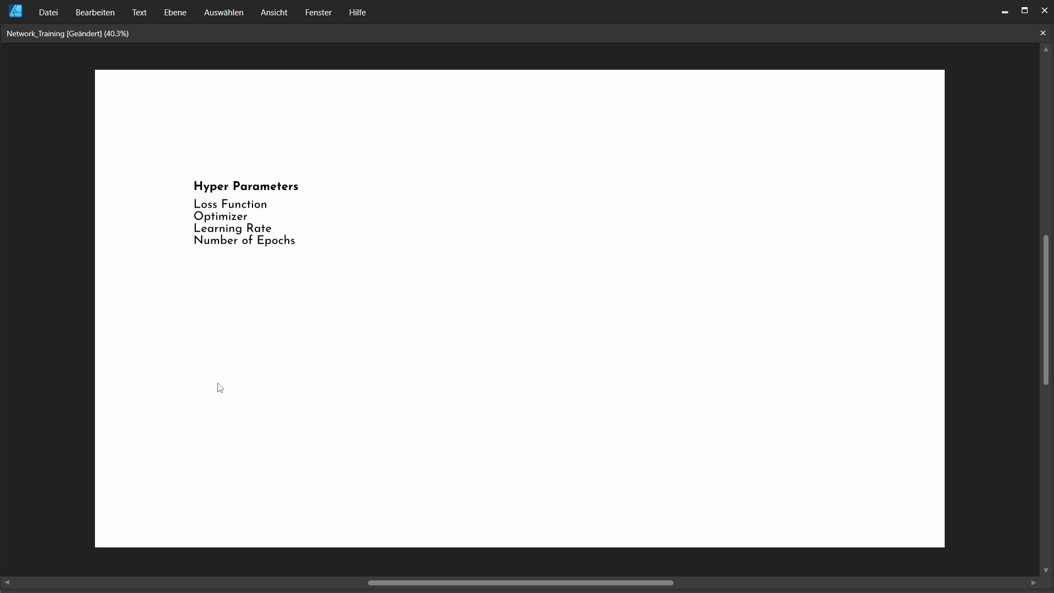
mouse_move(218, 373)
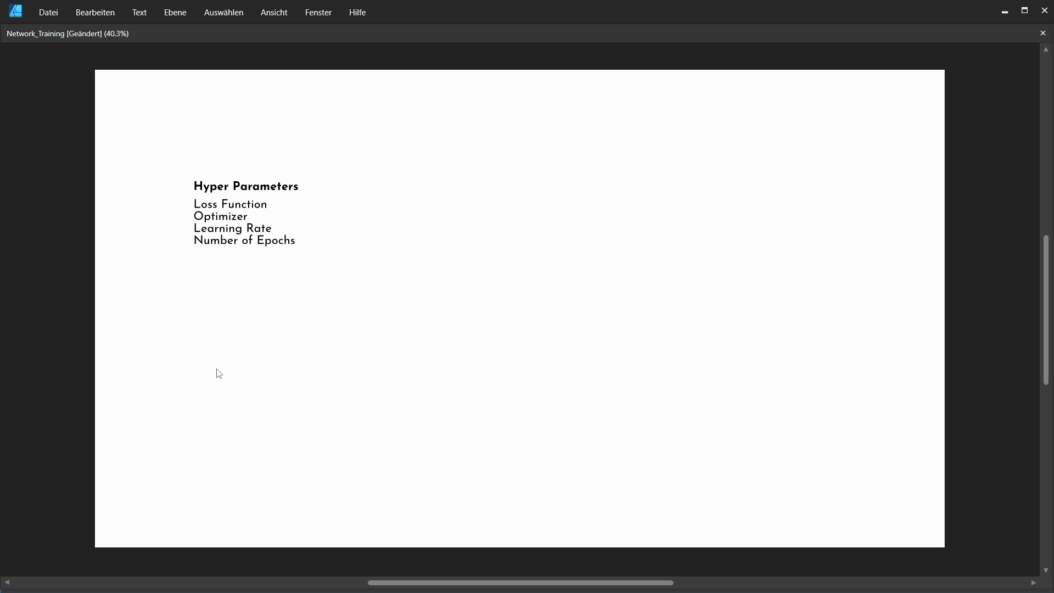
mouse_move(261, 364)
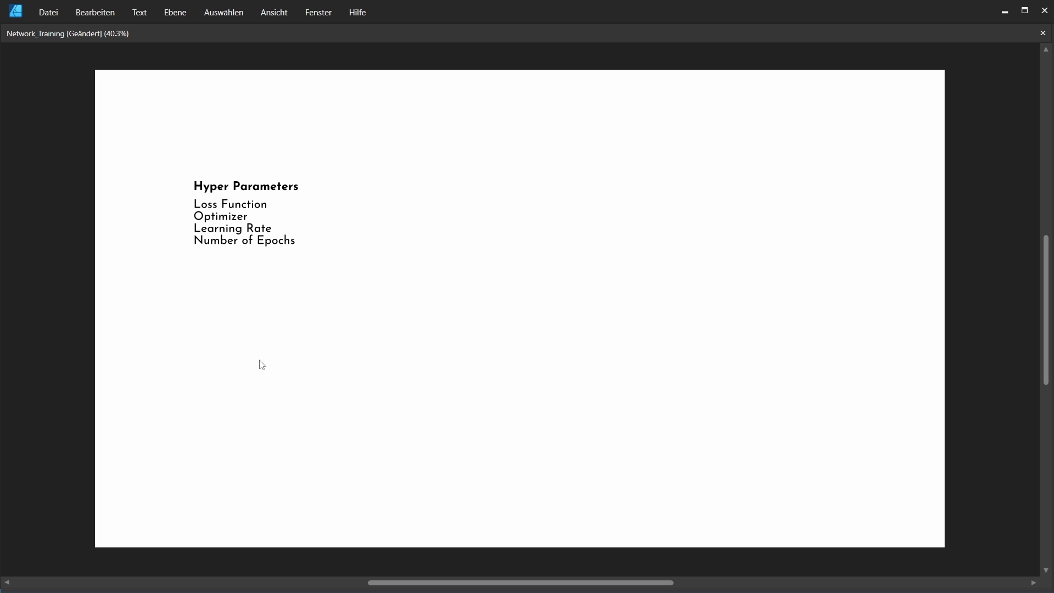
mouse_move(318, 221)
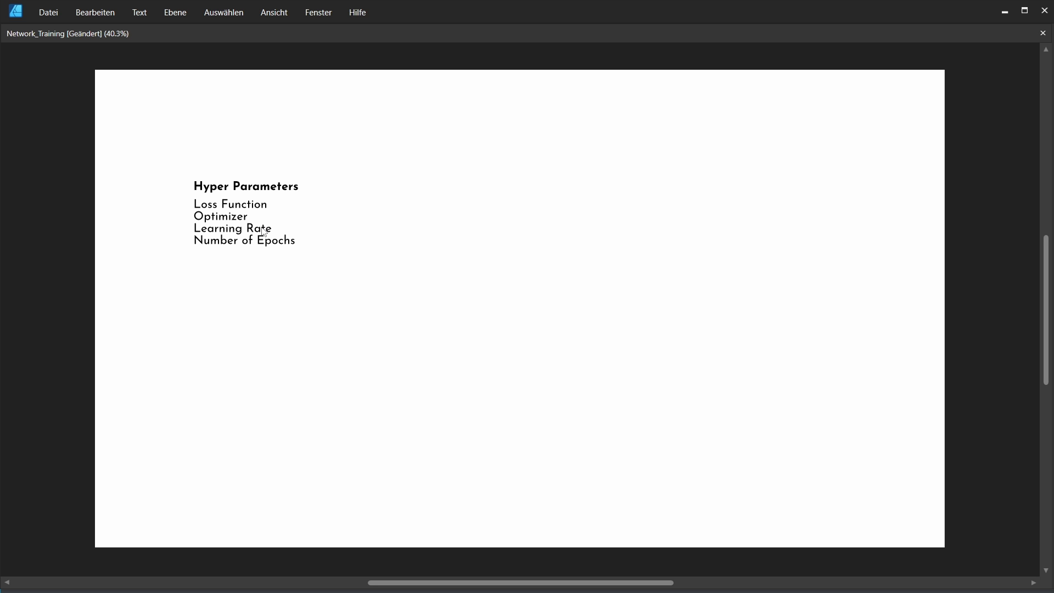
mouse_move(290, 234)
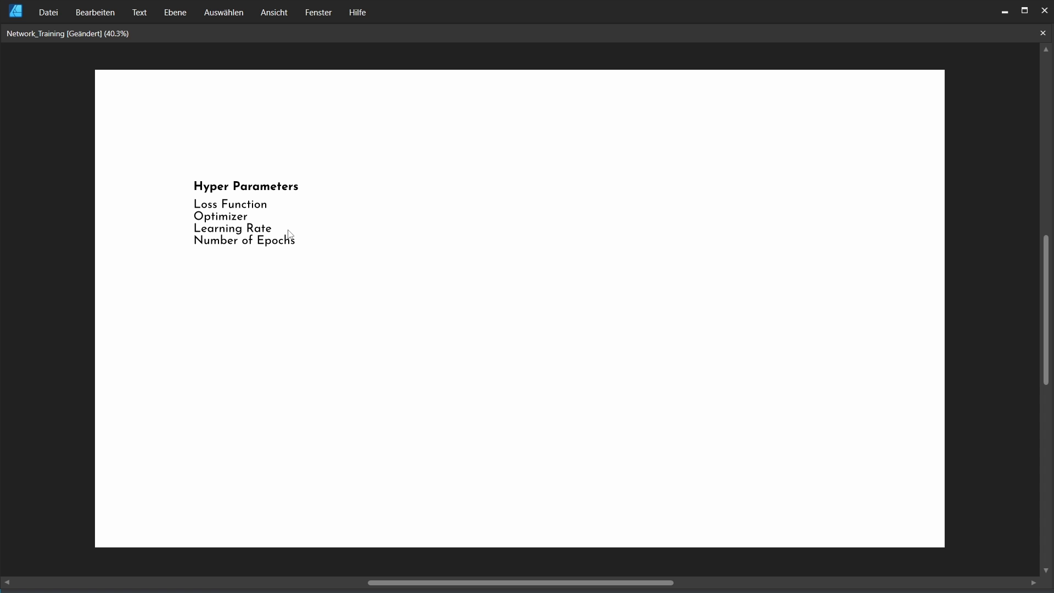
mouse_move(320, 257)
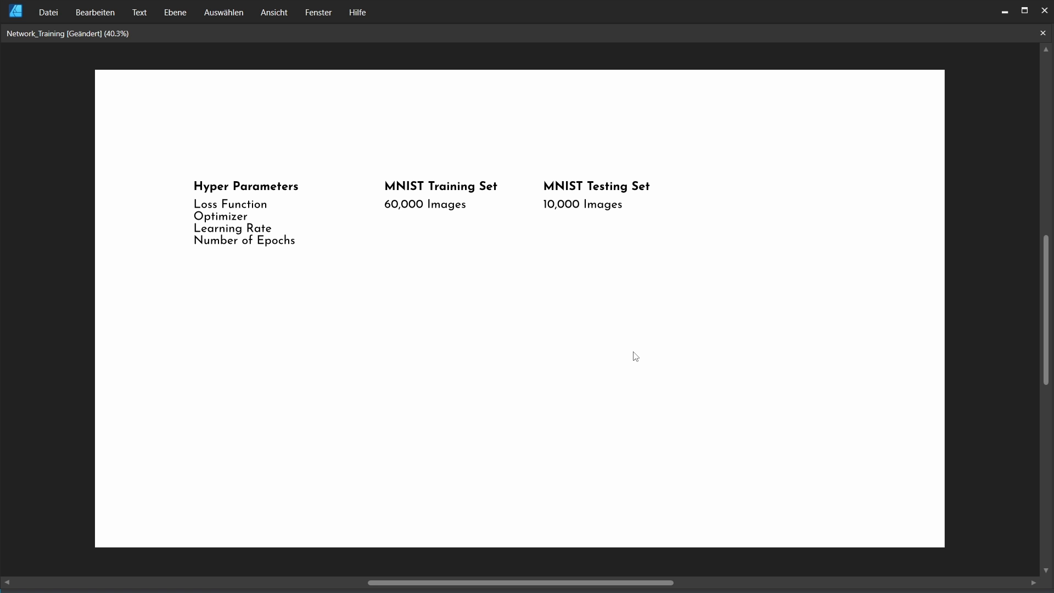
mouse_move(491, 237)
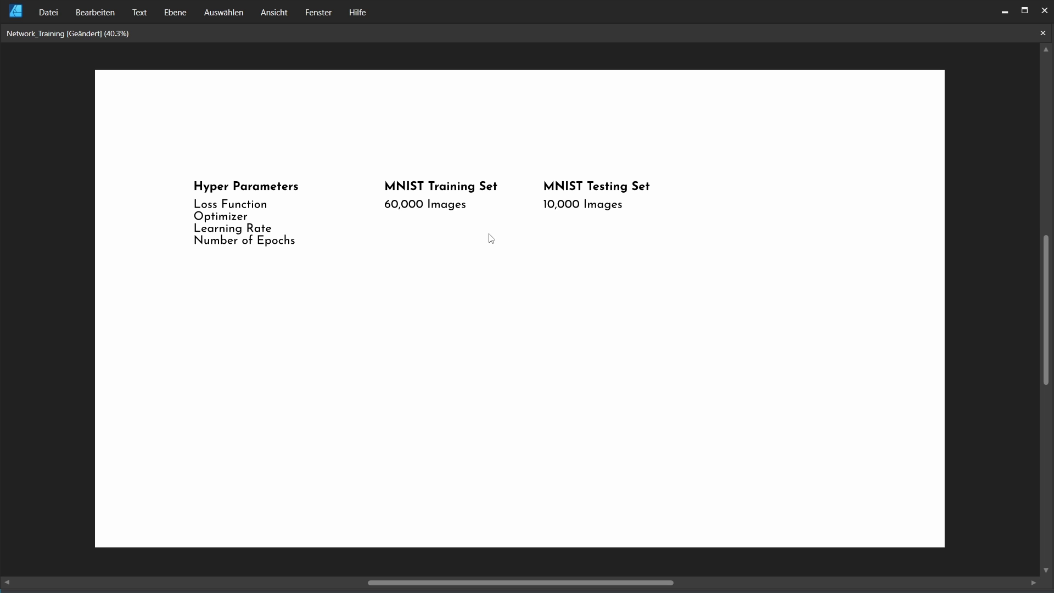
mouse_move(688, 251)
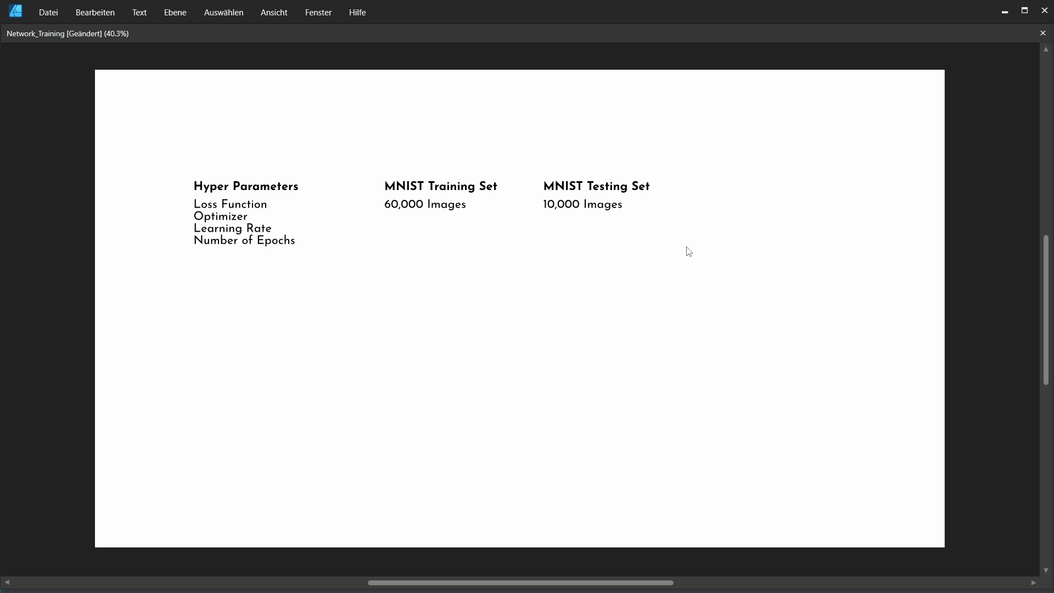
mouse_move(680, 243)
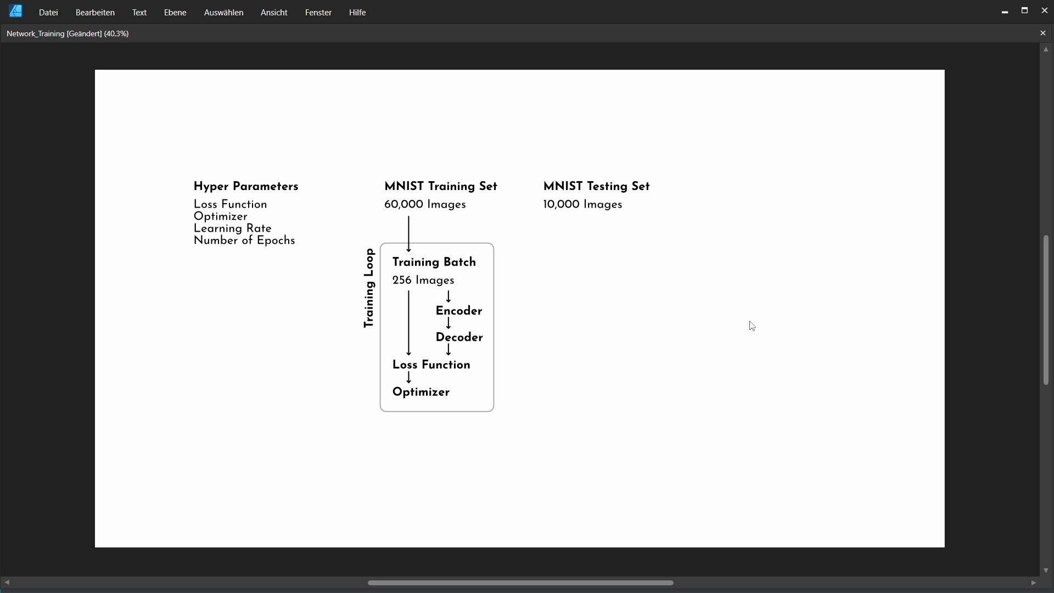
mouse_move(547, 261)
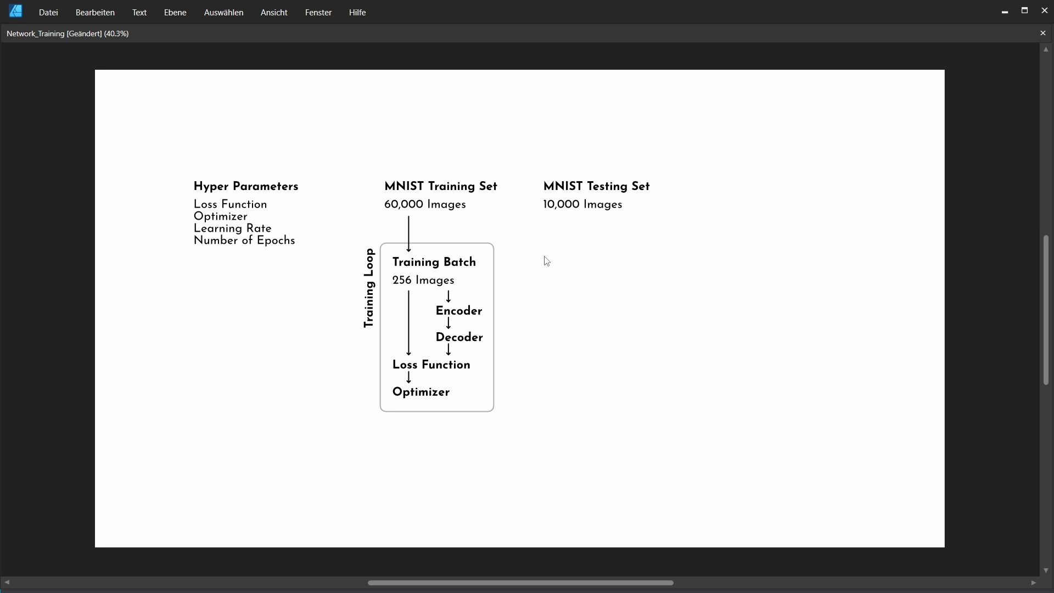
mouse_move(475, 238)
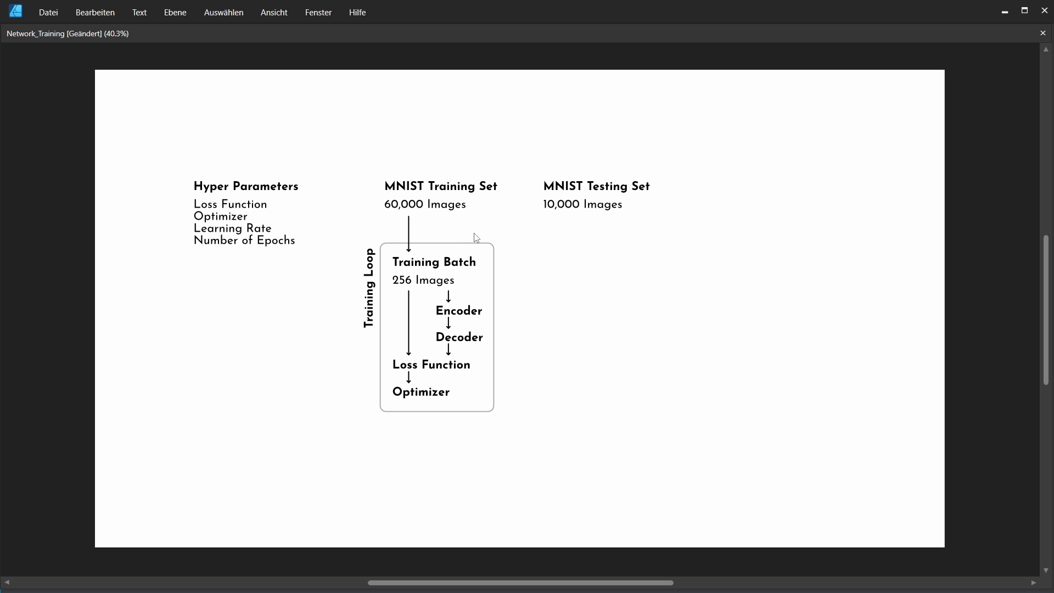
mouse_move(458, 278)
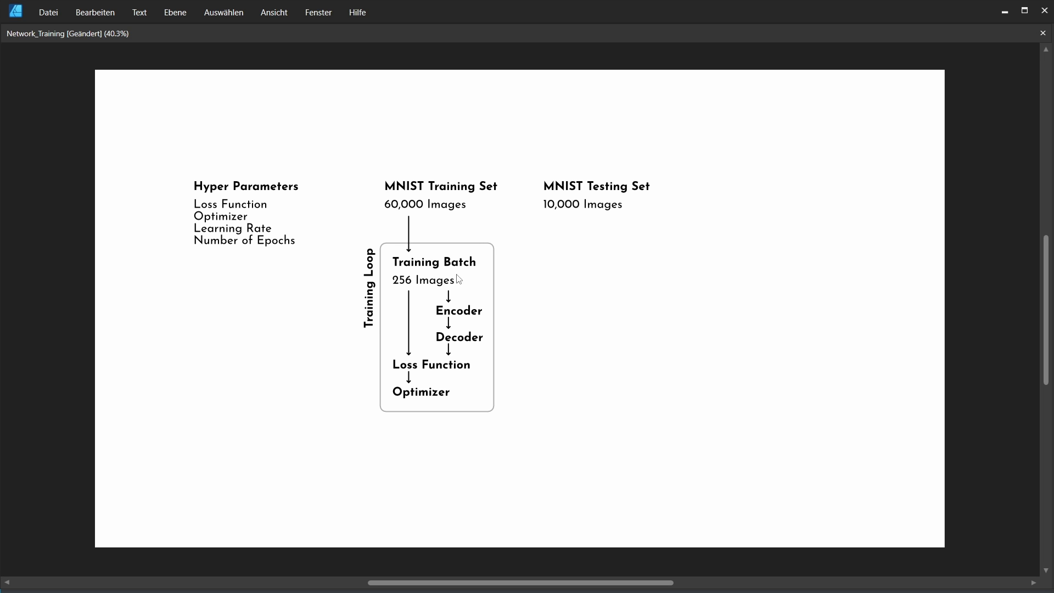
- Double-click into the Training Loop group's text labels in the diagram
double_click(424, 280)
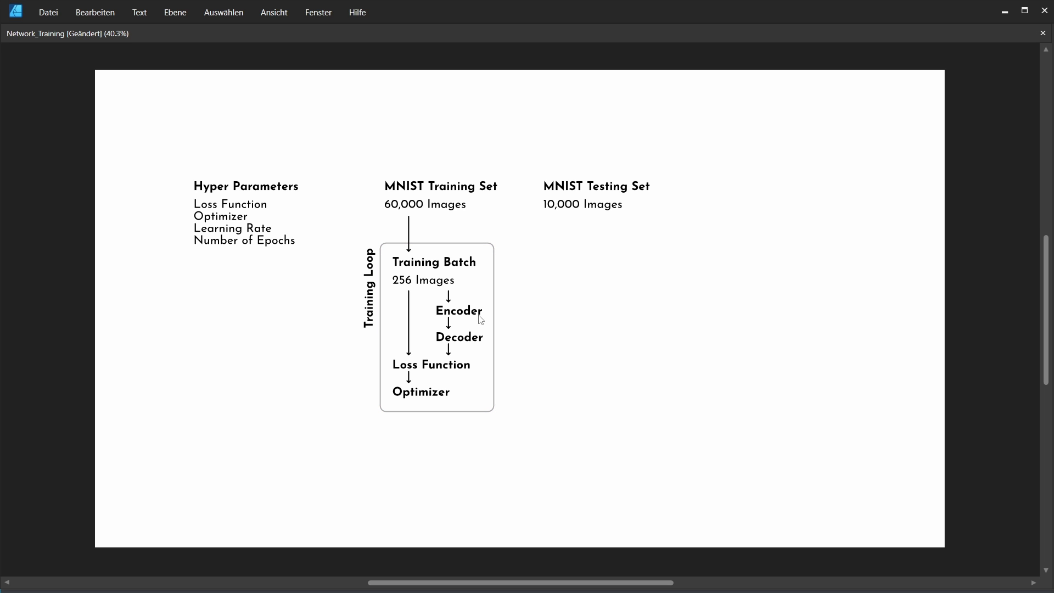
double_click(458, 338)
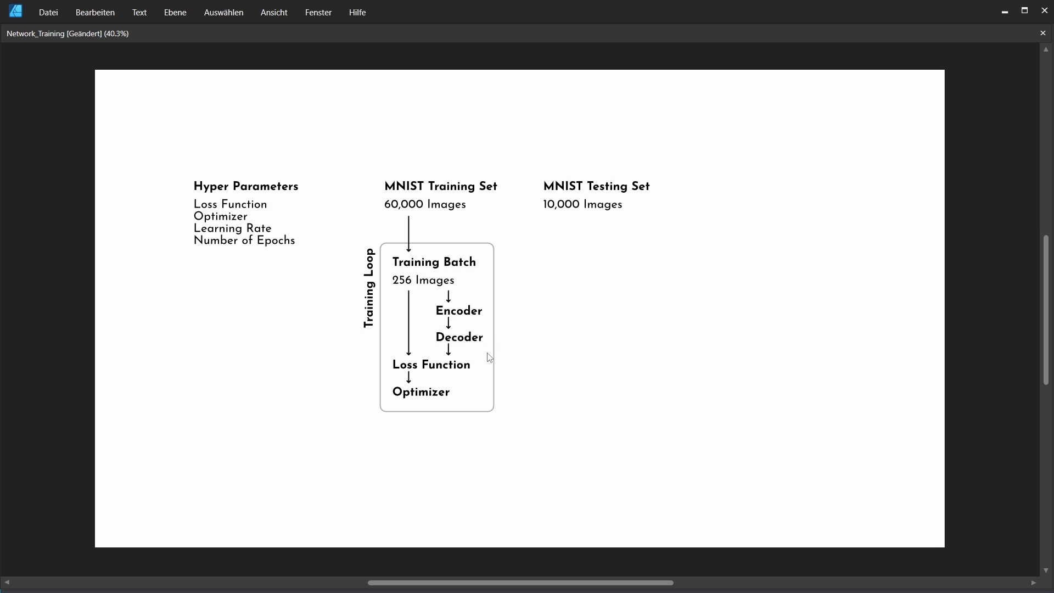
mouse_move(458, 359)
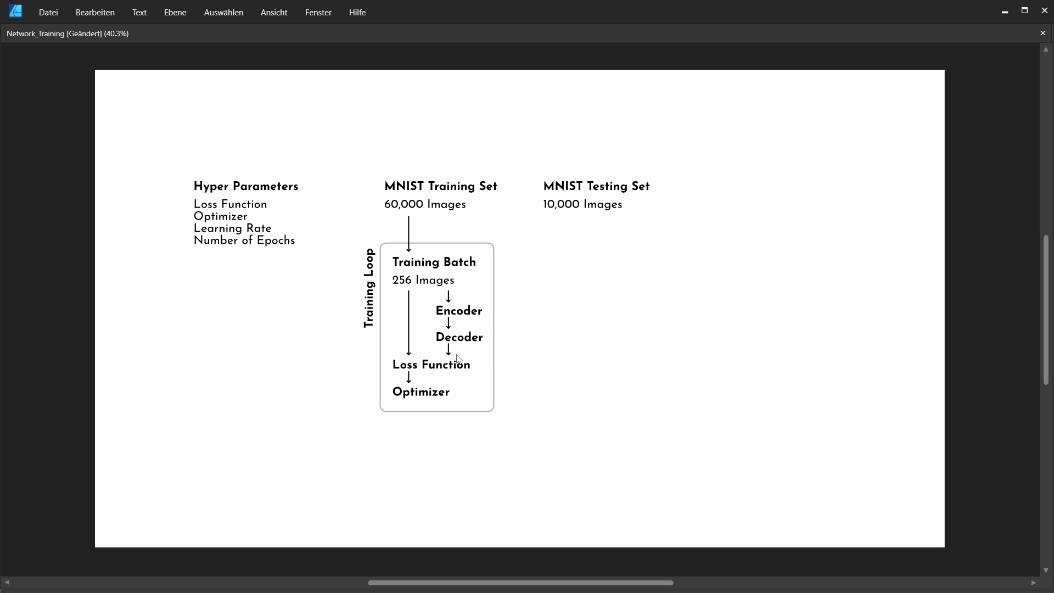
mouse_move(394, 364)
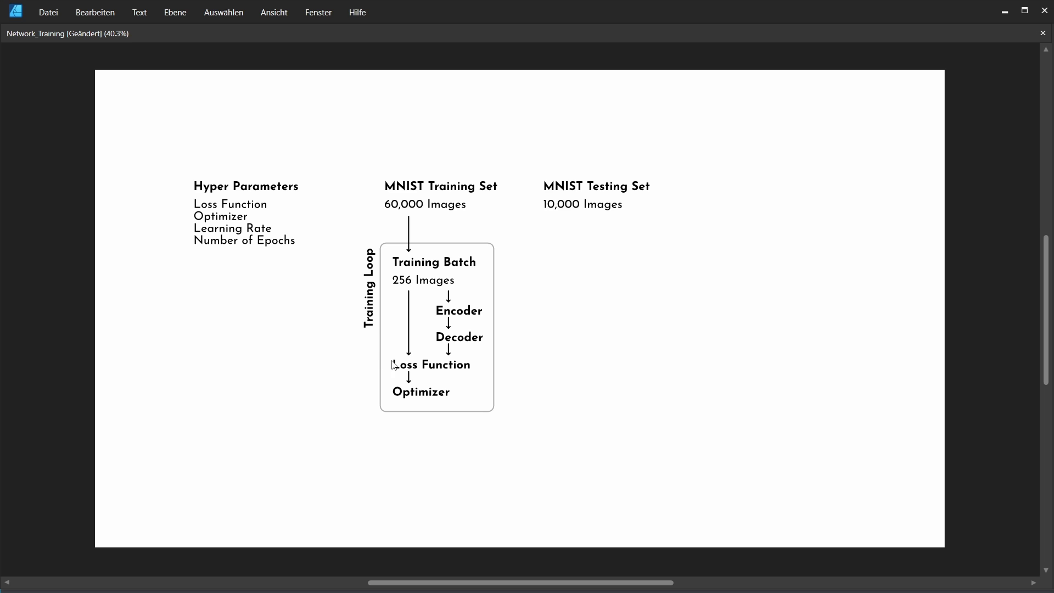
mouse_move(451, 374)
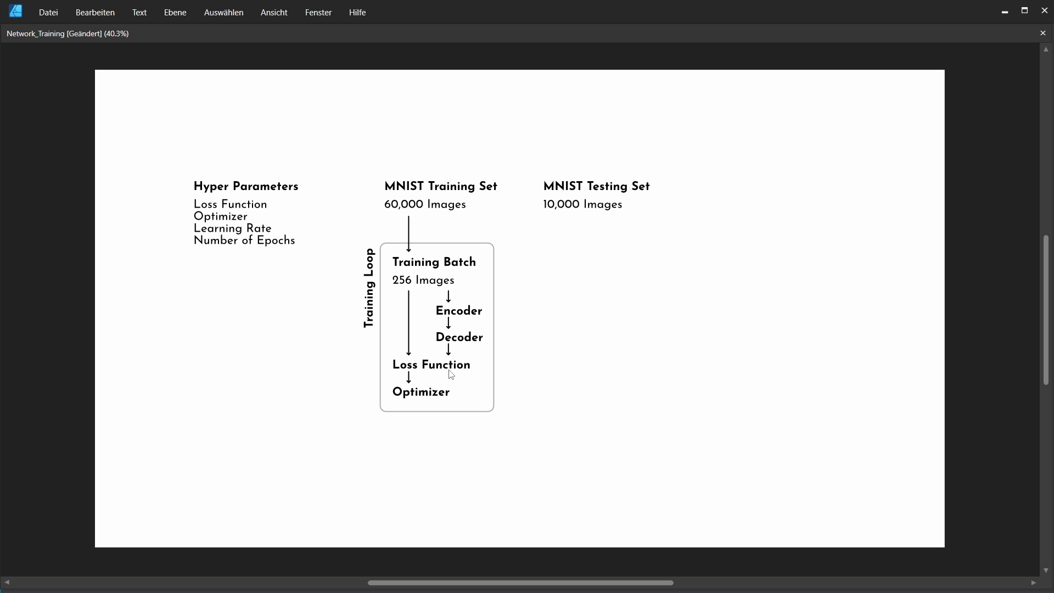
mouse_move(476, 380)
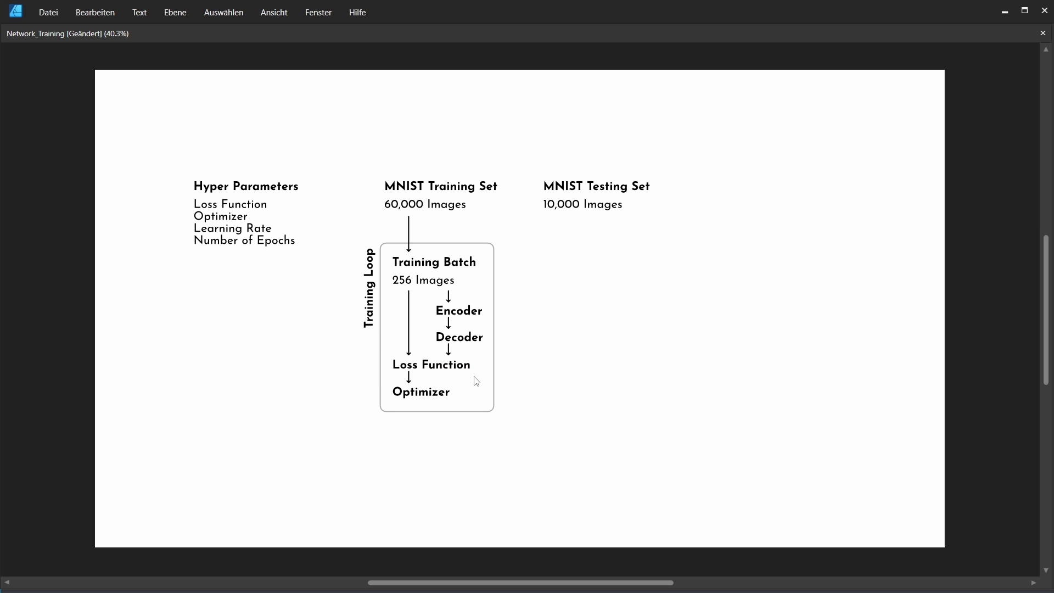
mouse_move(452, 374)
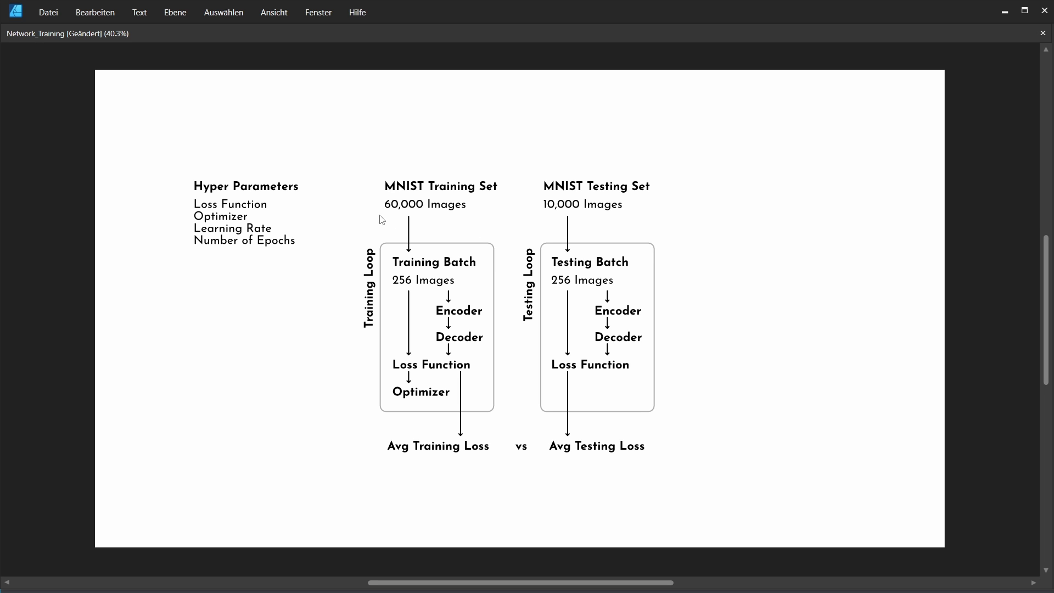
mouse_move(513, 215)
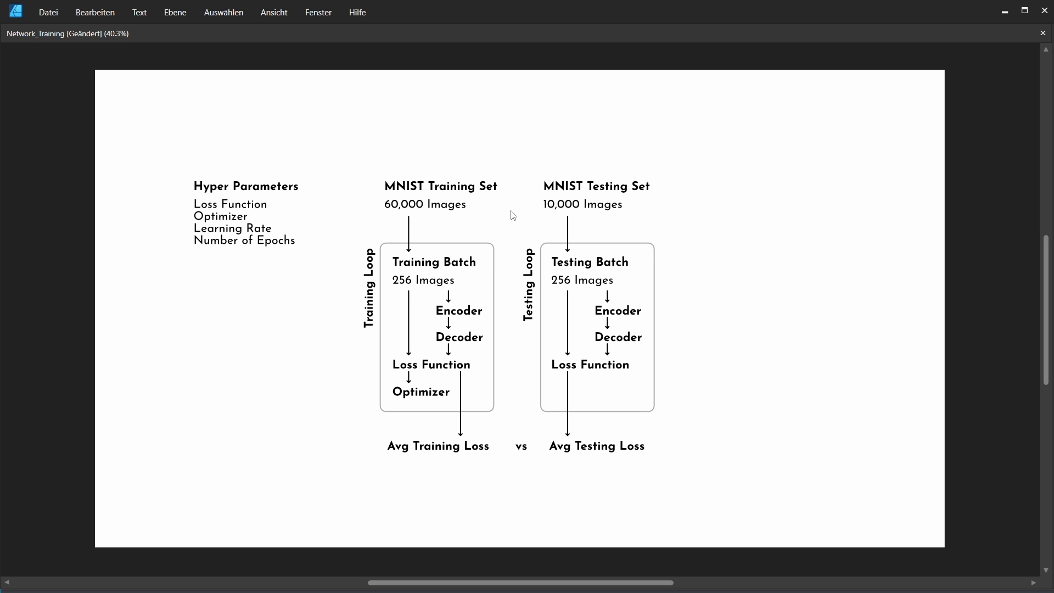
mouse_move(663, 223)
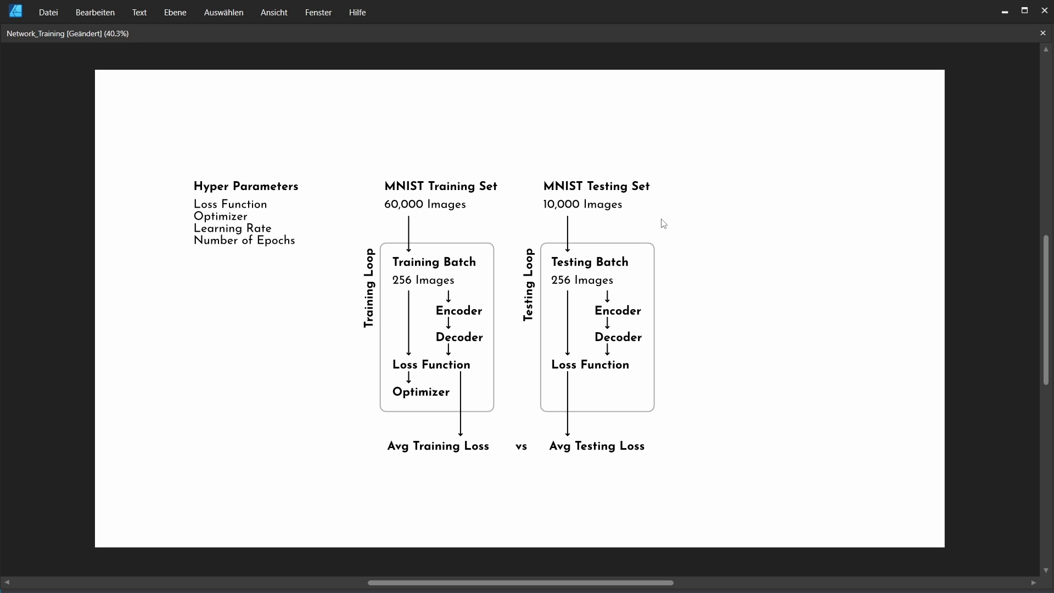
mouse_move(735, 239)
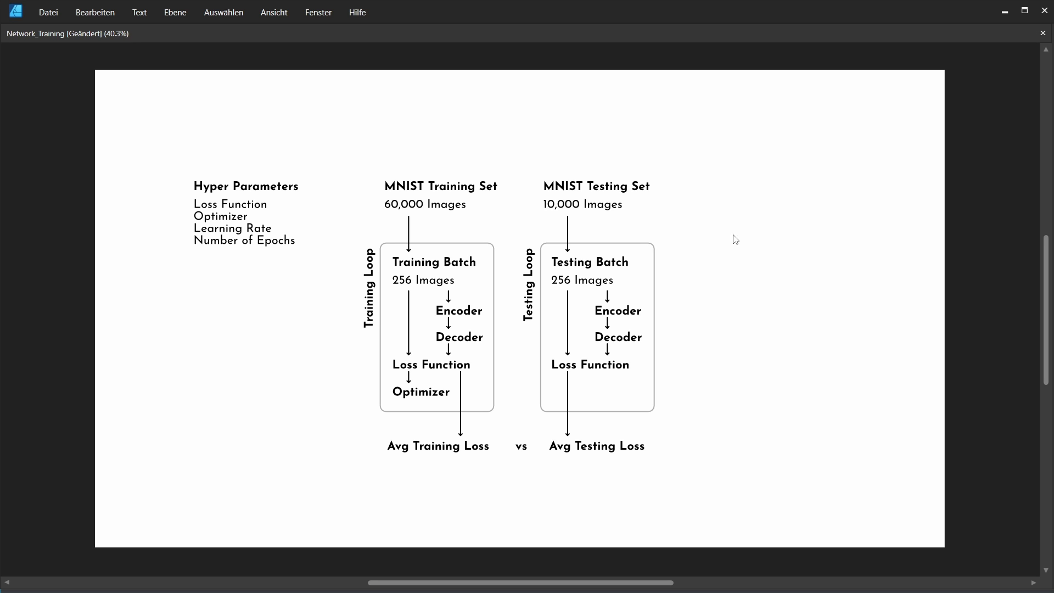
mouse_move(626, 279)
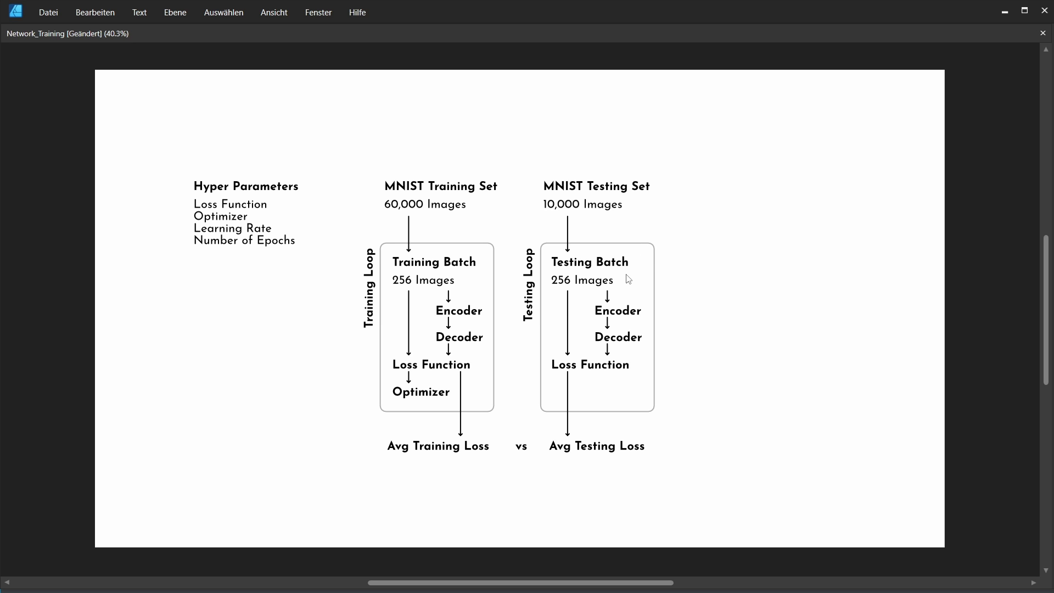
mouse_move(646, 341)
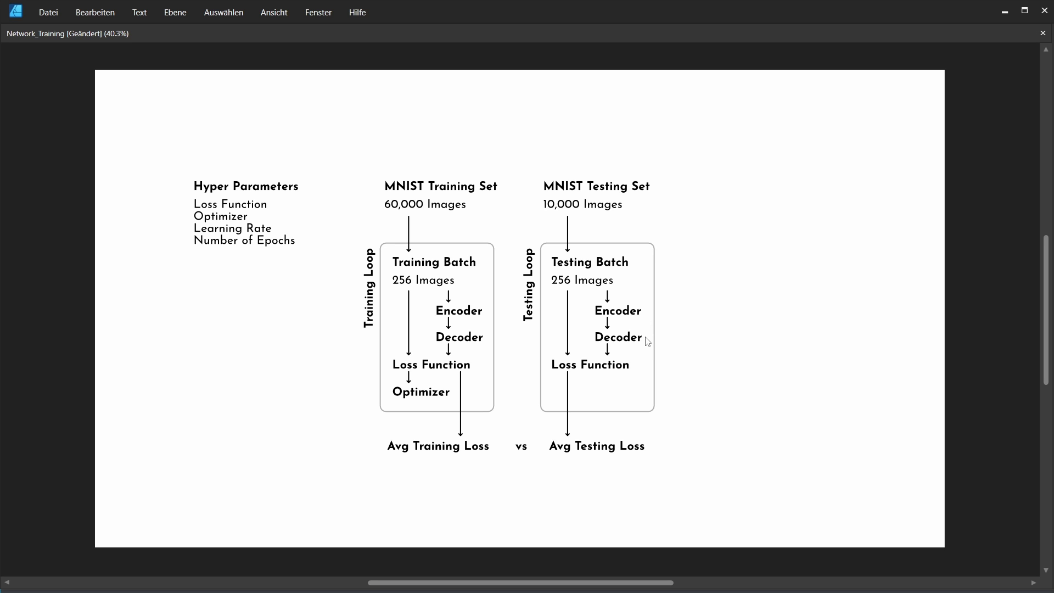
mouse_move(548, 387)
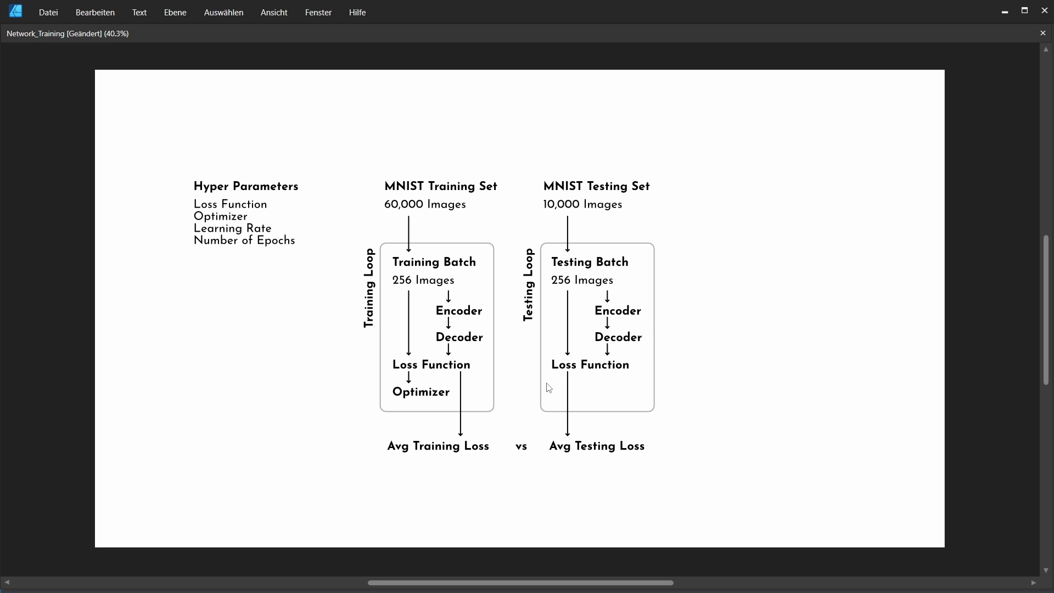
mouse_move(601, 399)
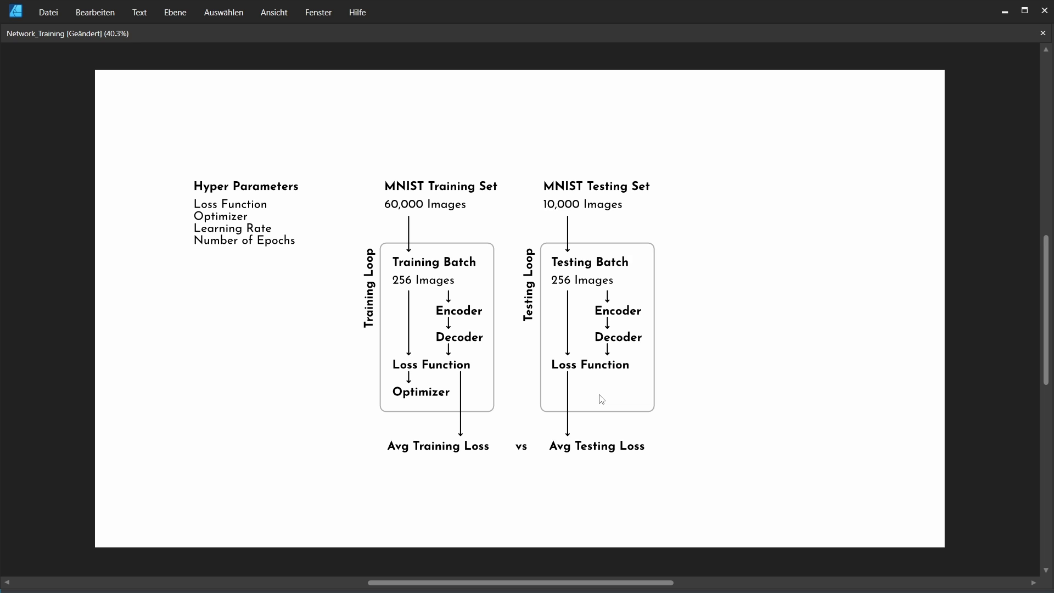
mouse_move(600, 472)
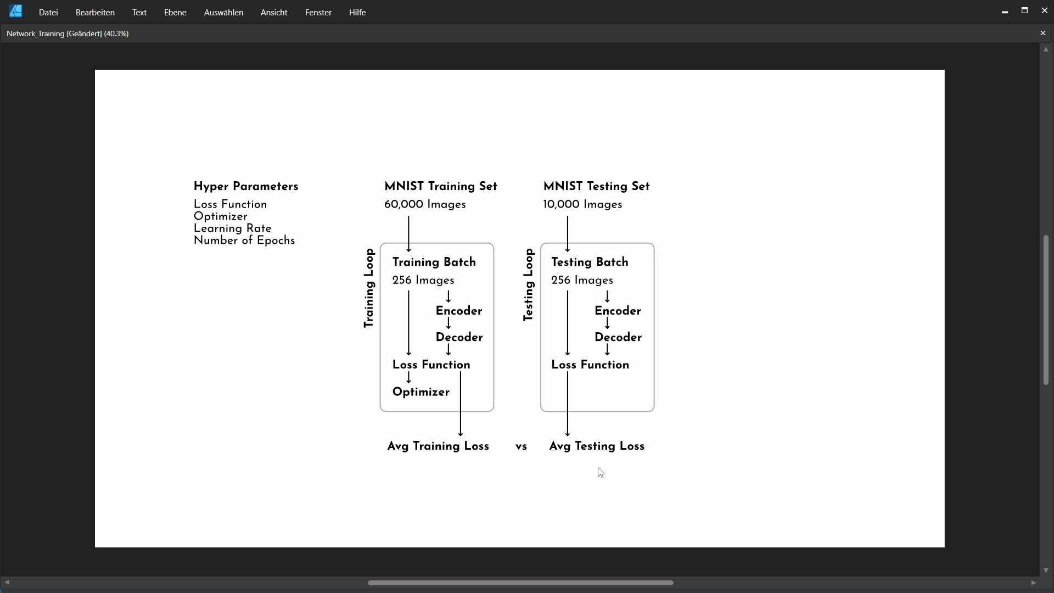
mouse_move(458, 500)
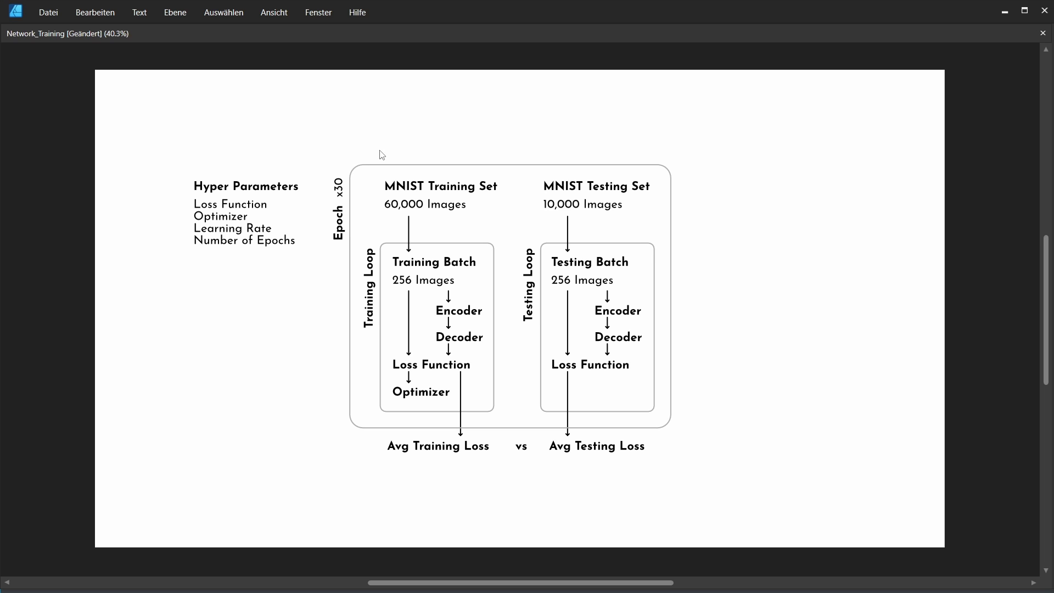
mouse_move(515, 129)
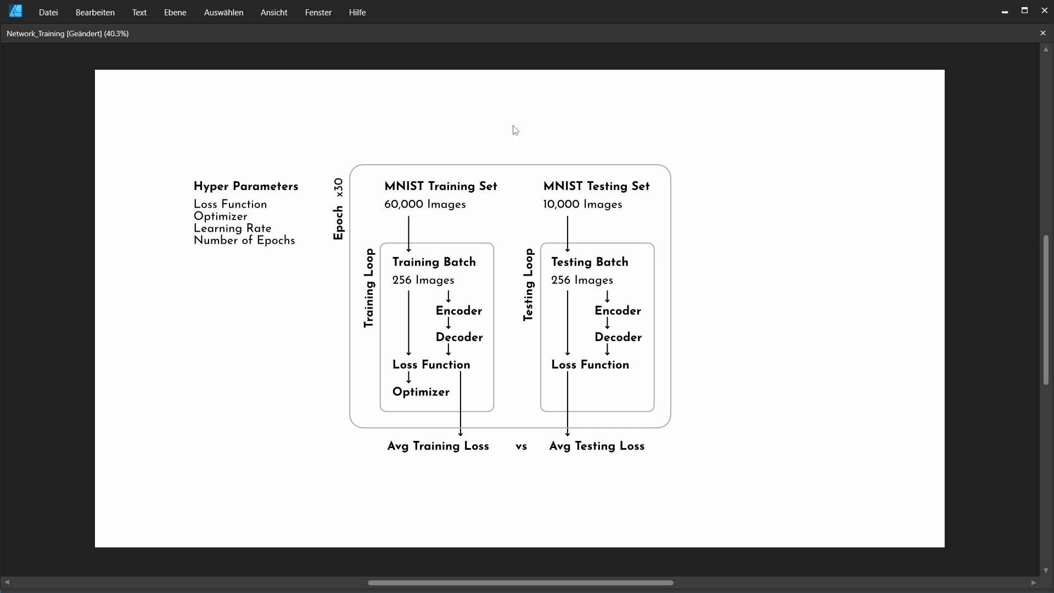
mouse_move(635, 213)
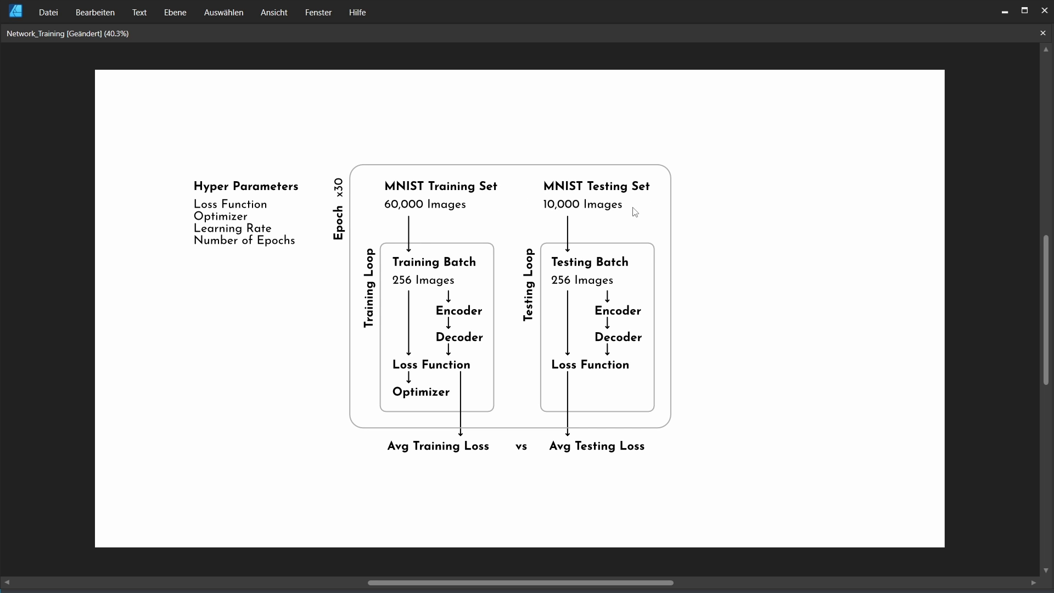
mouse_move(654, 141)
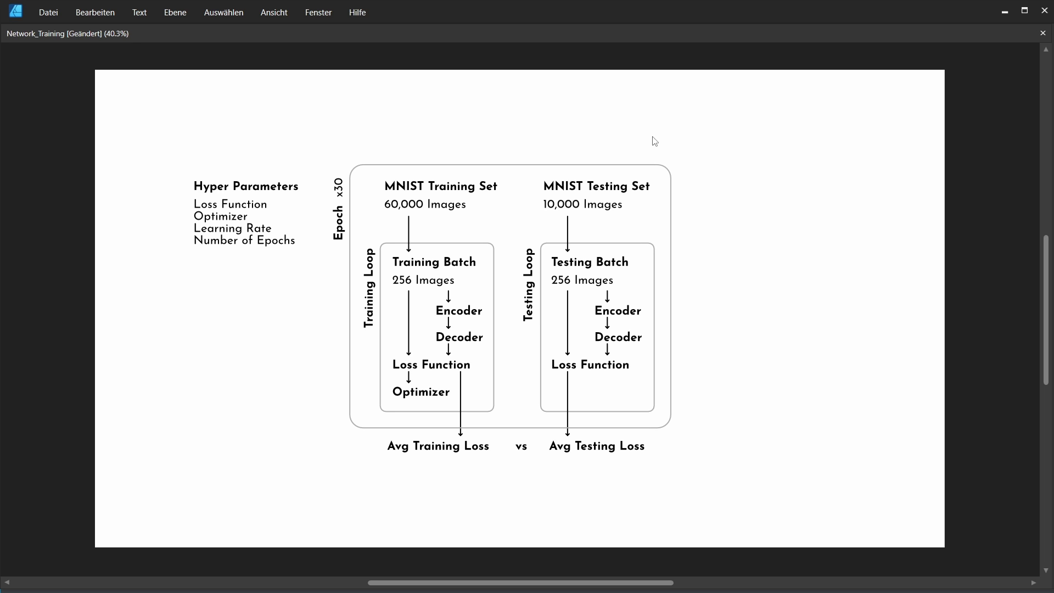
mouse_move(651, 152)
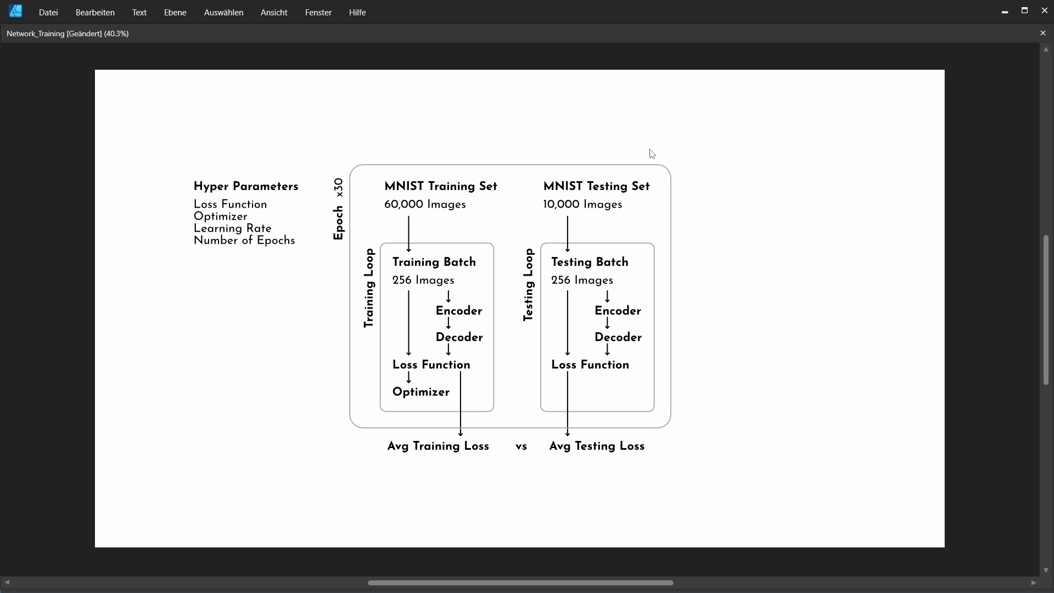
mouse_move(326, 209)
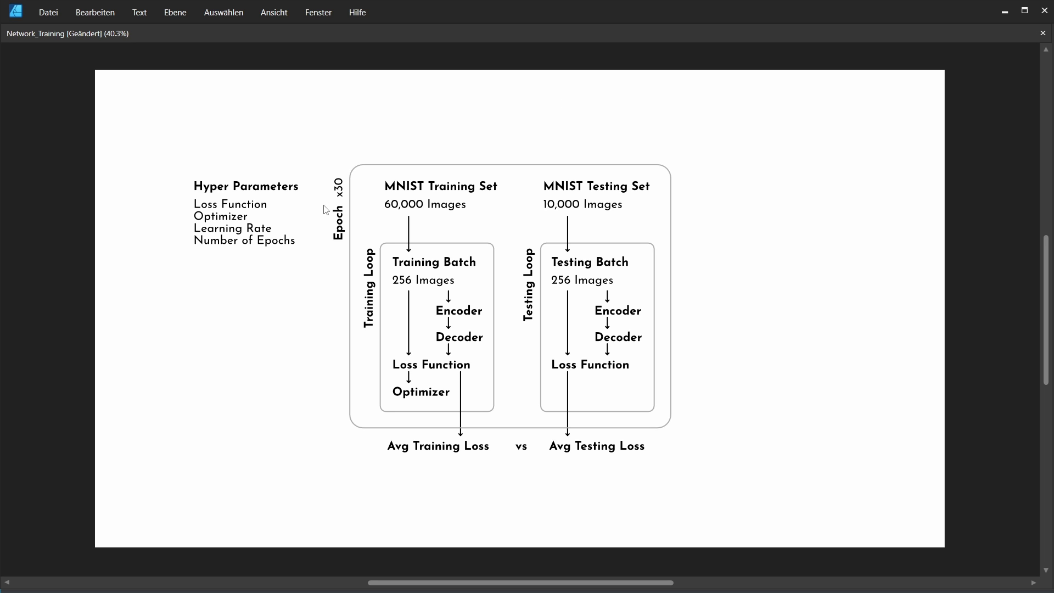
mouse_move(739, 358)
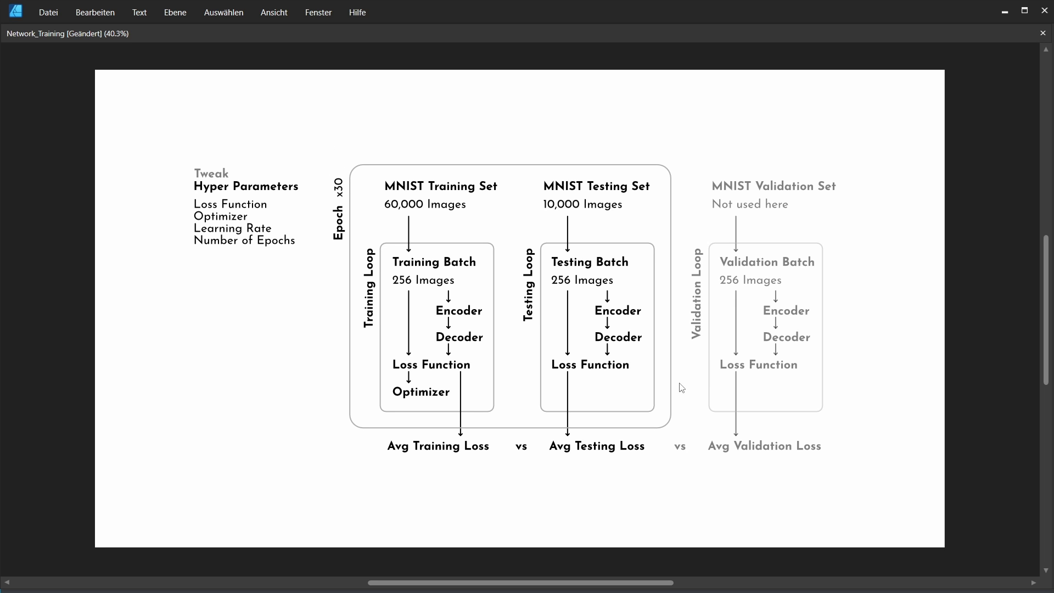
mouse_move(781, 371)
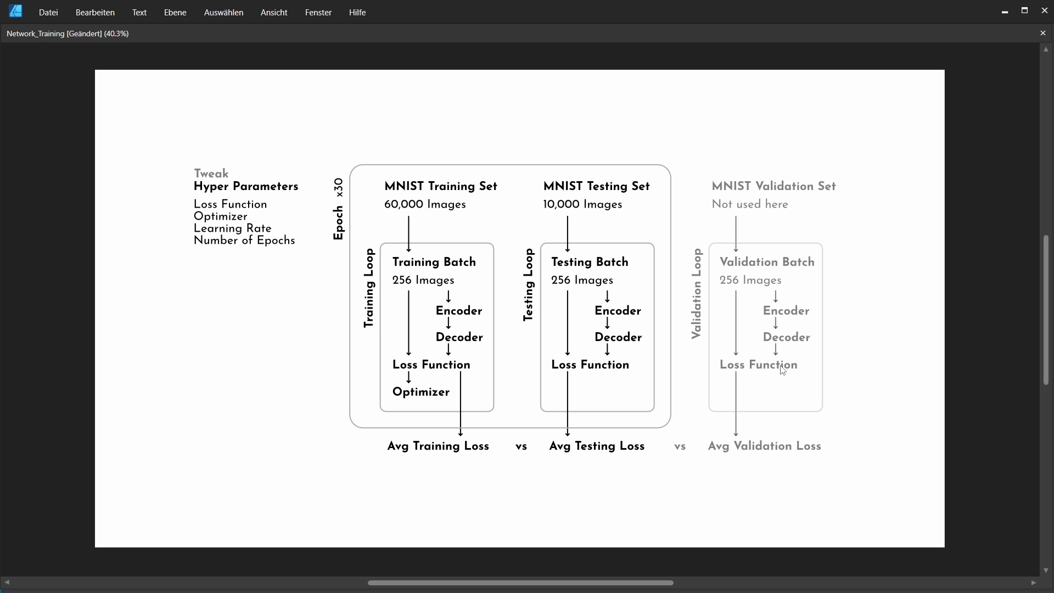
mouse_move(865, 382)
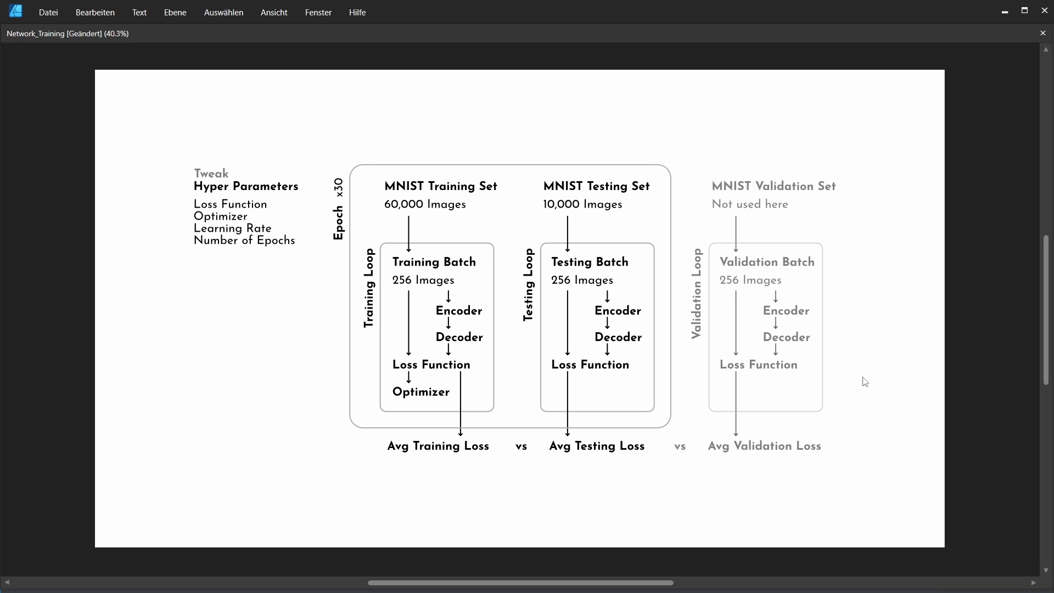
mouse_move(194, 231)
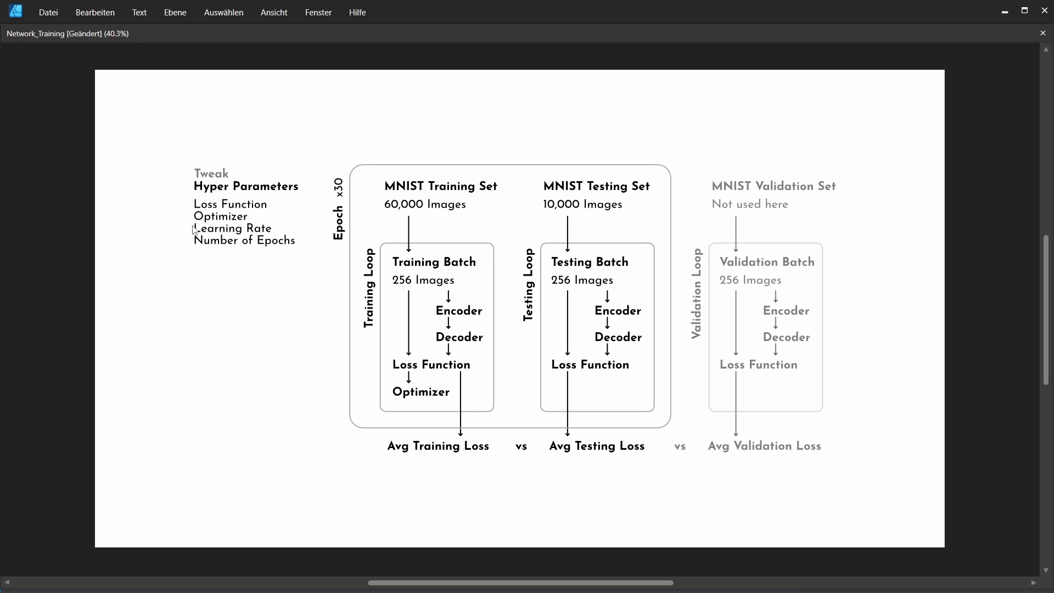
mouse_move(140, 302)
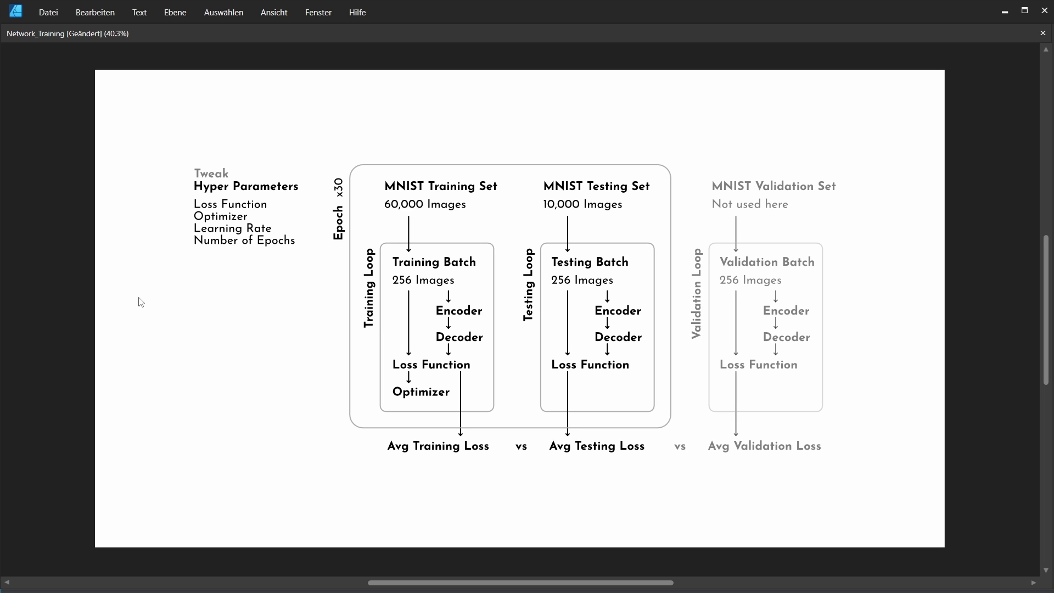
mouse_move(862, 188)
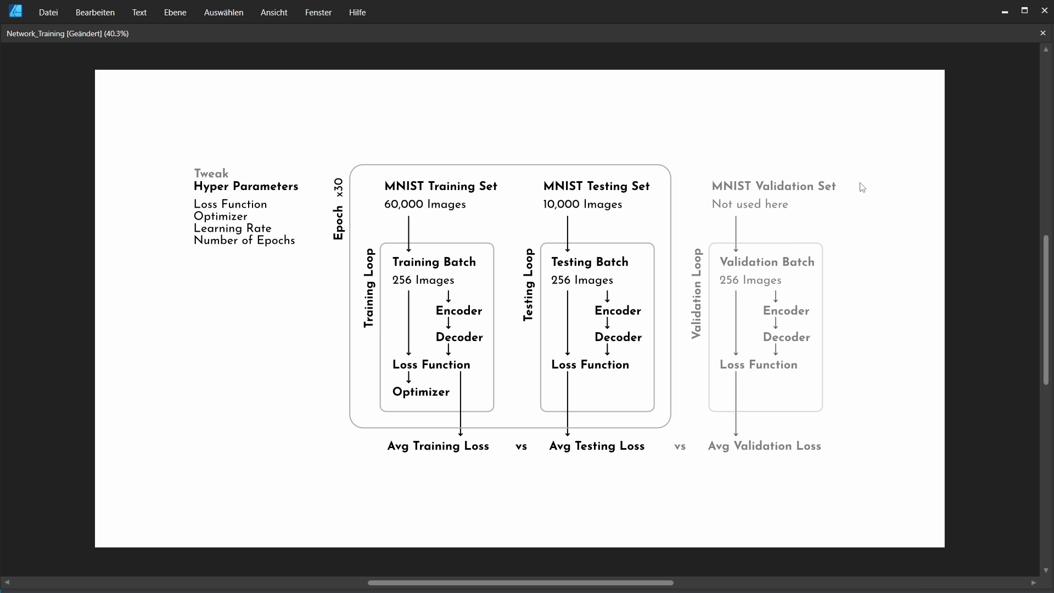
mouse_move(734, 180)
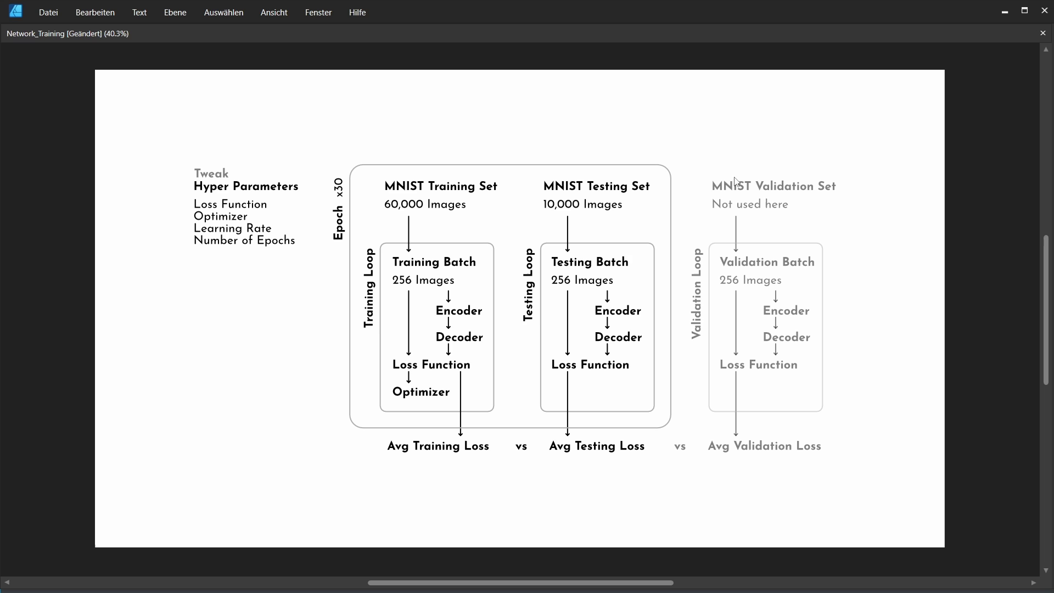
mouse_move(674, 197)
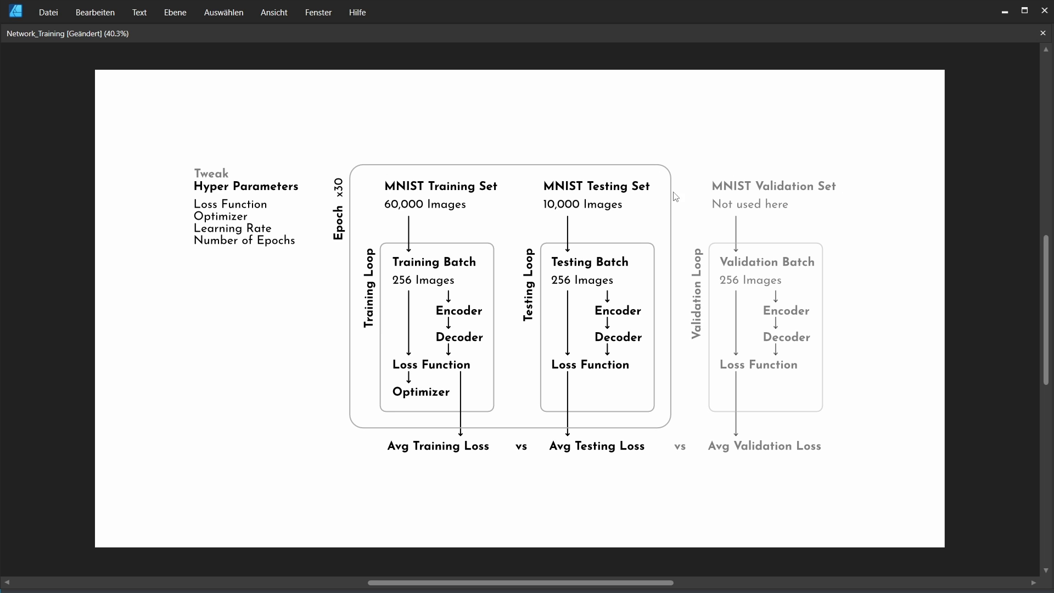
mouse_move(833, 208)
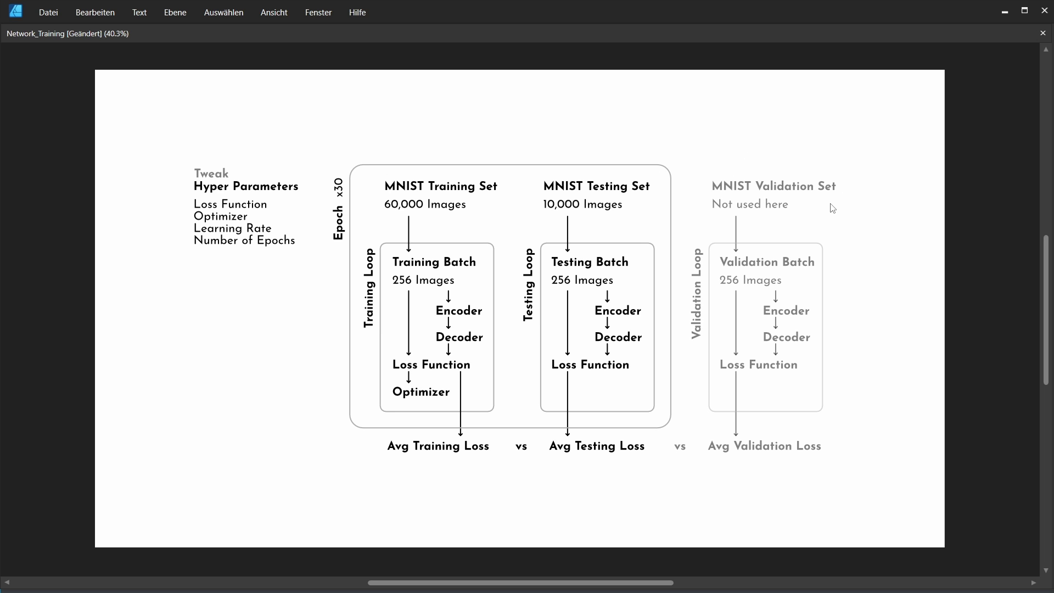
mouse_move(834, 395)
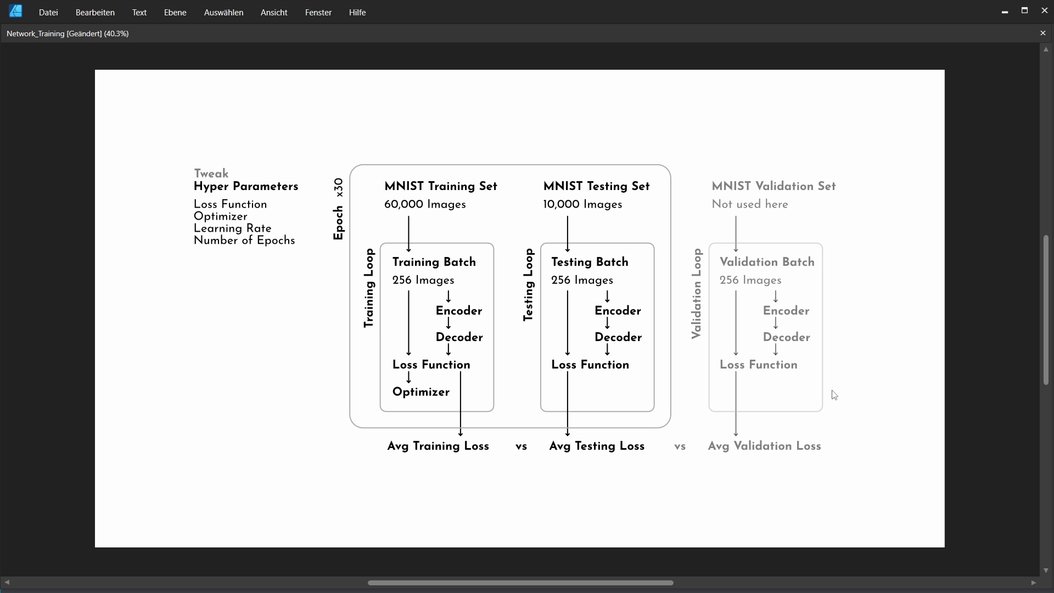
mouse_move(806, 483)
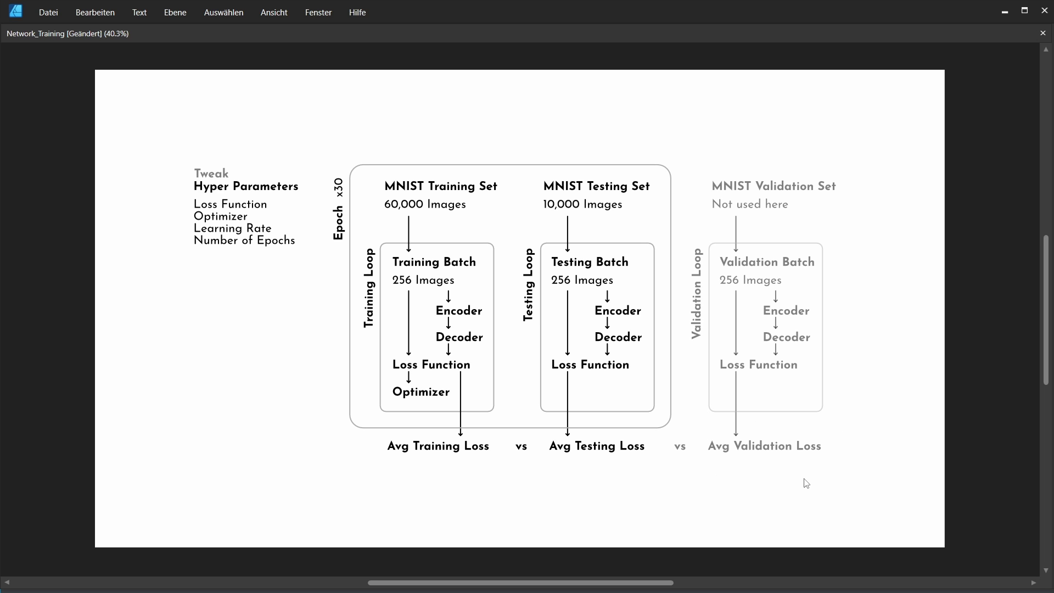
mouse_move(215, 291)
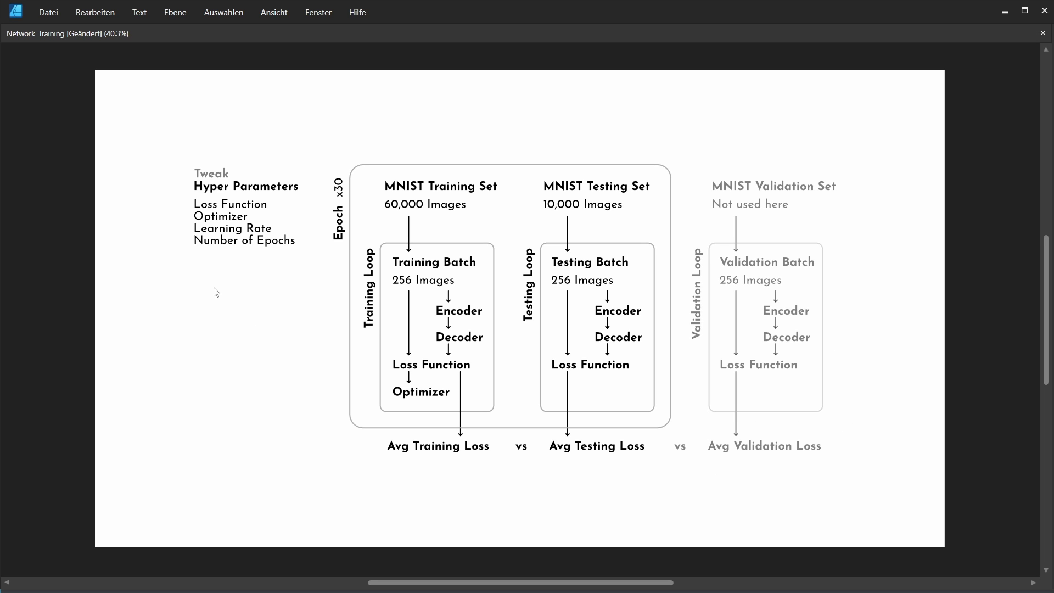
mouse_move(224, 282)
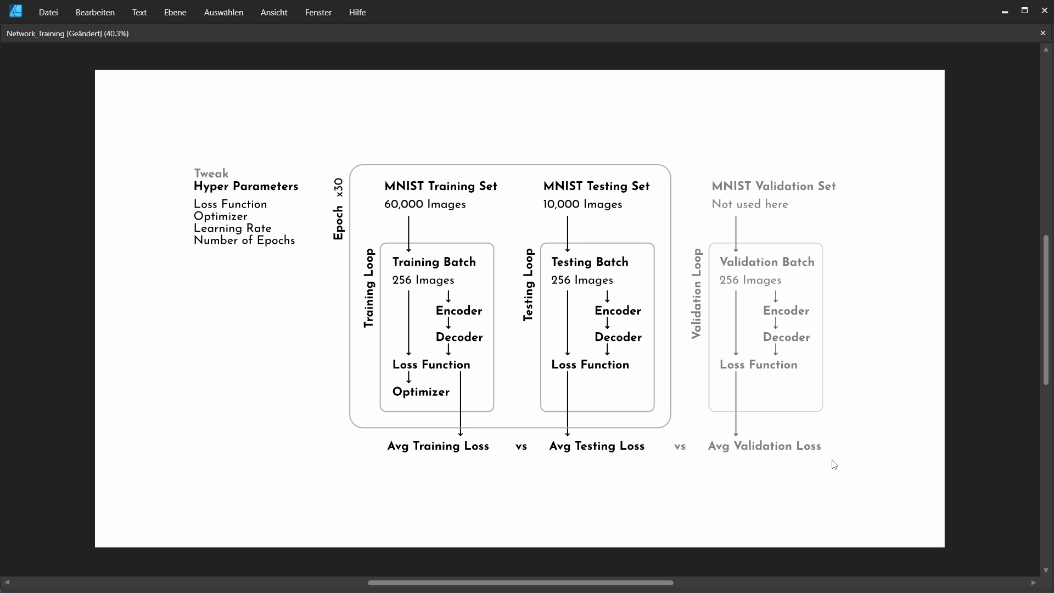
mouse_move(833, 468)
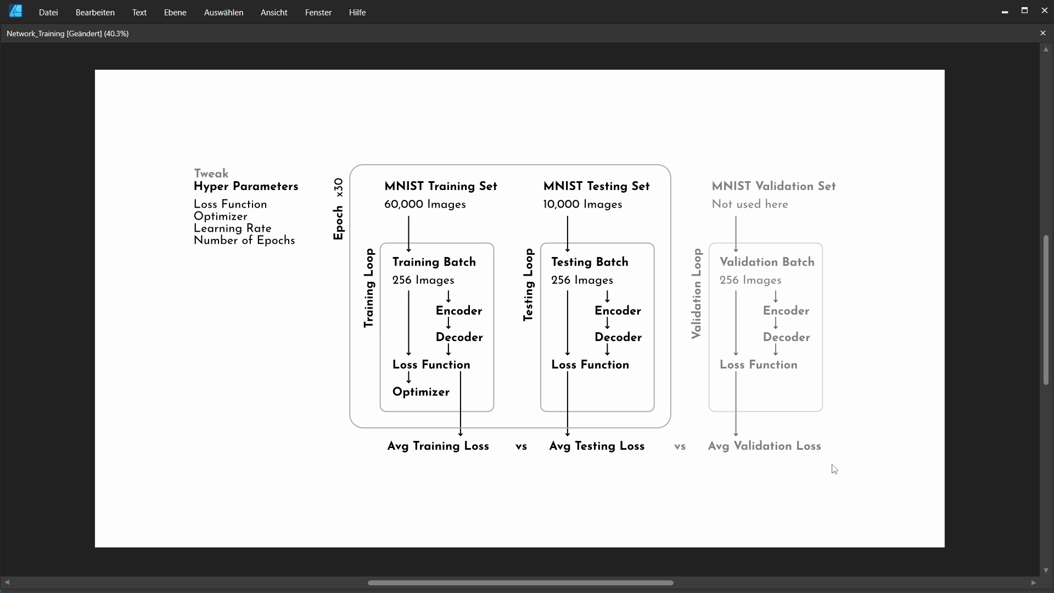
mouse_move(832, 465)
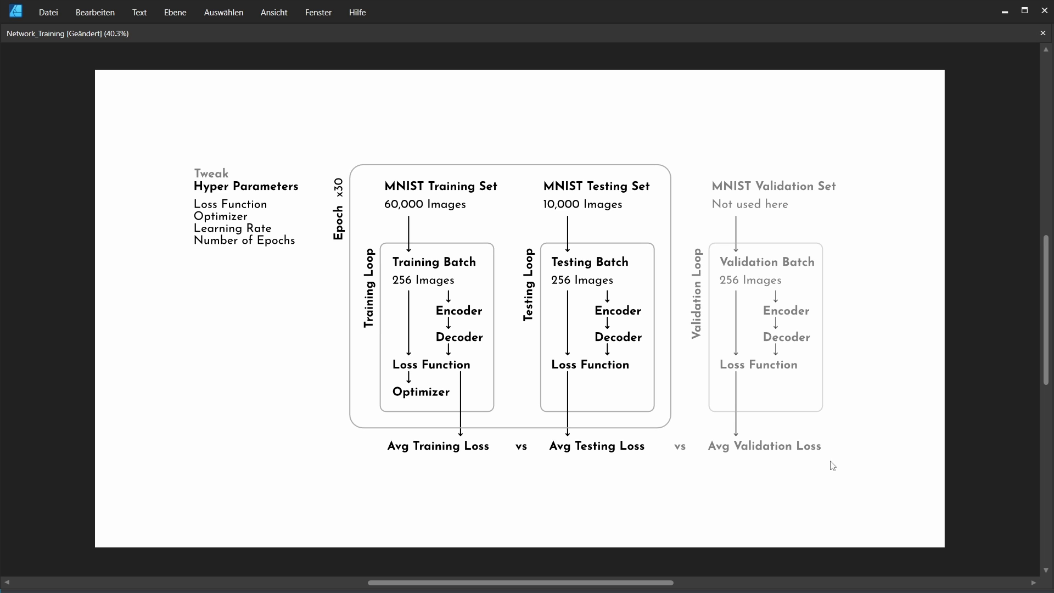
mouse_move(745, 479)
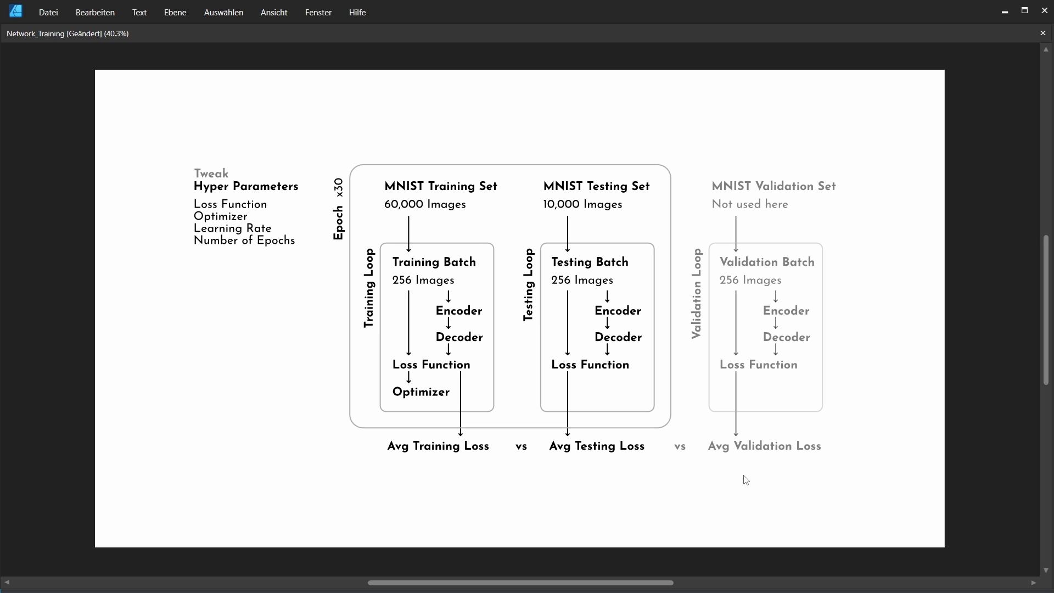
mouse_move(827, 479)
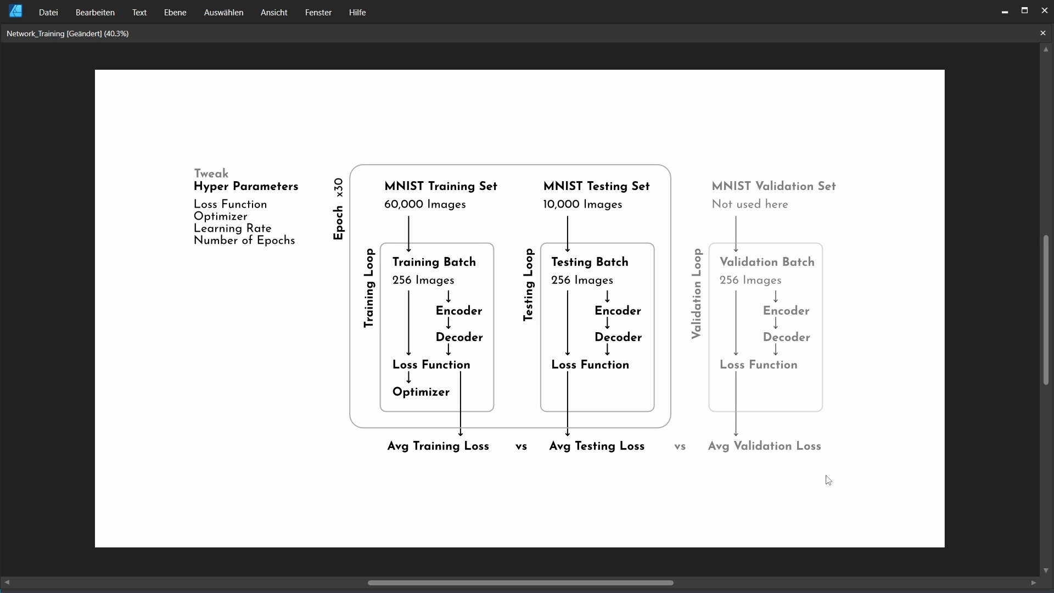